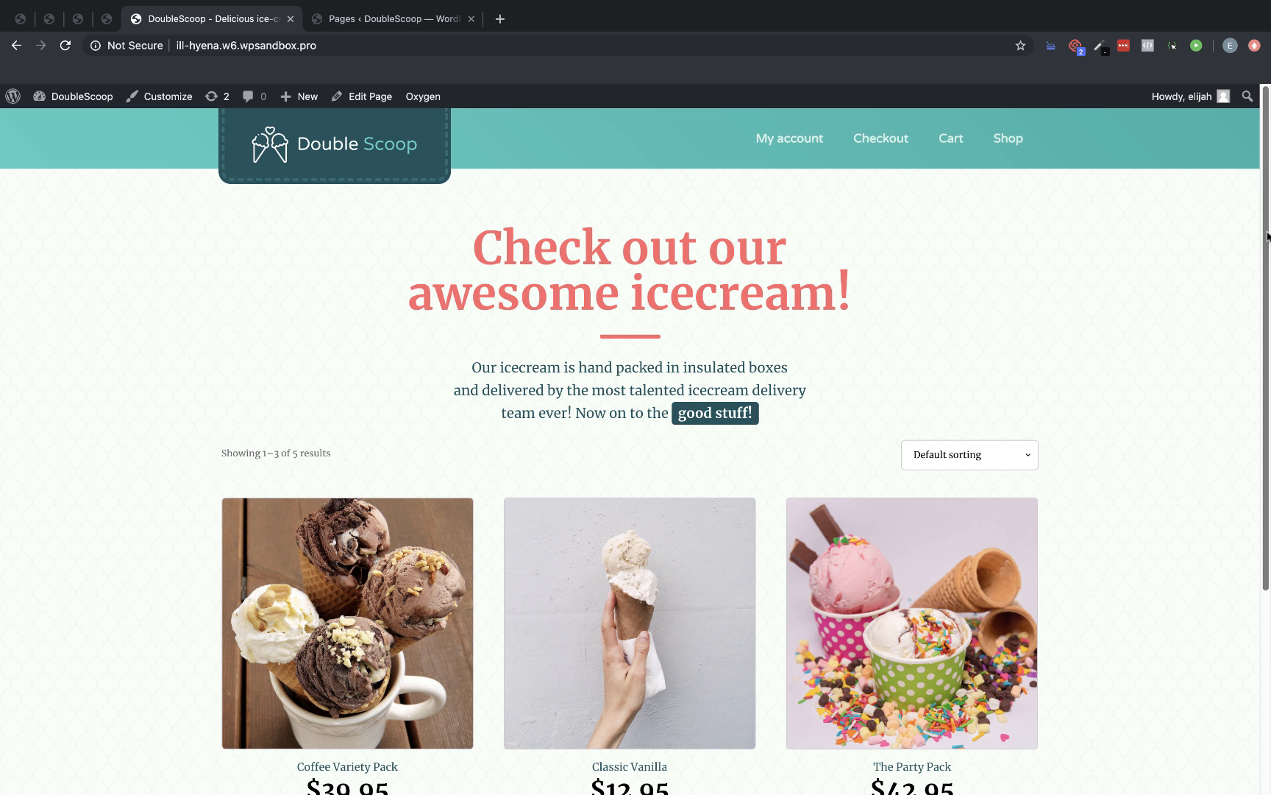
Go to the shop's second product page and open the Waffle Top product ($15.95)
scroll("down", 3)
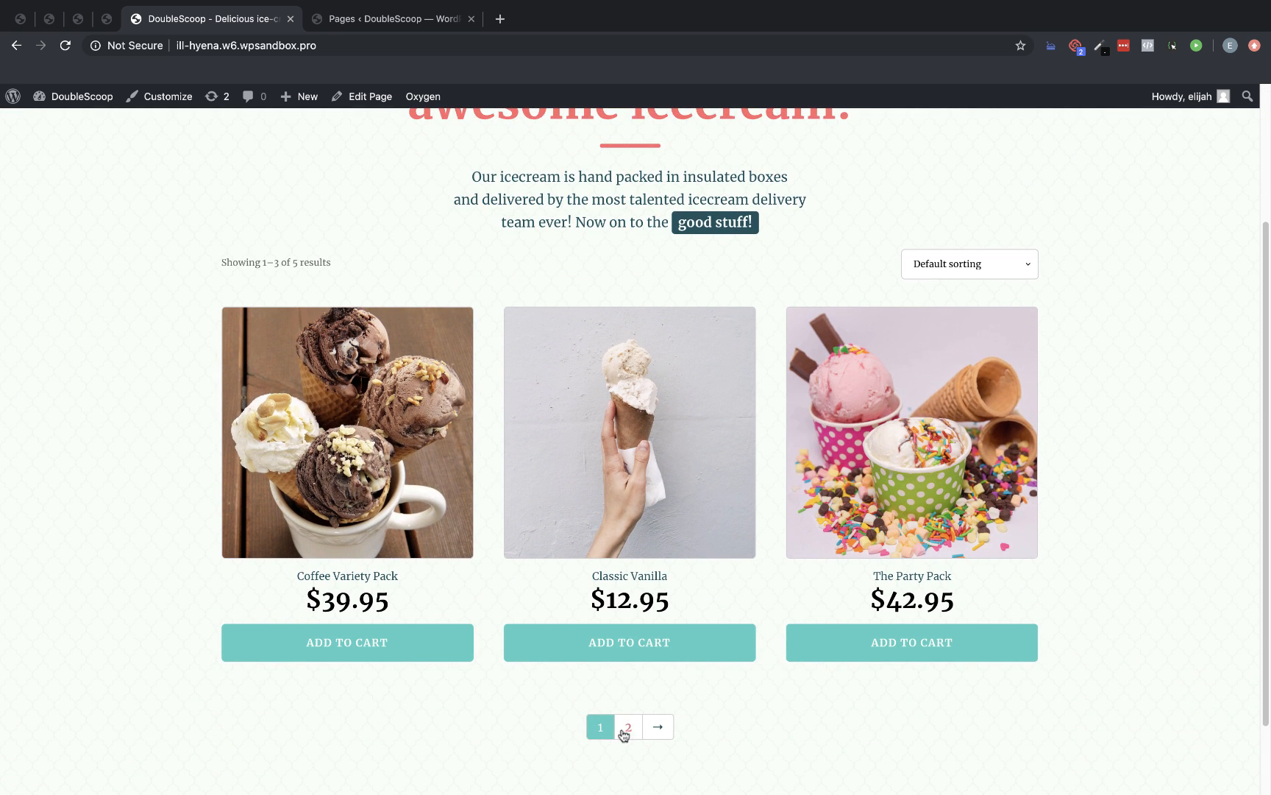
left_click(626, 726)
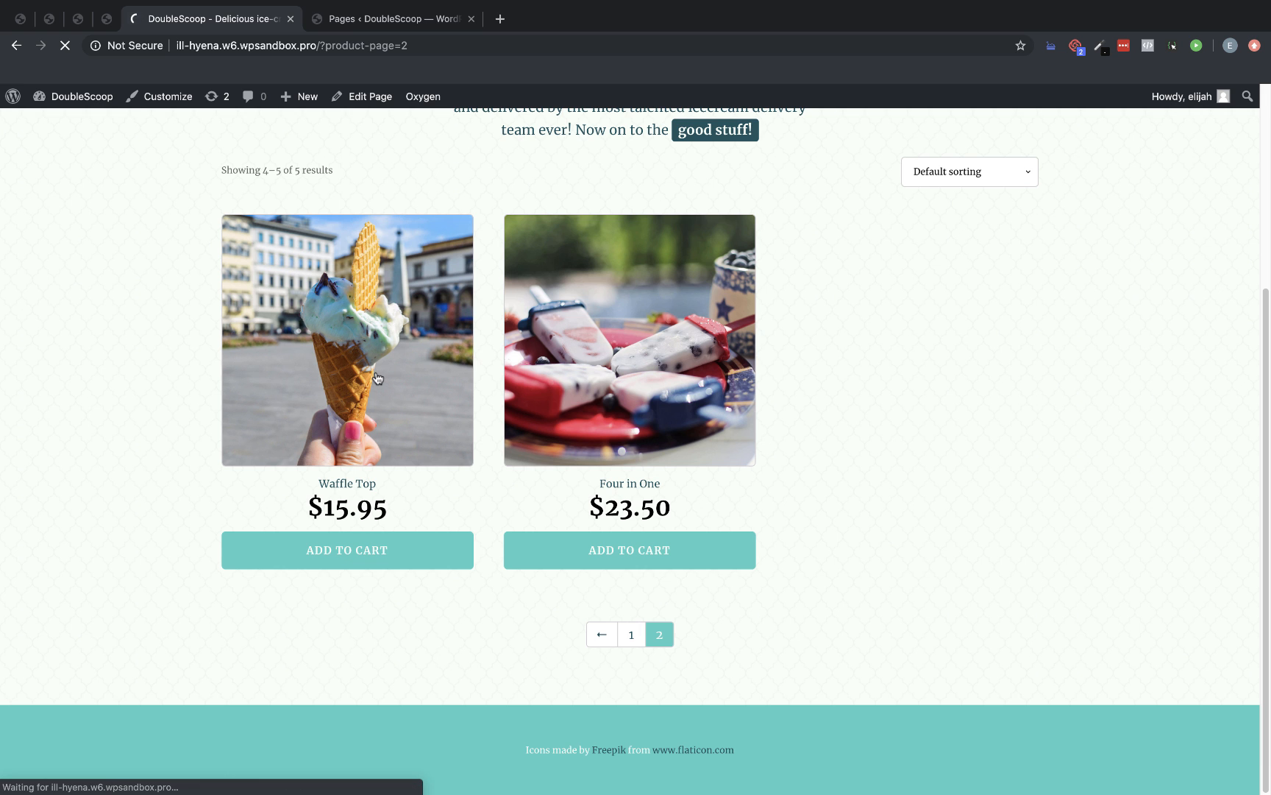
left_click(346, 339)
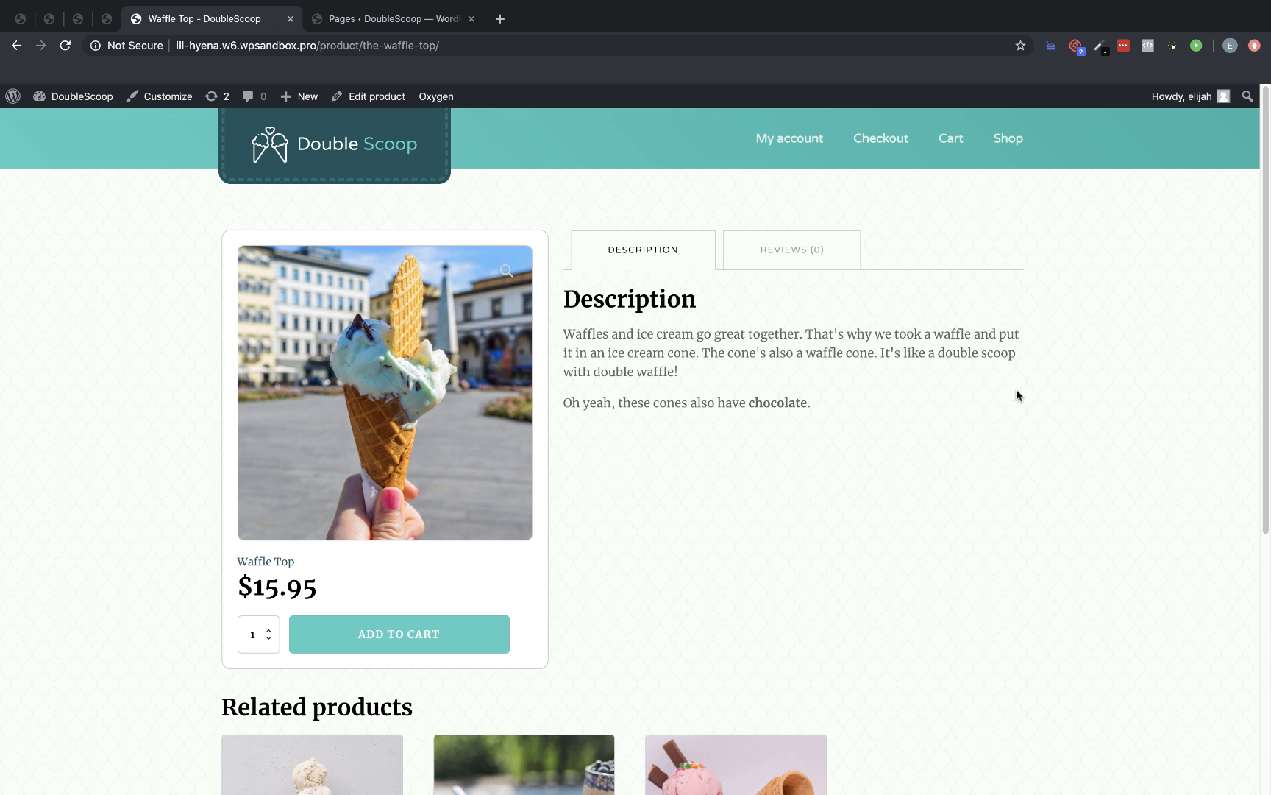
mouse_move(940, 284)
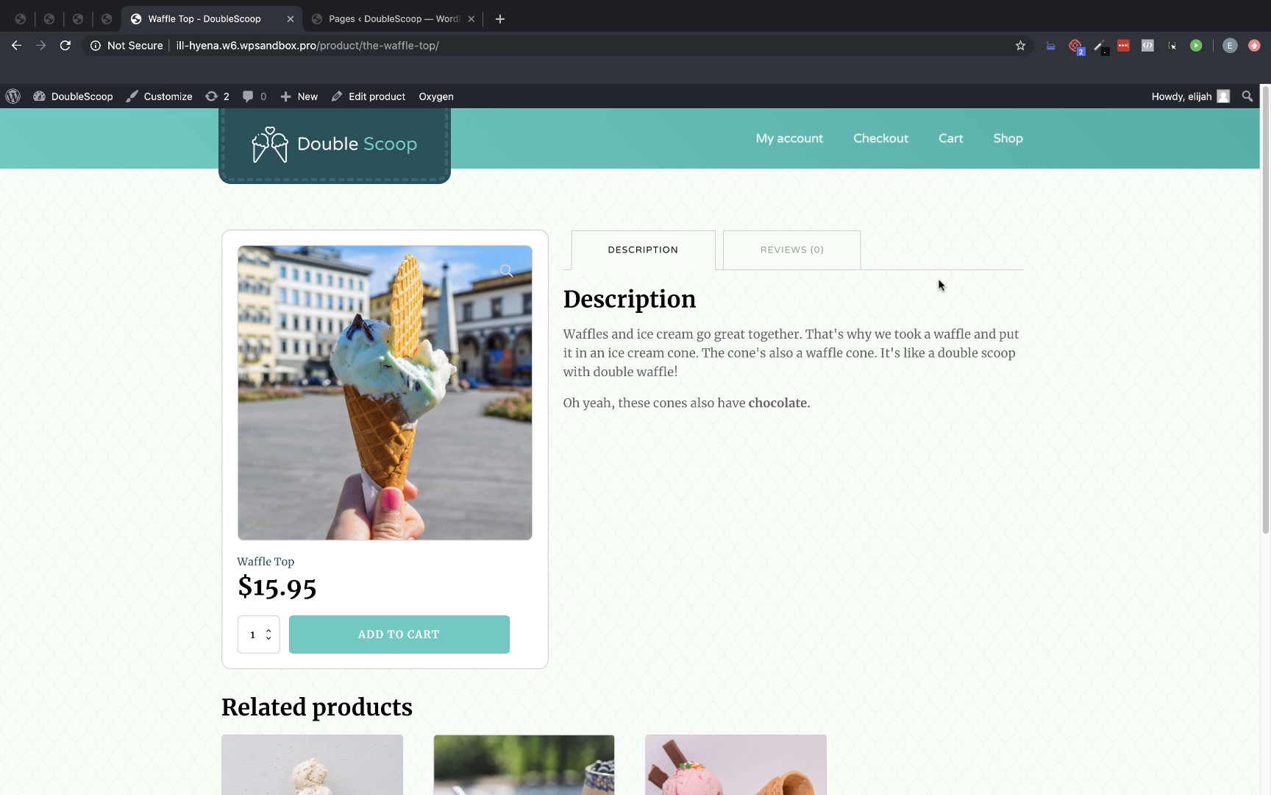
mouse_move(762, 321)
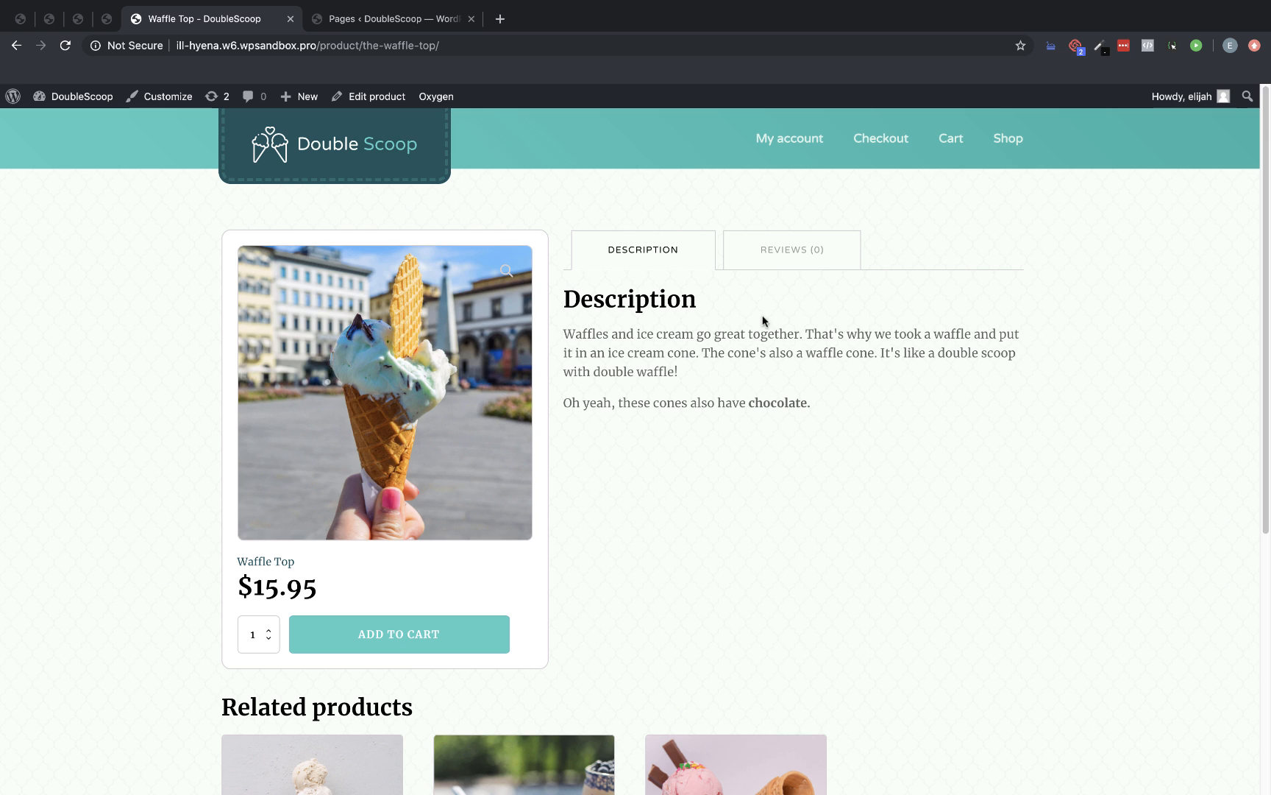
From the WordPress Pages list, open the Cart page and launch Edit with Oxygen
left_click(391, 18)
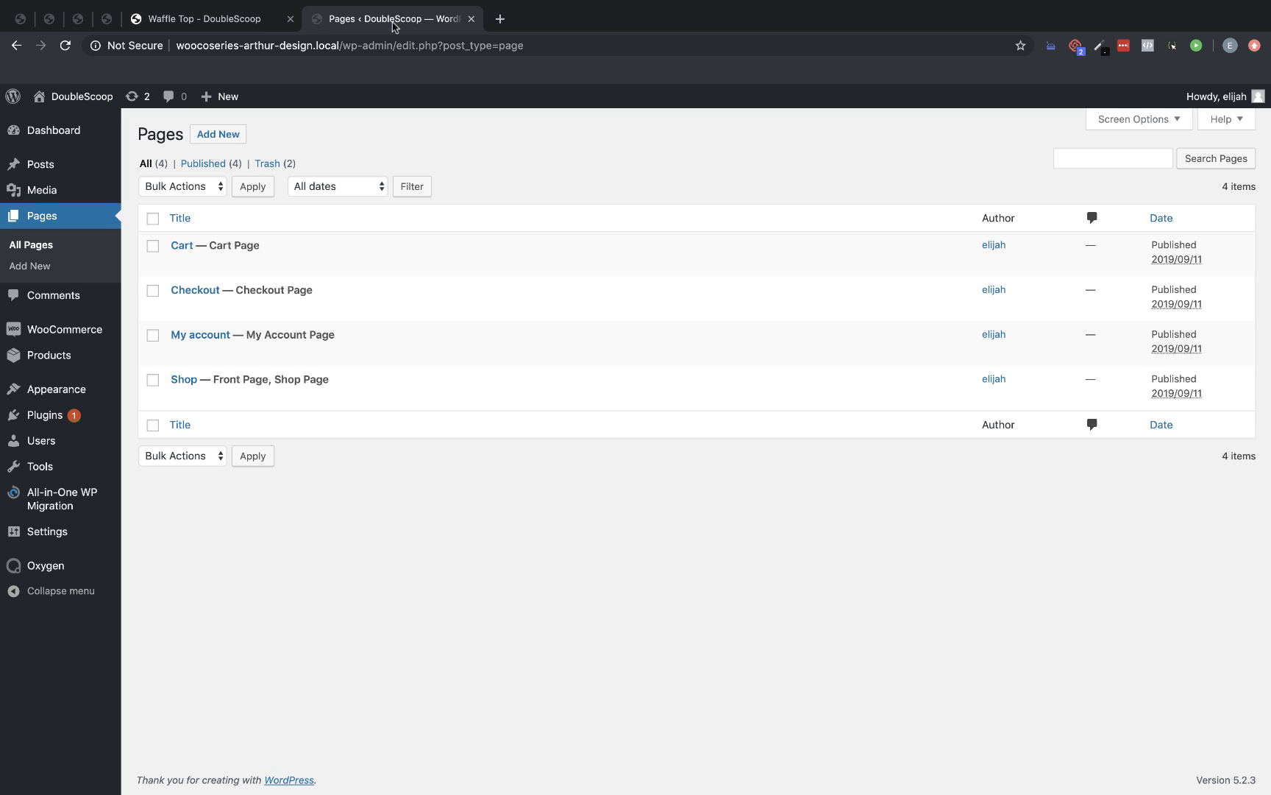
mouse_move(181, 244)
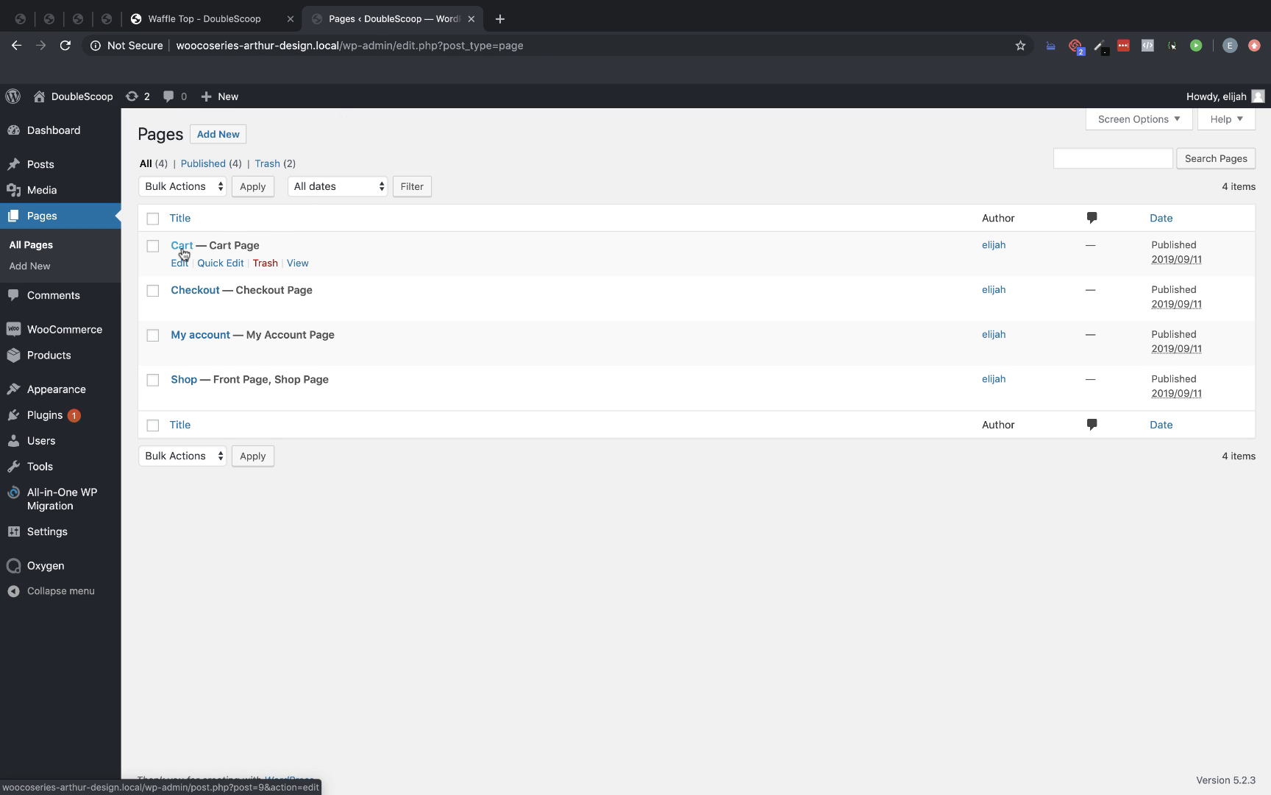
left_click(179, 262)
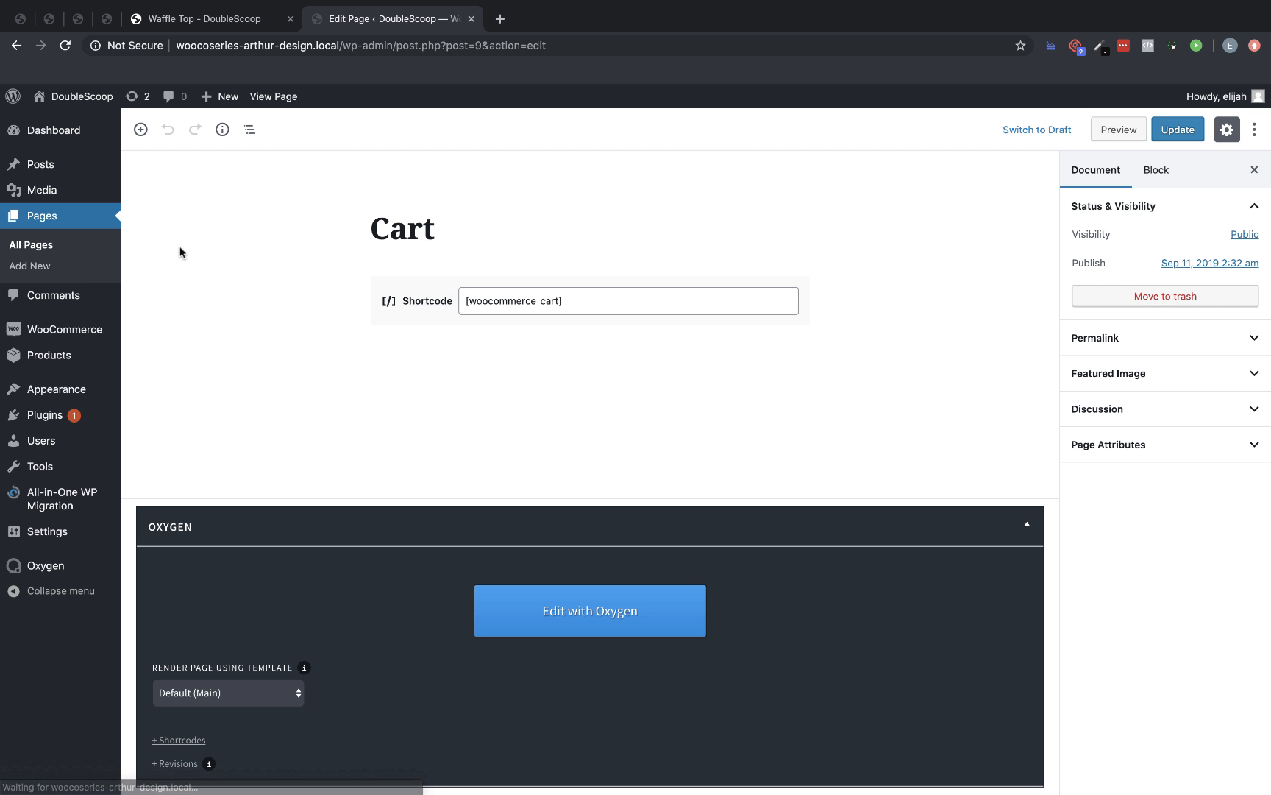
left_click(590, 610)
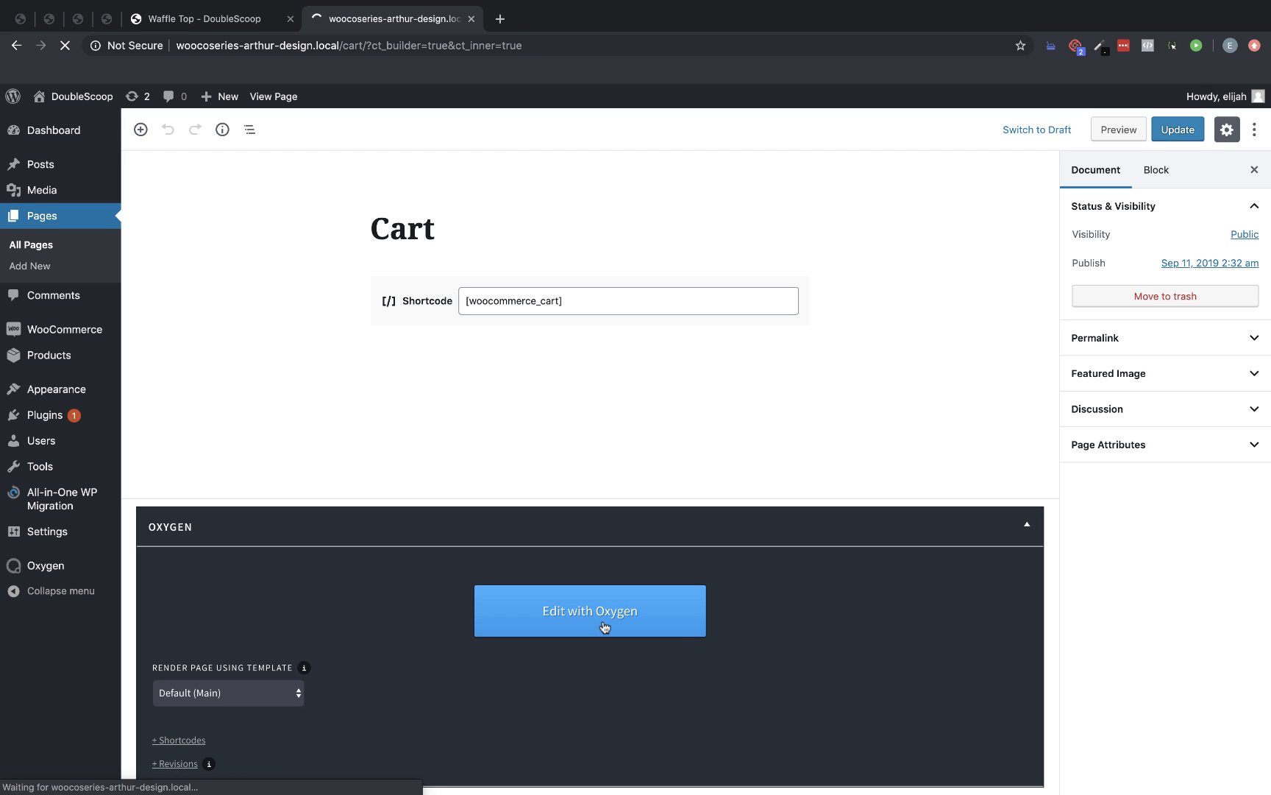
Add a Cart section with patterned background at auto size and rgba(247,255,247,0.66) overlay
left_click(590, 610)
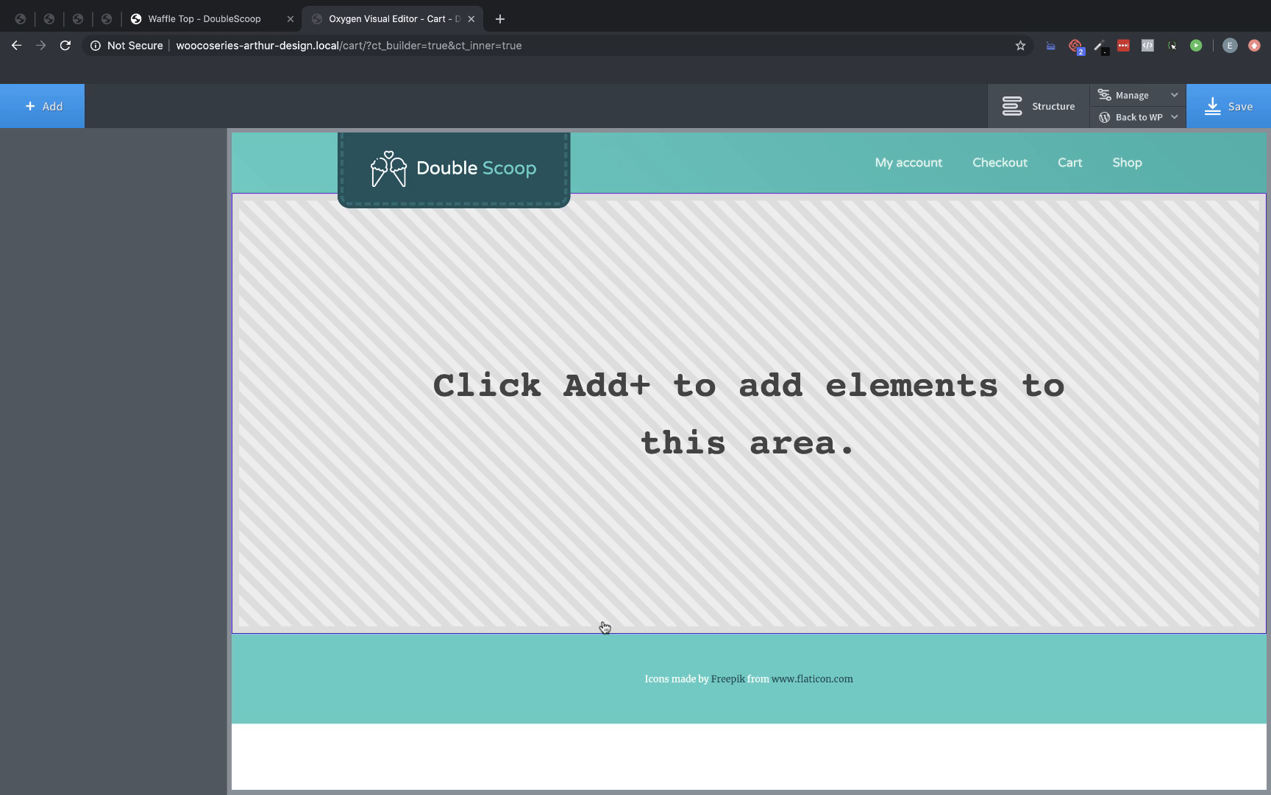
mouse_move(345, 411)
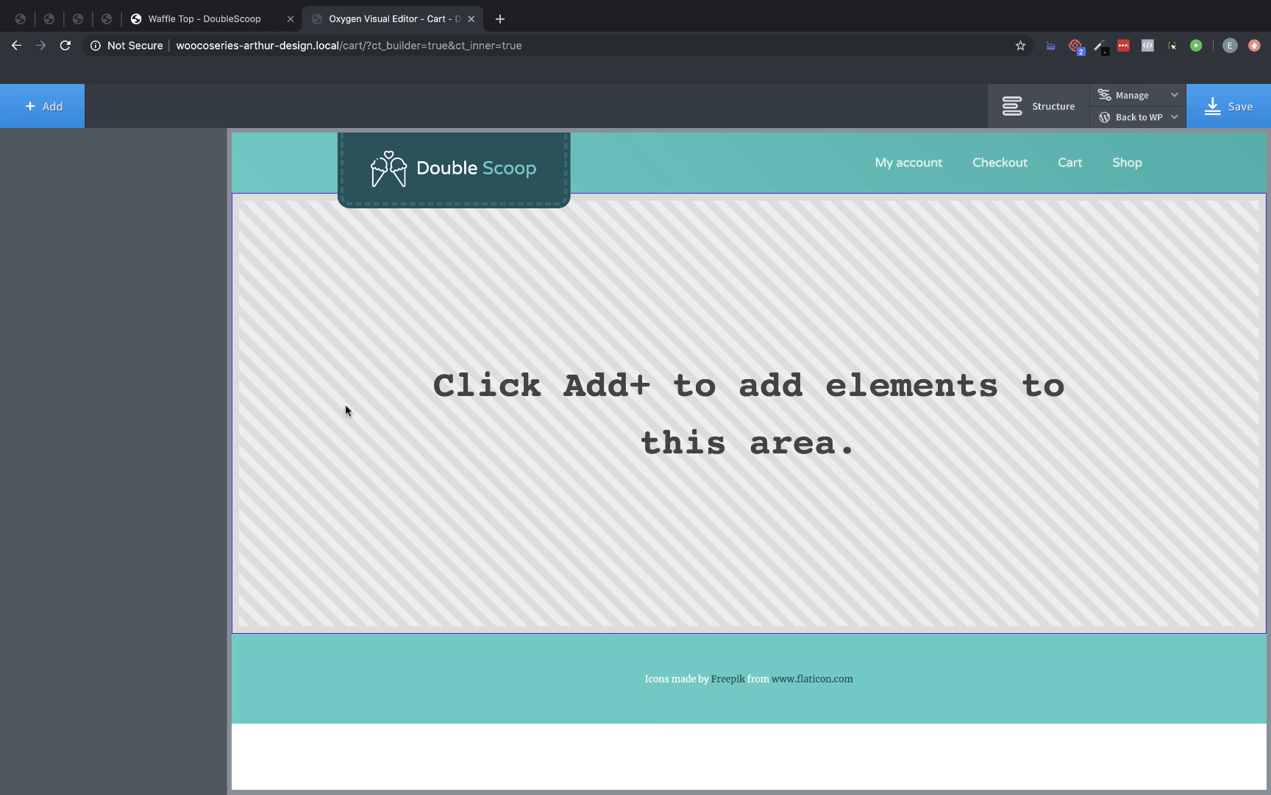
left_click(42, 105)
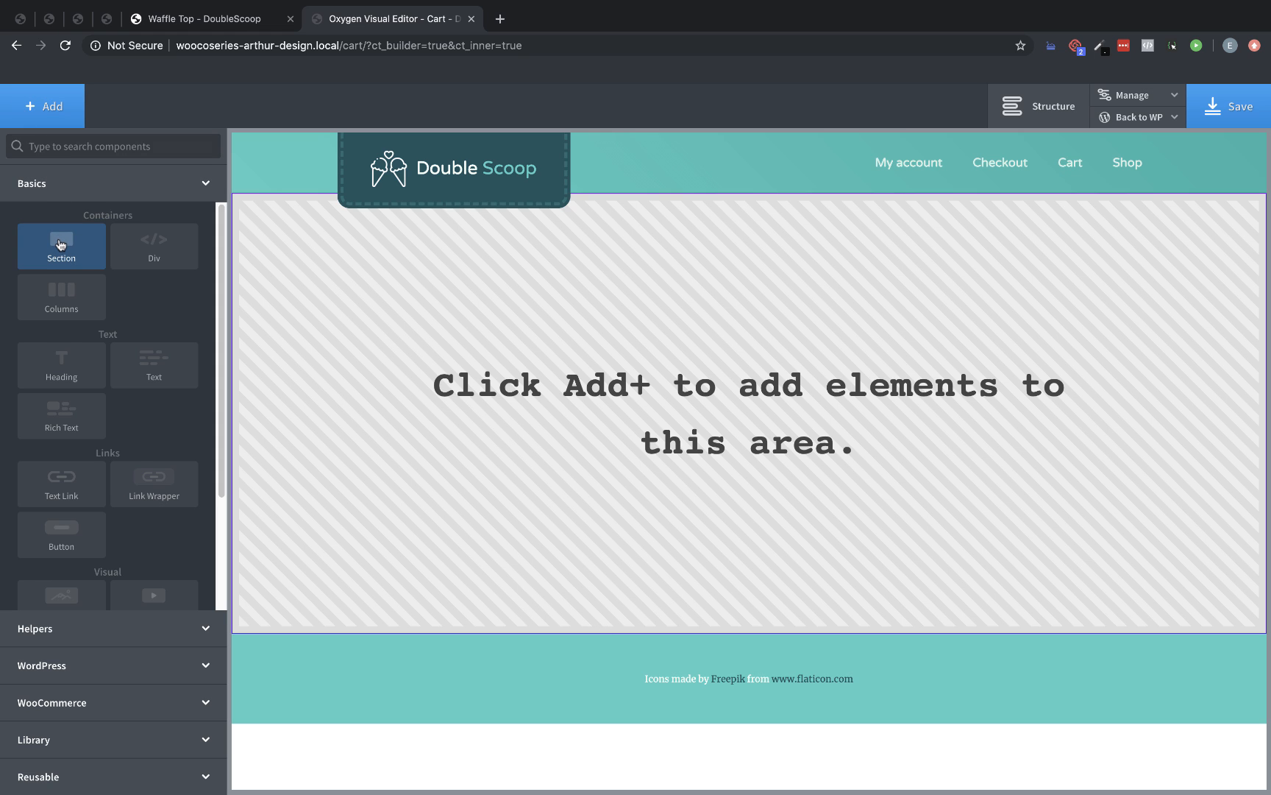
left_click(730, 406)
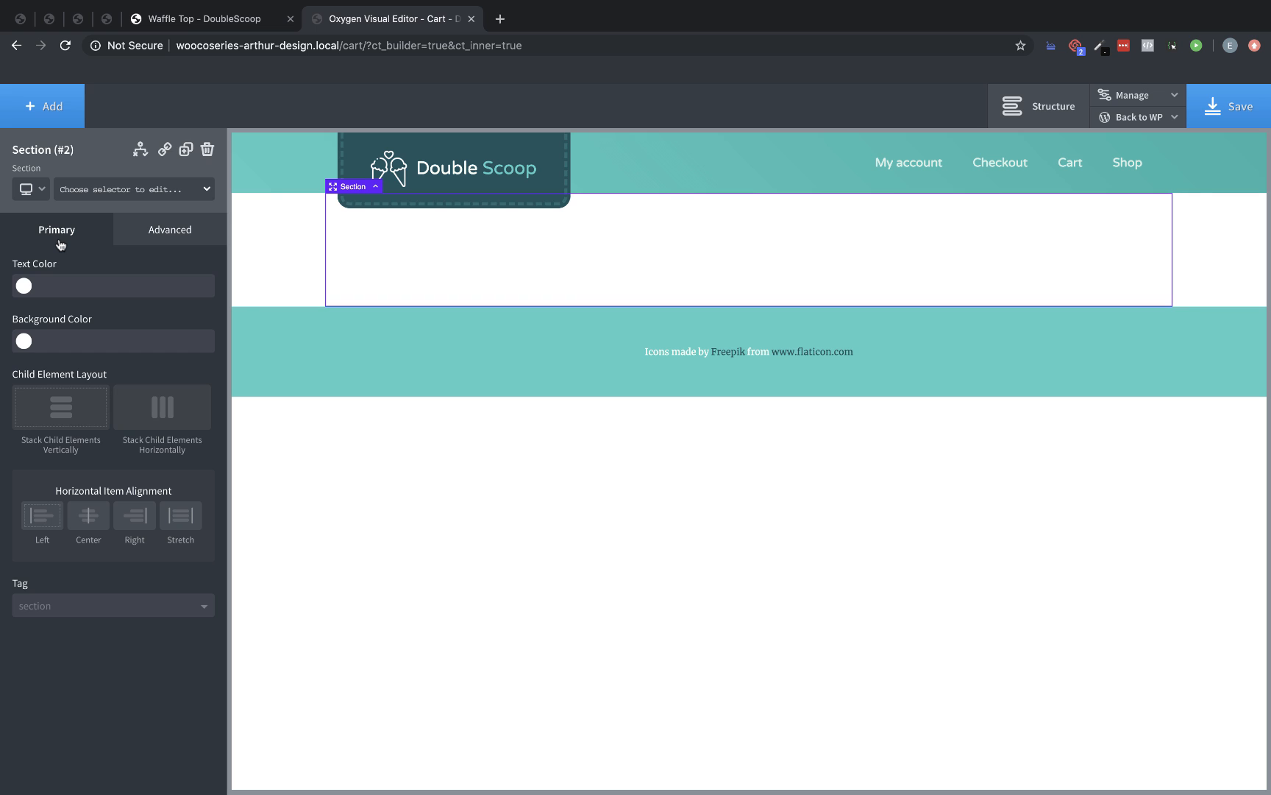
left_click(170, 230)
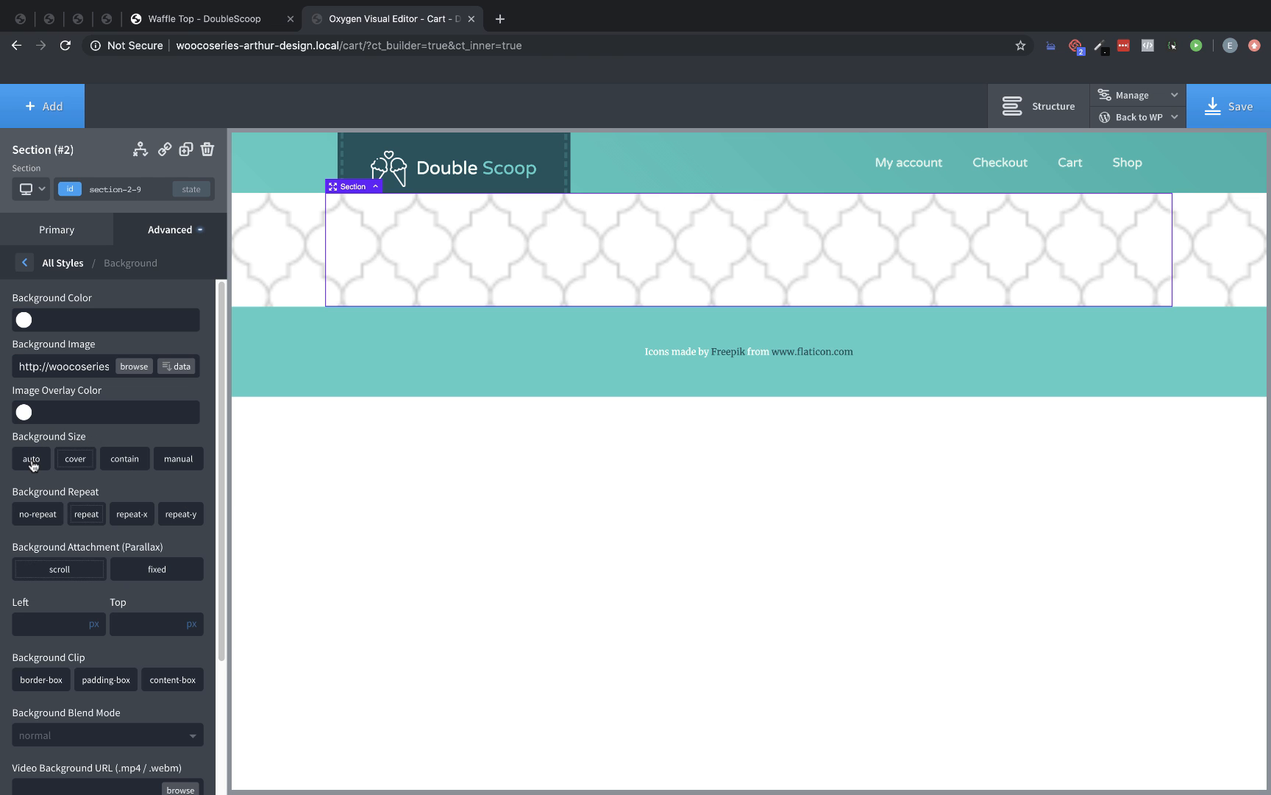
left_click(24, 412)
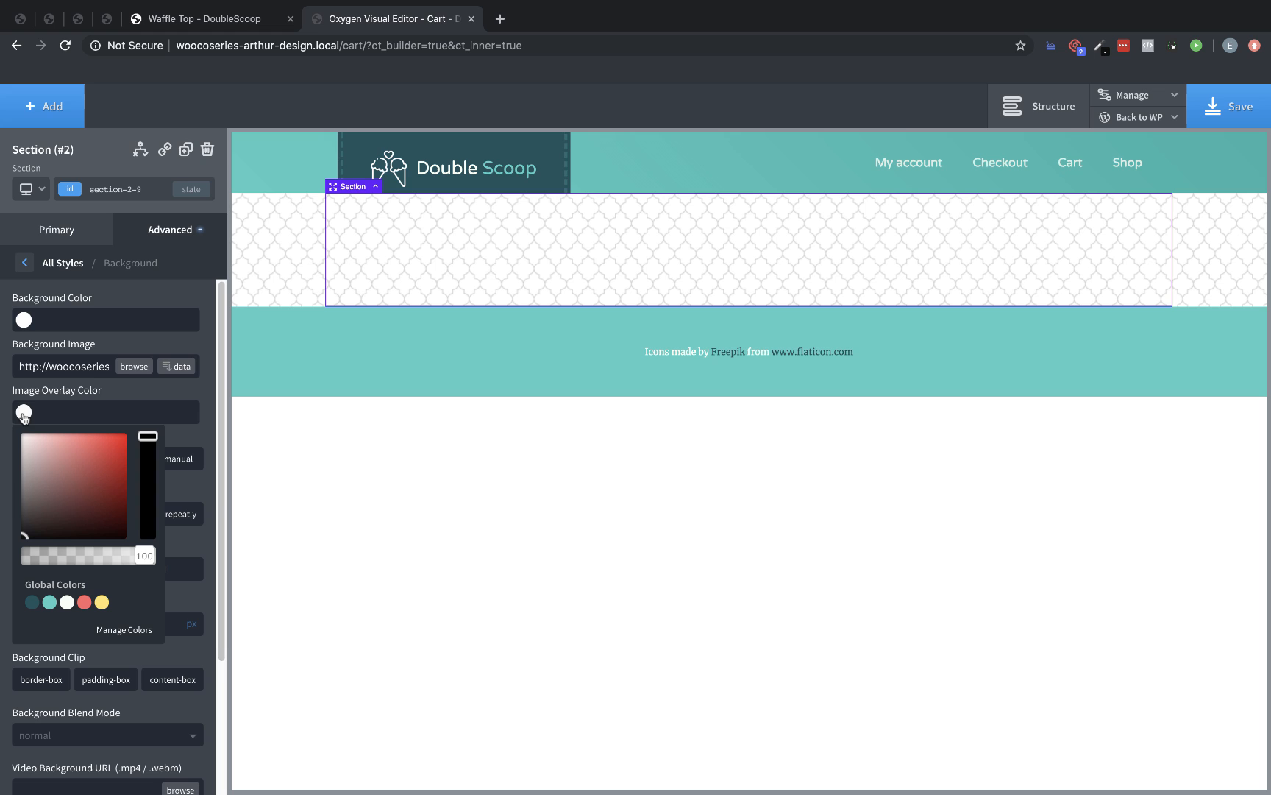
left_click(67, 602)
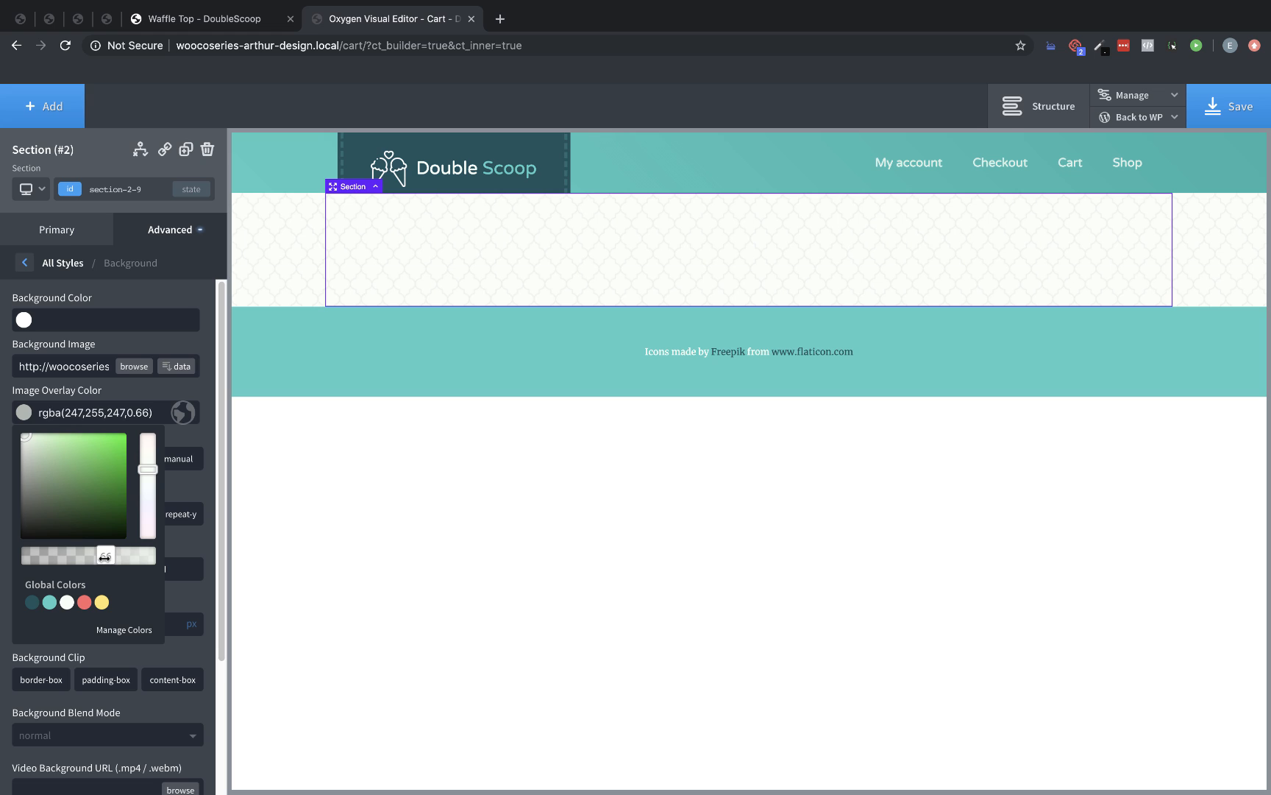
left_click(150, 393)
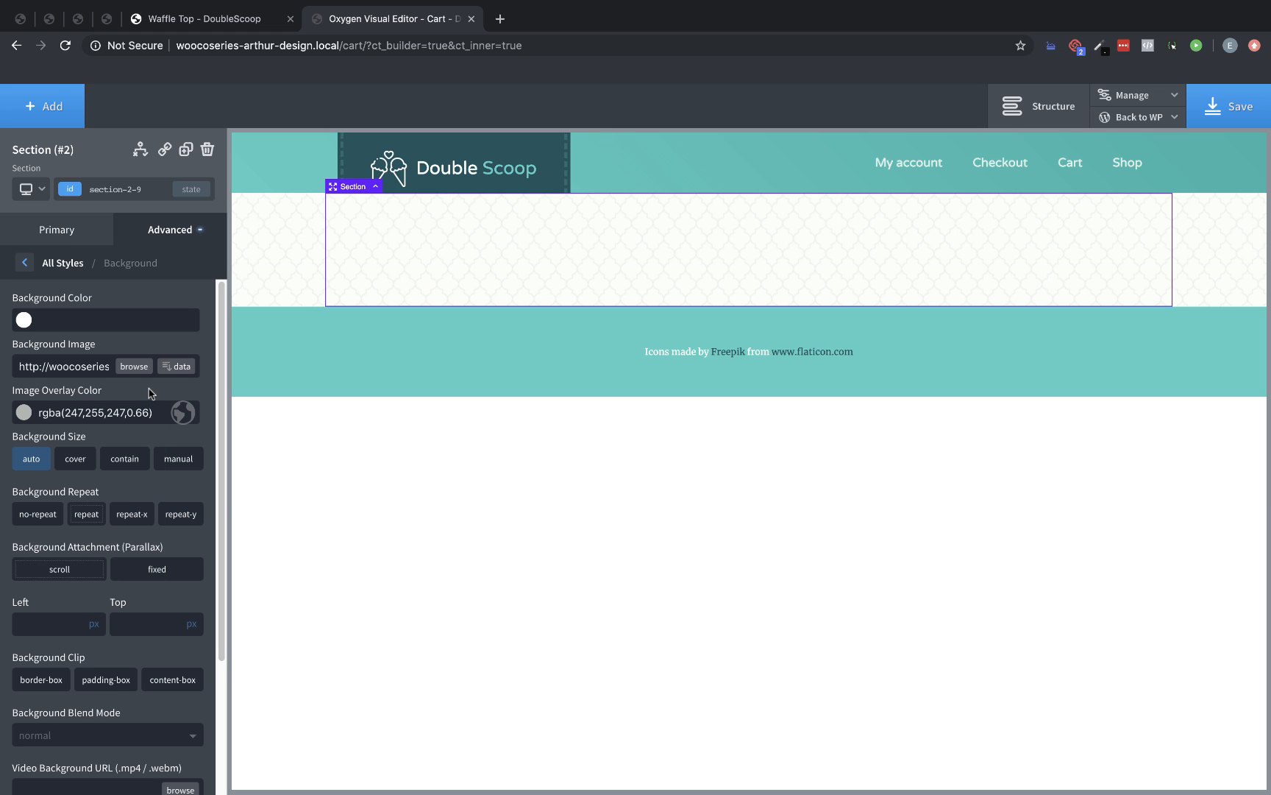
left_click(43, 106)
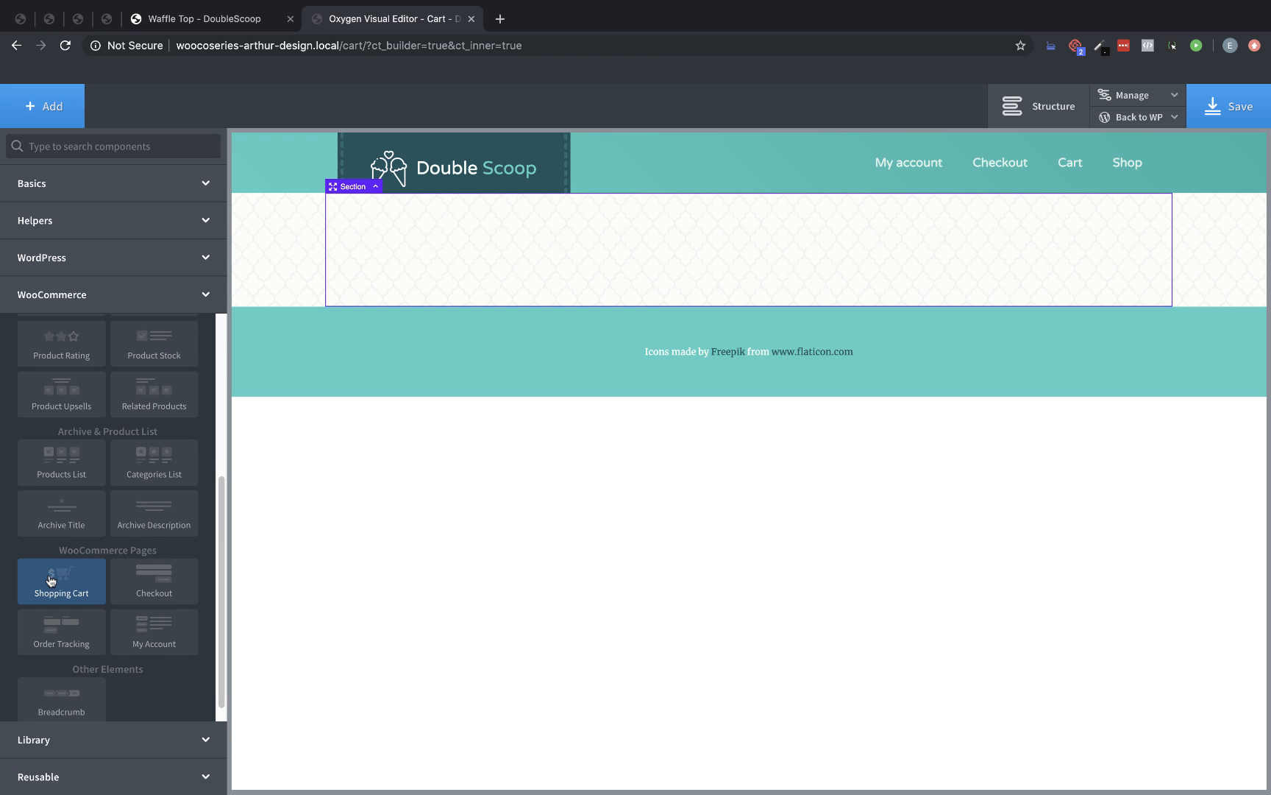
Insert the Shopping Cart element and give its product images an 8 px border radius
left_click(61, 581)
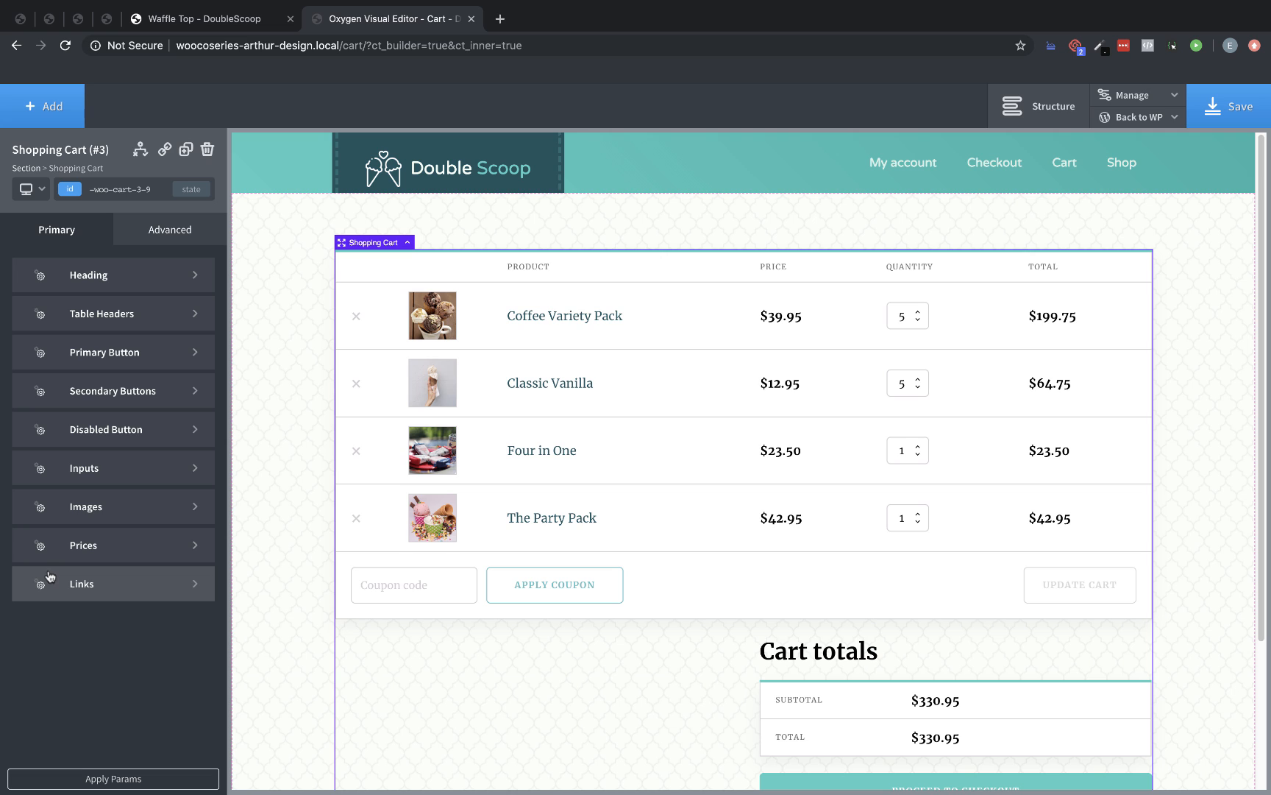
left_click(86, 506)
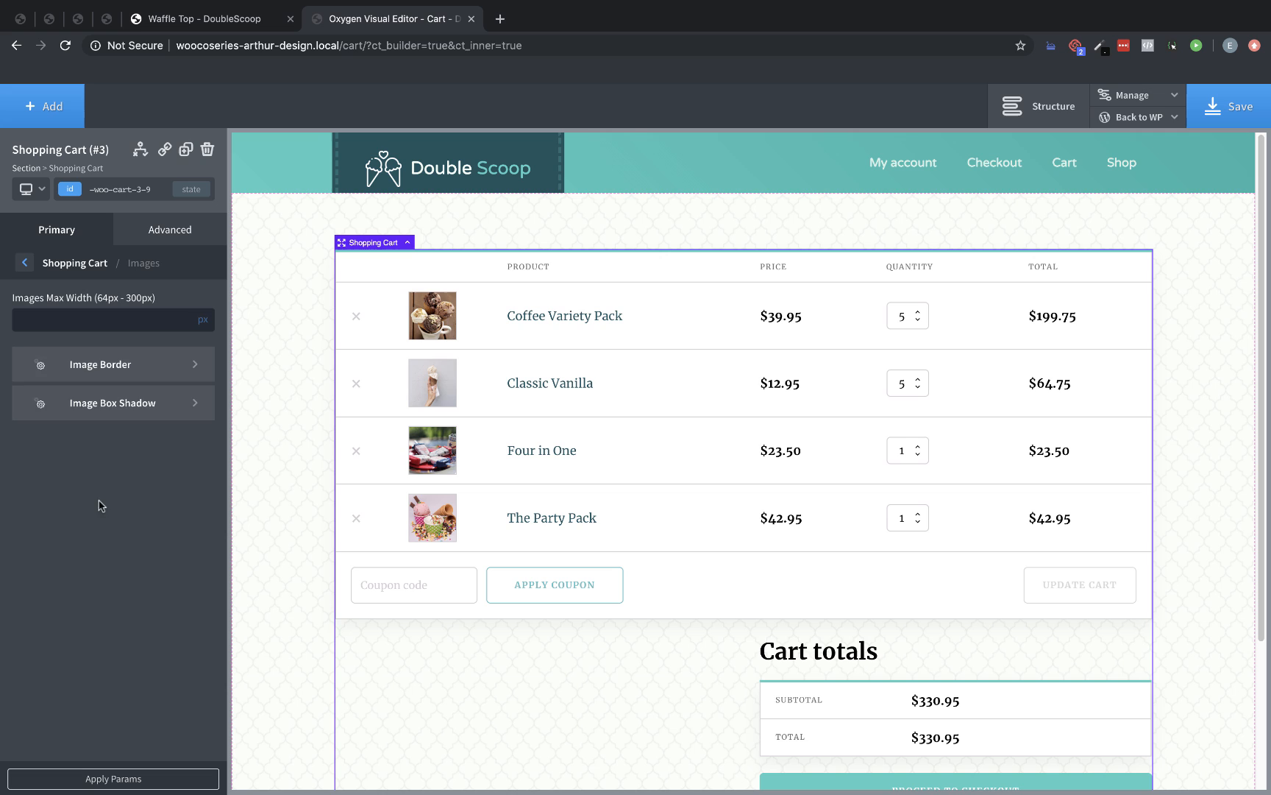
left_click(100, 363)
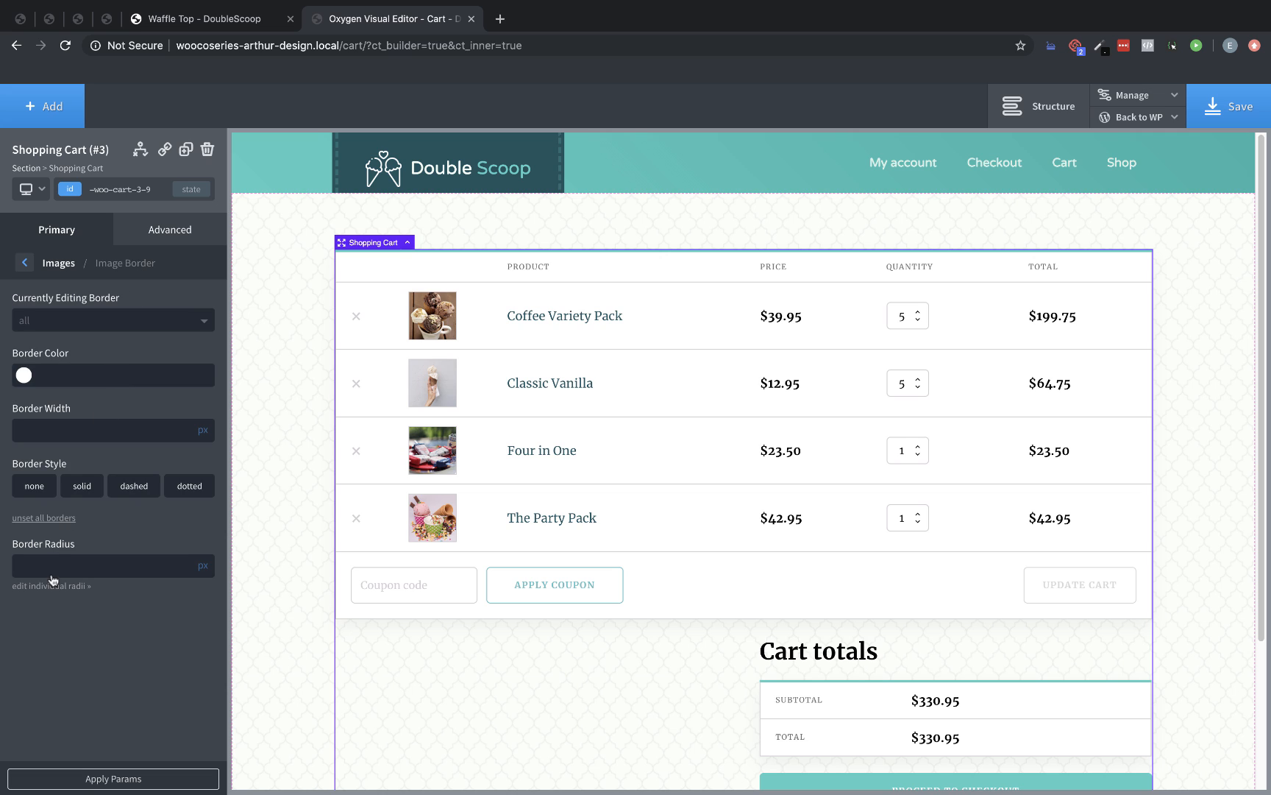
type("8")
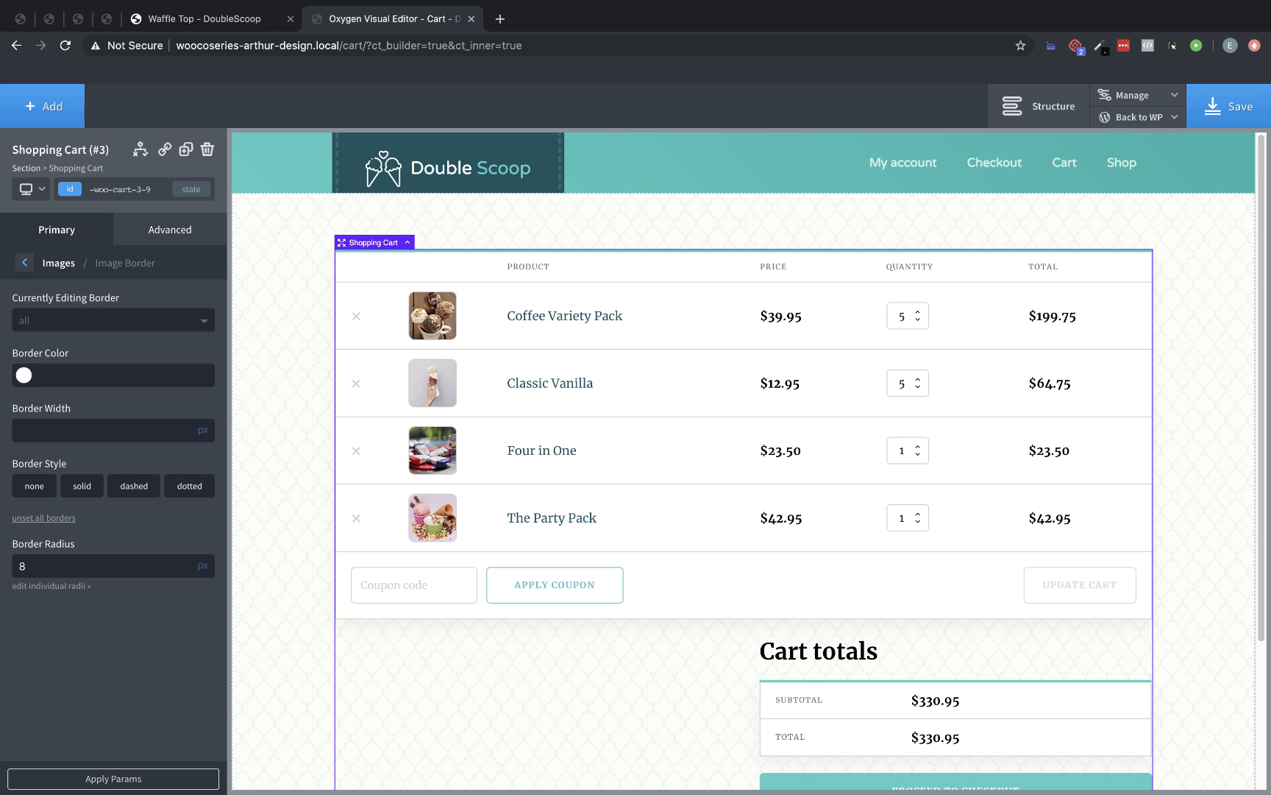
left_click(25, 262)
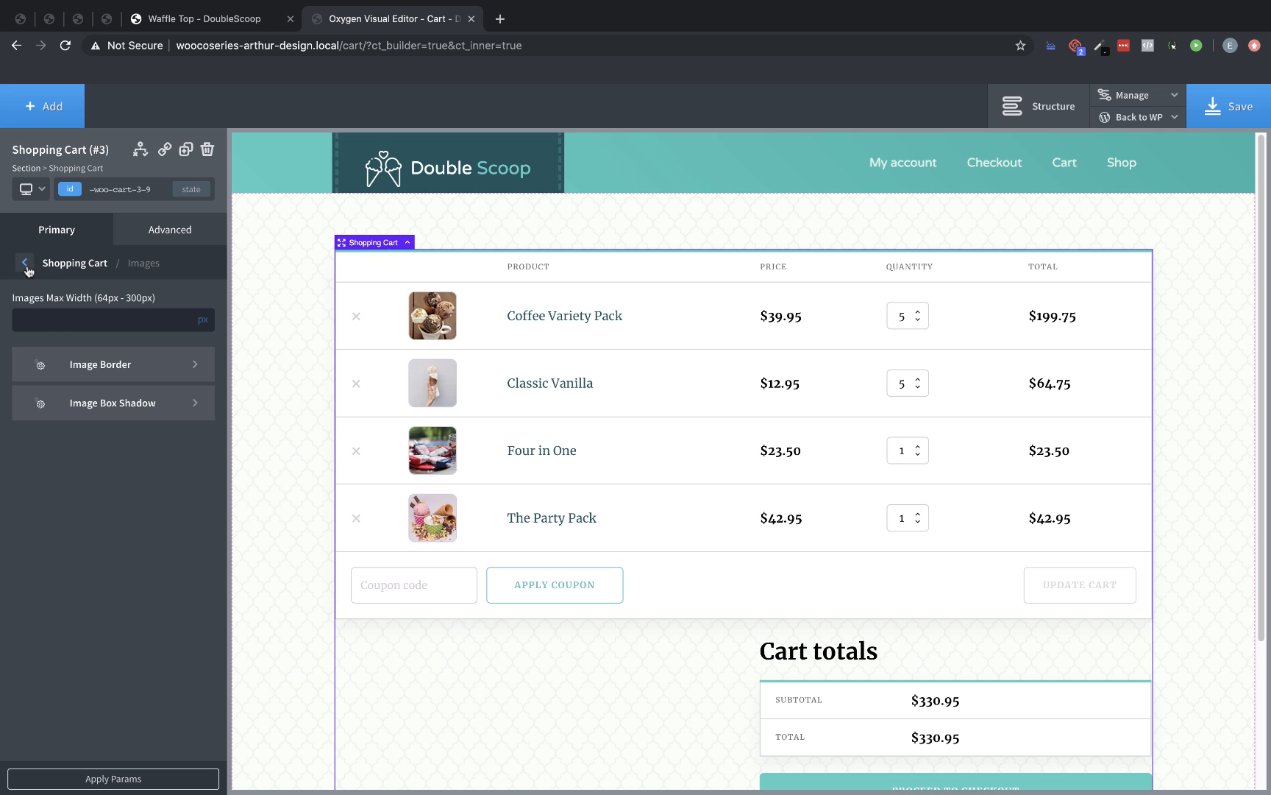
left_click(25, 262)
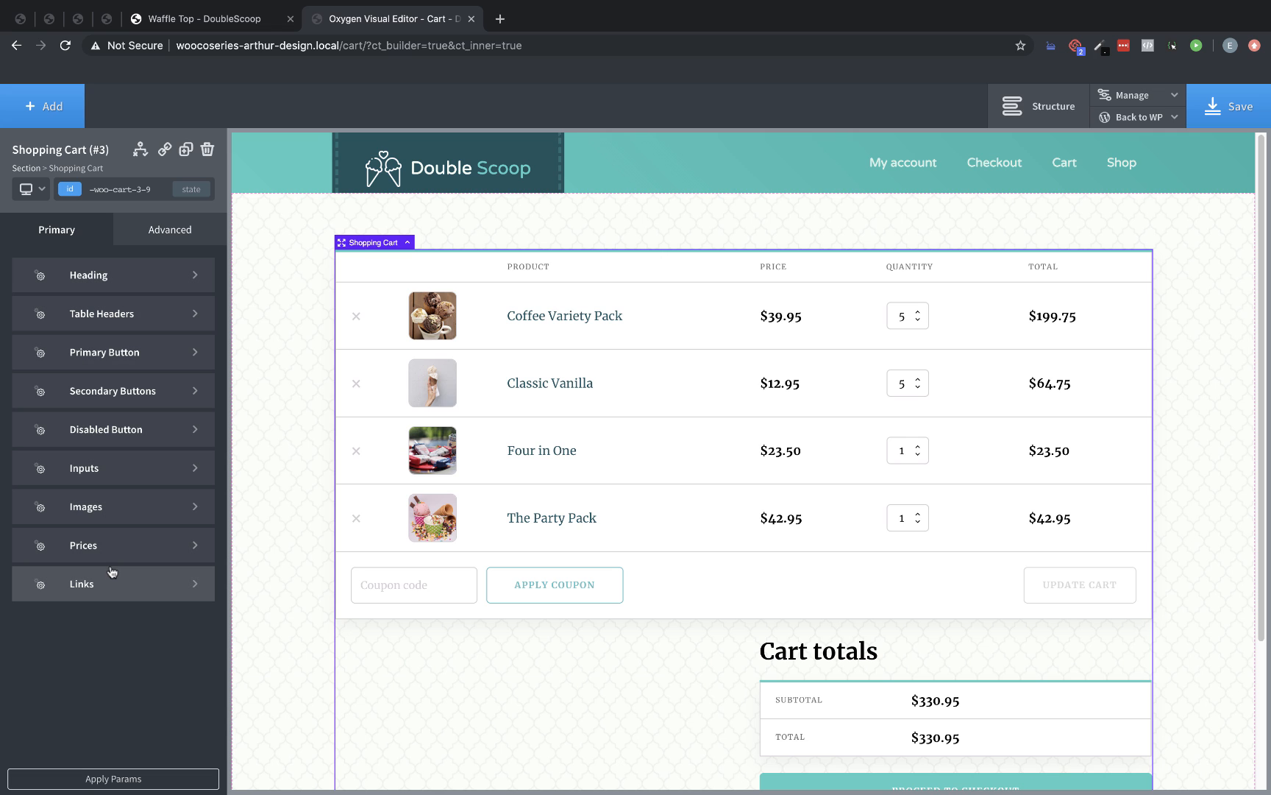
View the cart's link styling and bring up the Manage menu of builder options
left_click(81, 583)
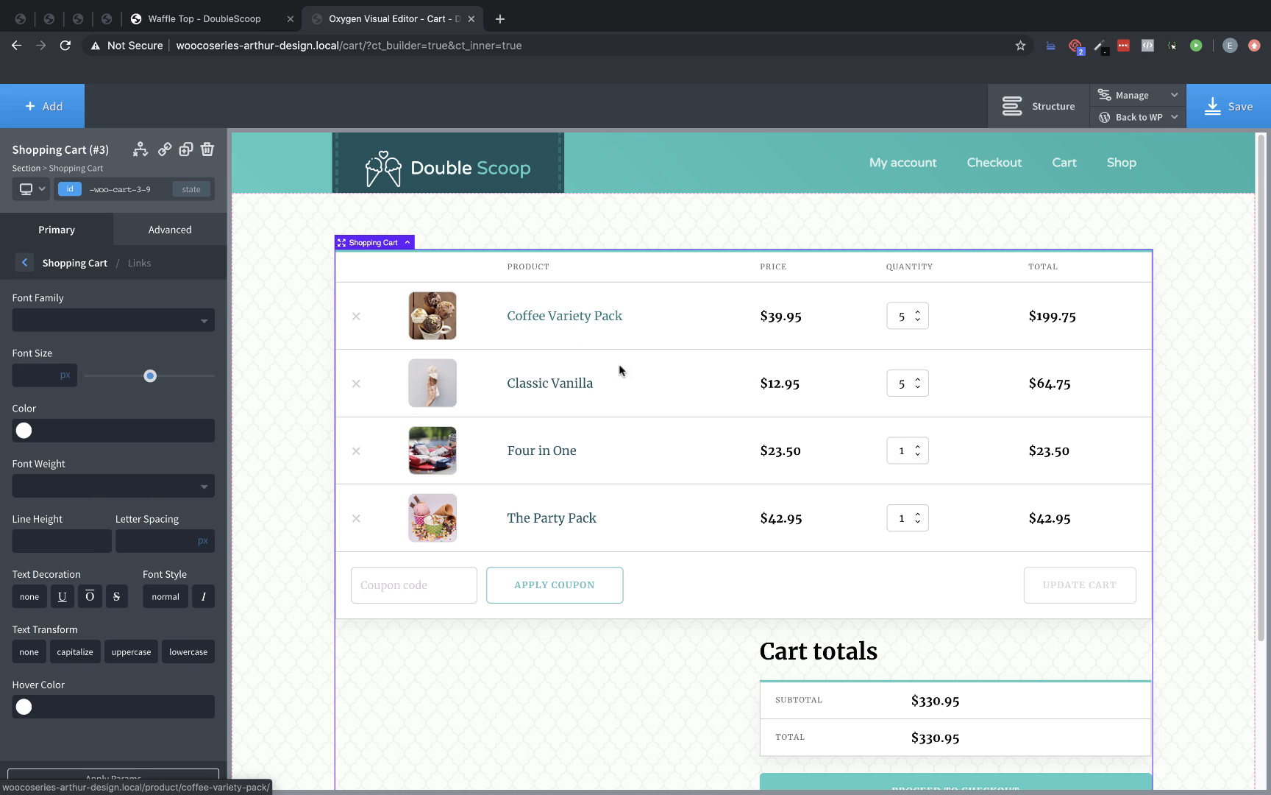
mouse_move(662, 395)
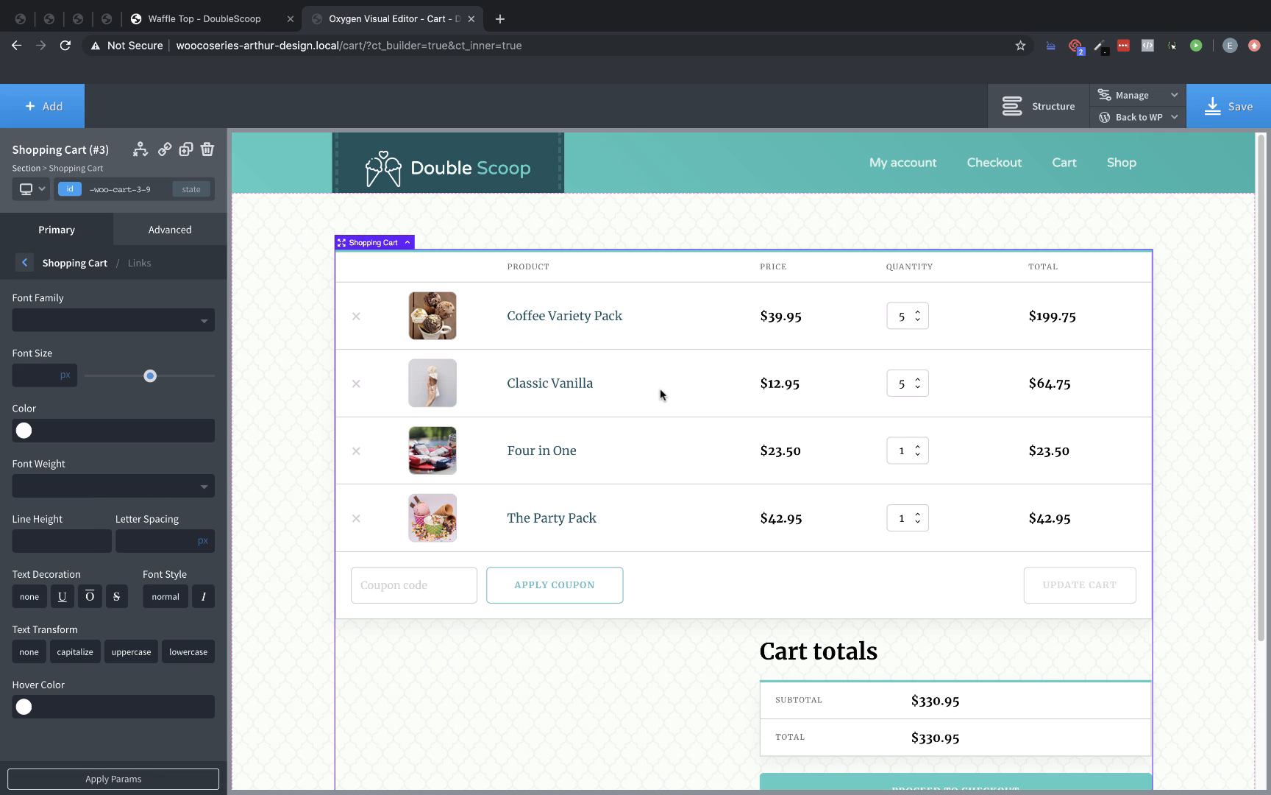
mouse_move(1067, 155)
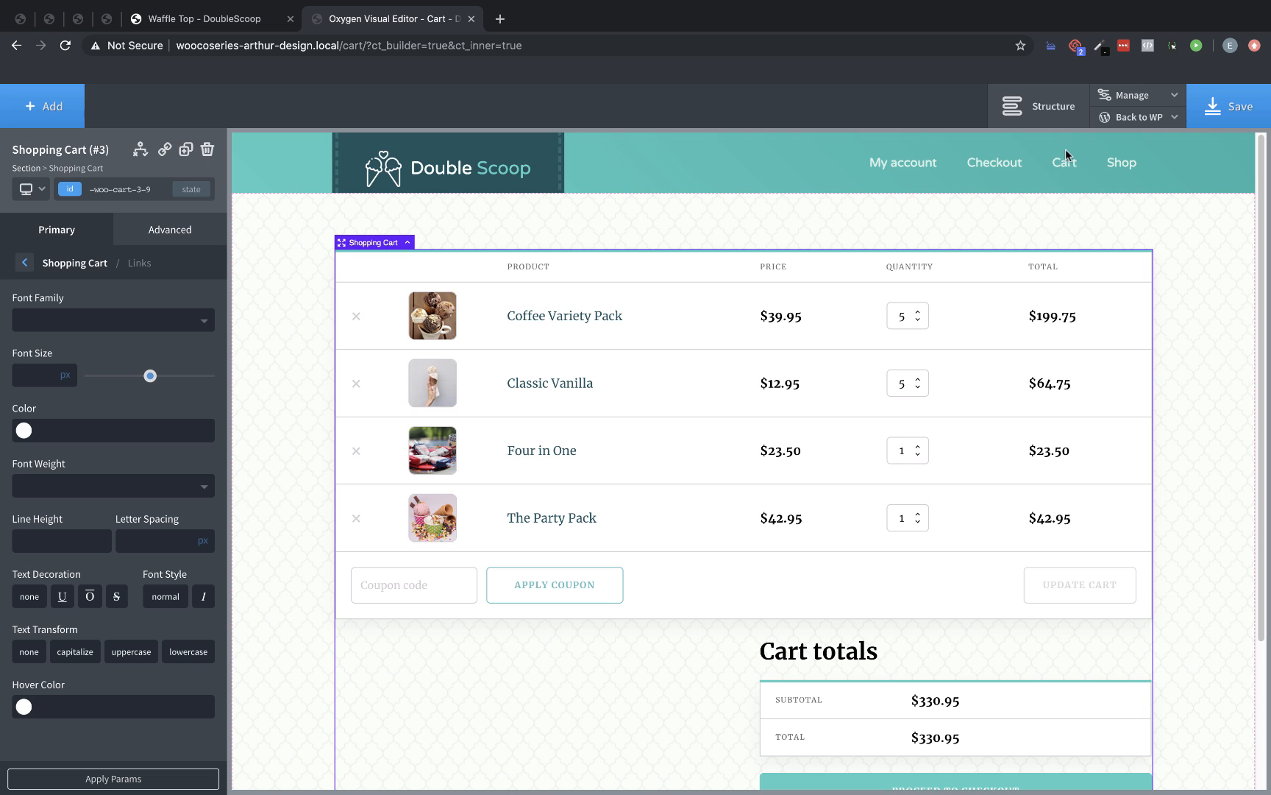
left_click(1133, 95)
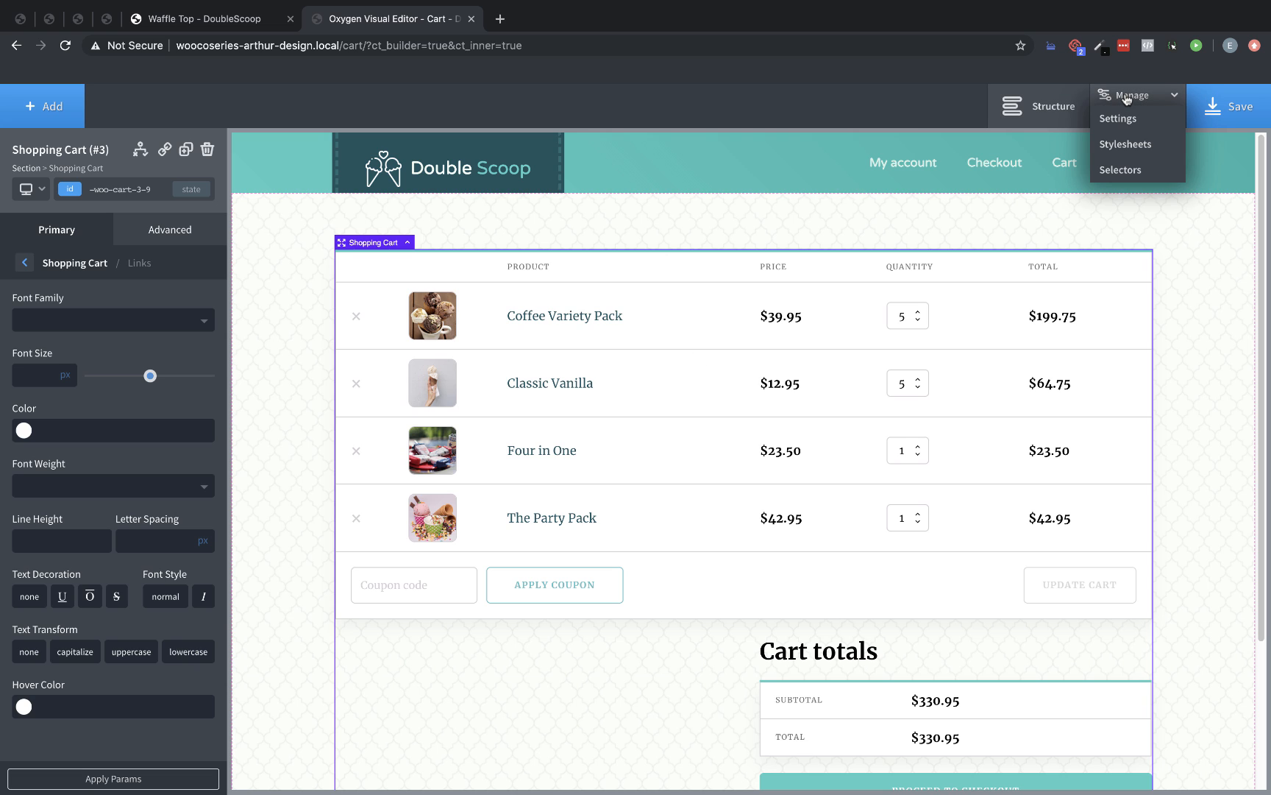
mouse_move(1119, 117)
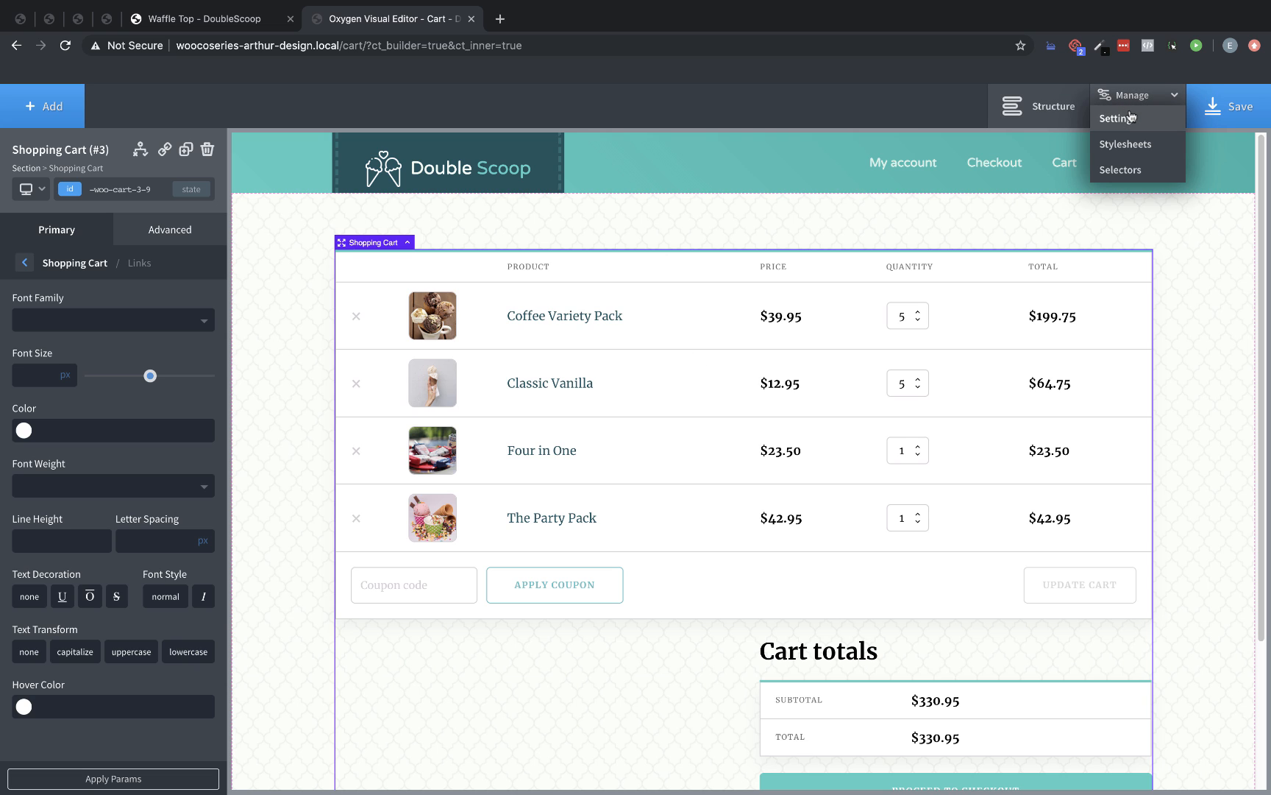
mouse_move(1130, 118)
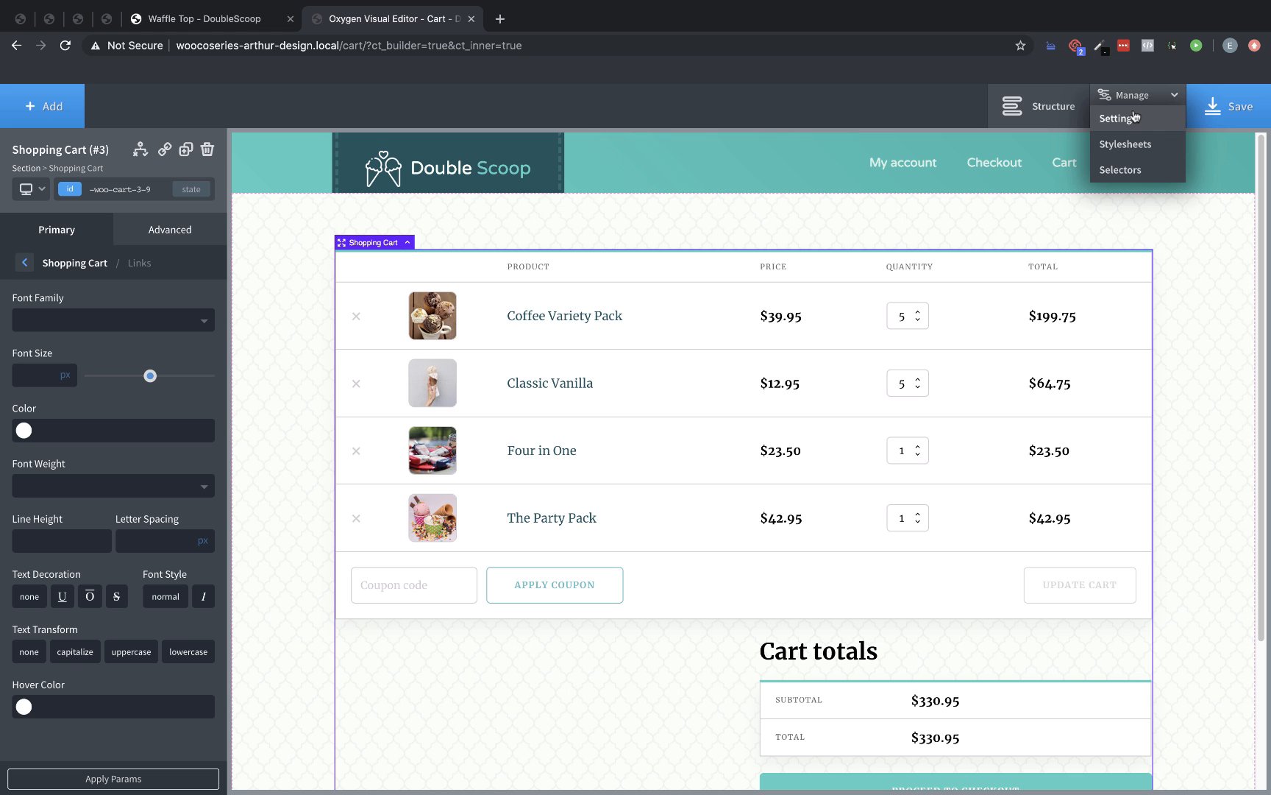
Set WooCommerce global link hover to Pastel Red and cart link text decoration to none
left_click(1120, 118)
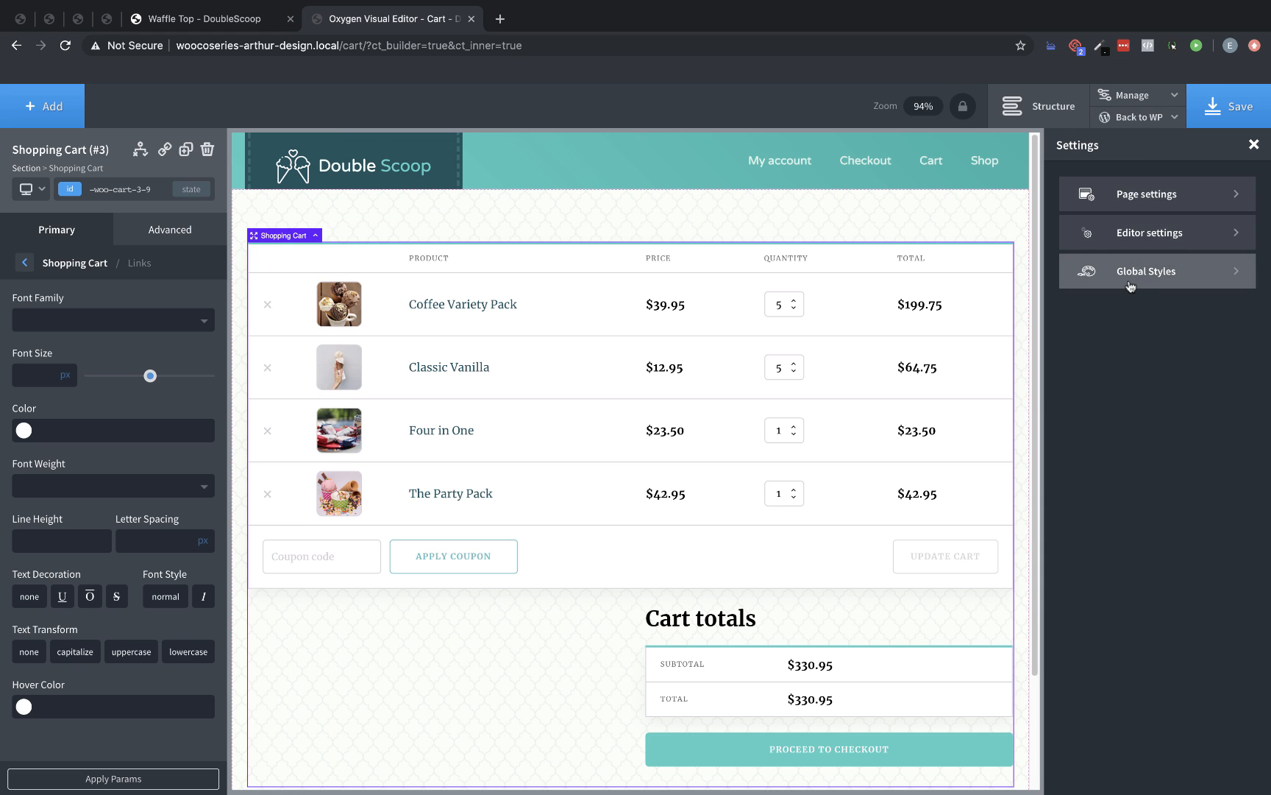
left_click(1145, 271)
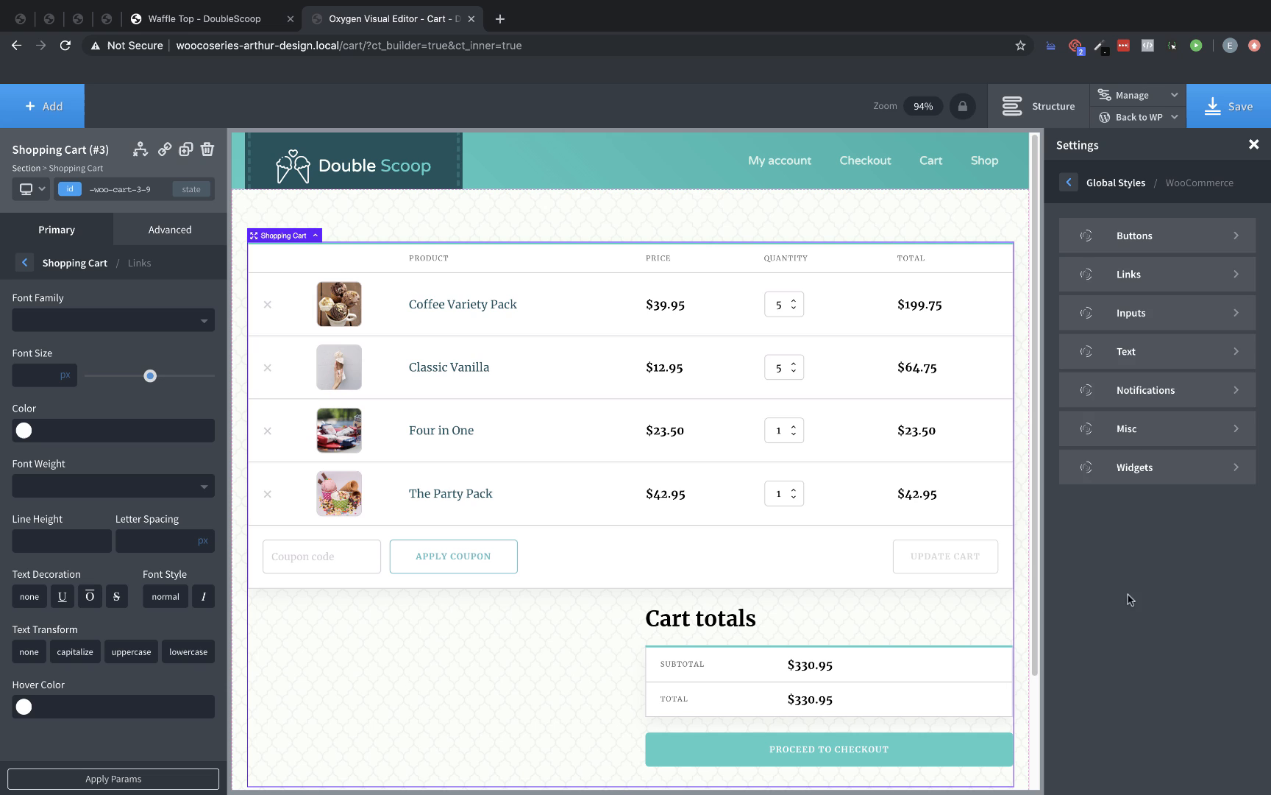
left_click(1127, 273)
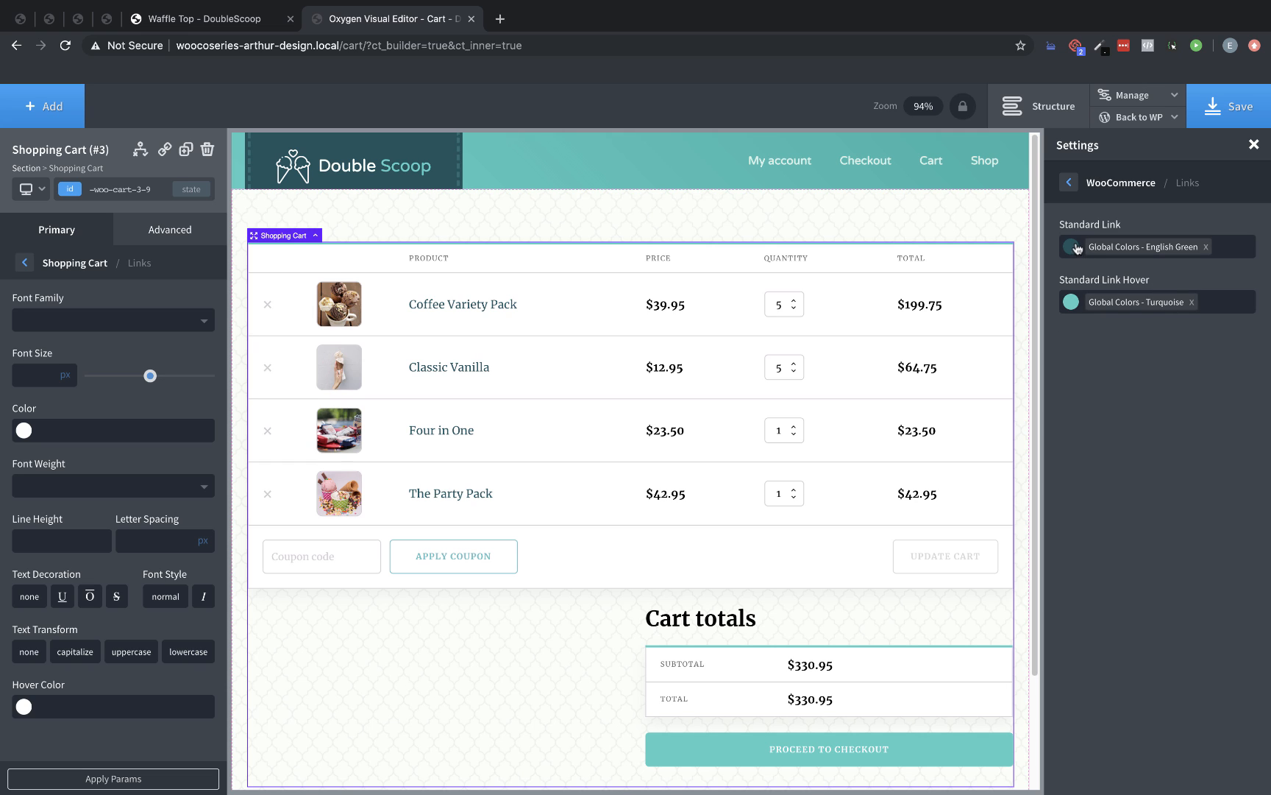
mouse_move(1075, 250)
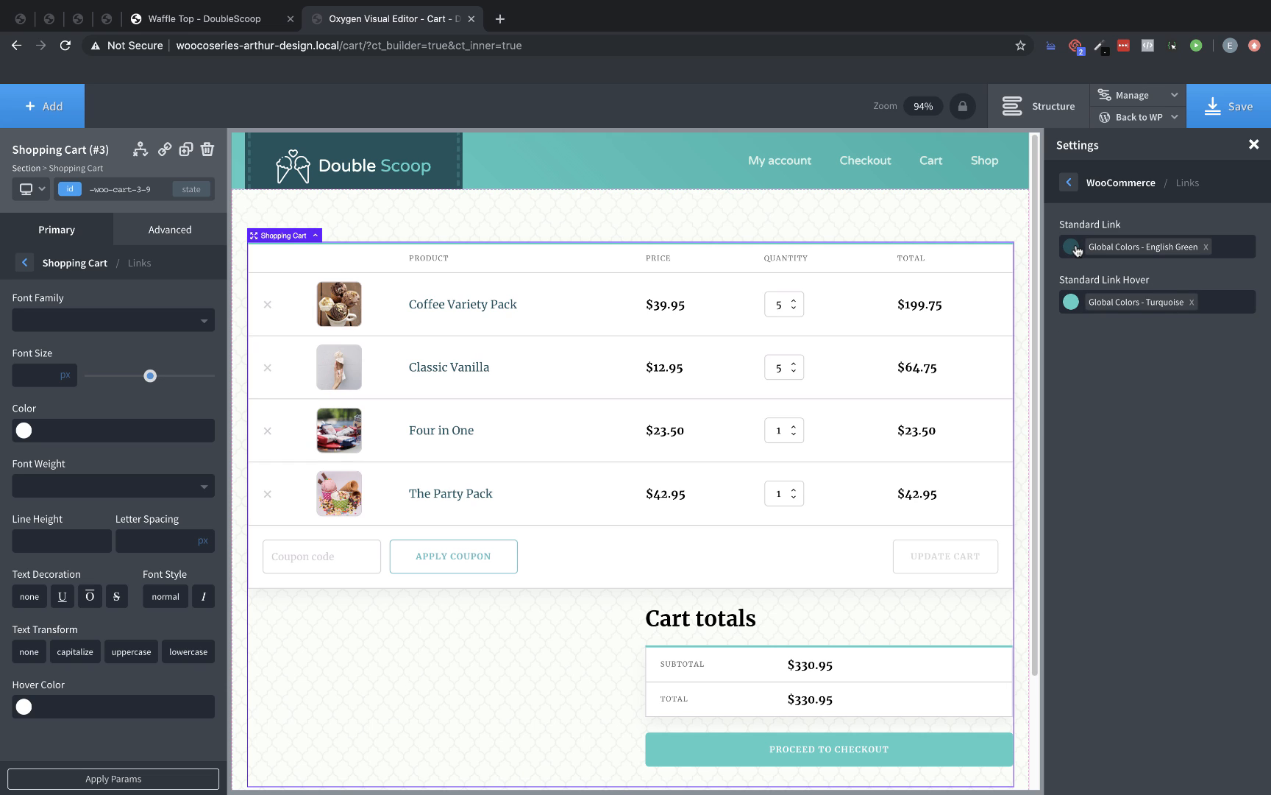
mouse_move(1073, 307)
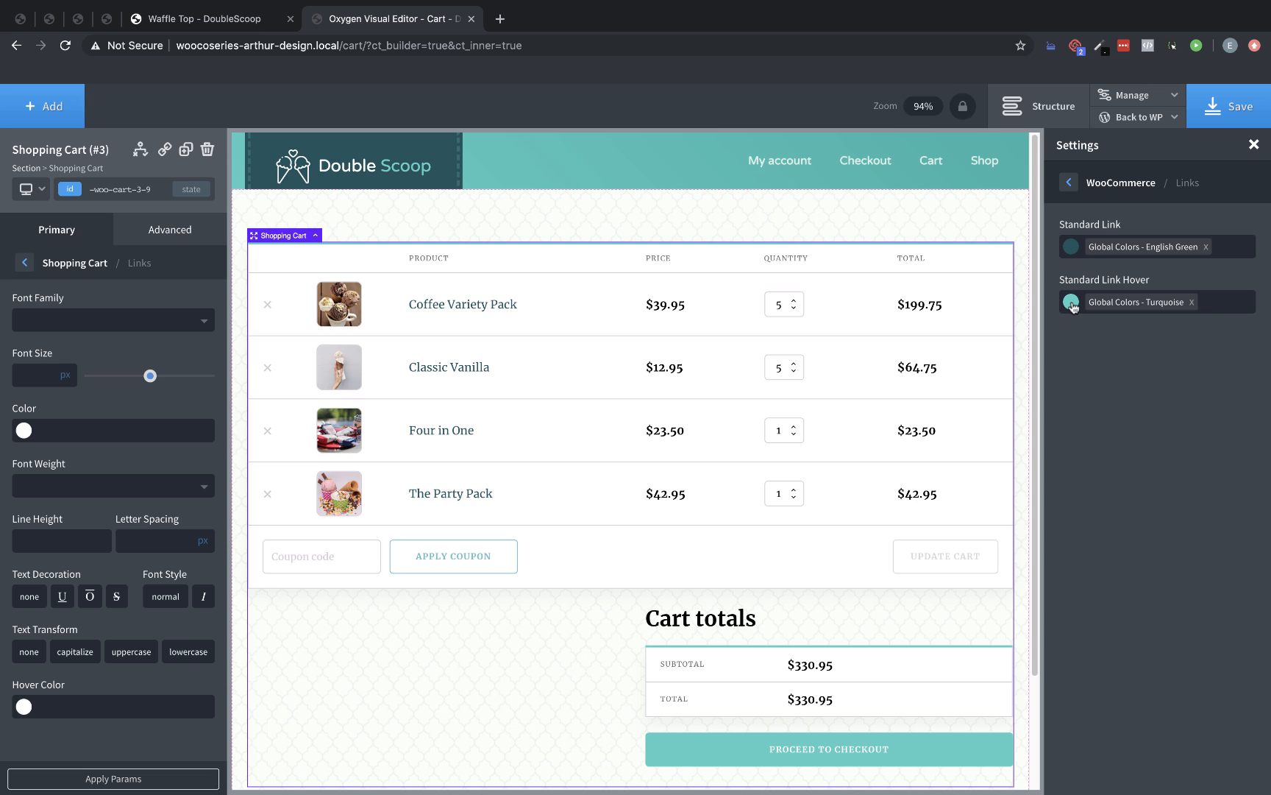
left_click(1071, 302)
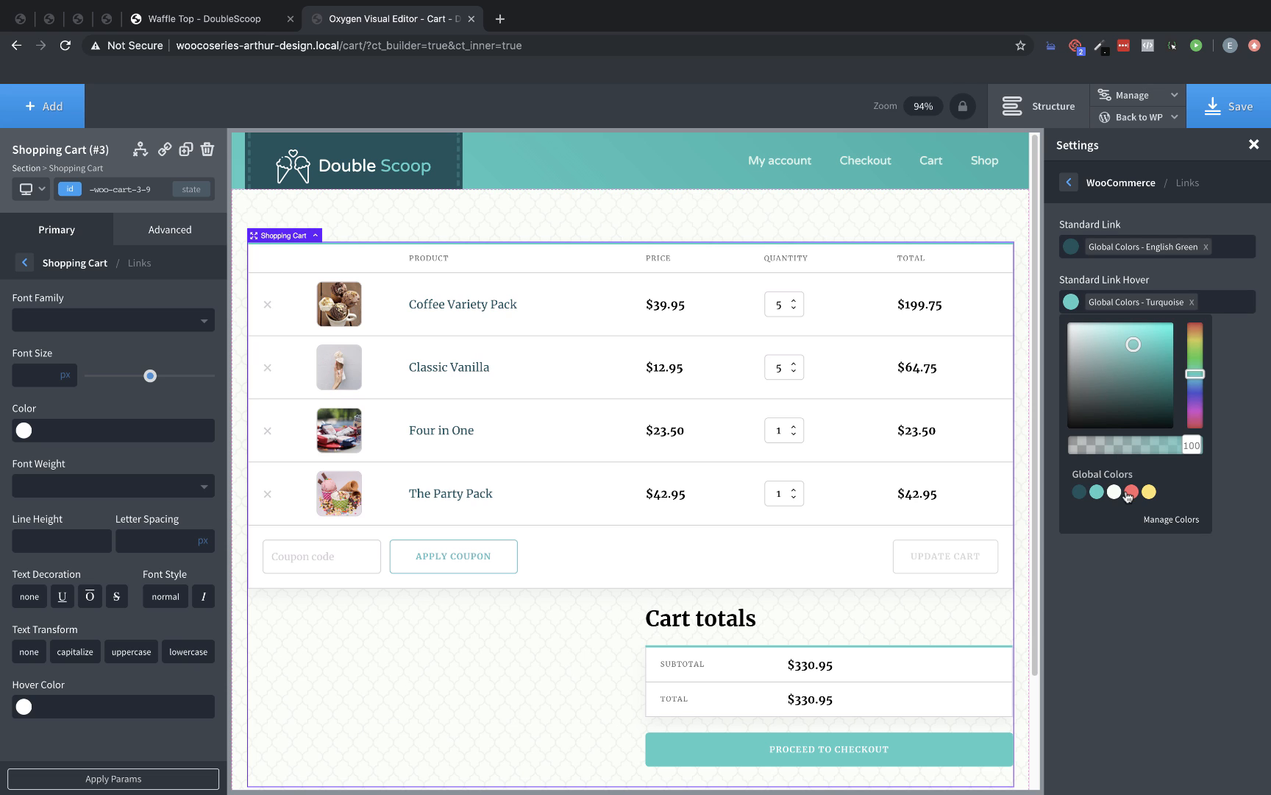
left_click(1129, 492)
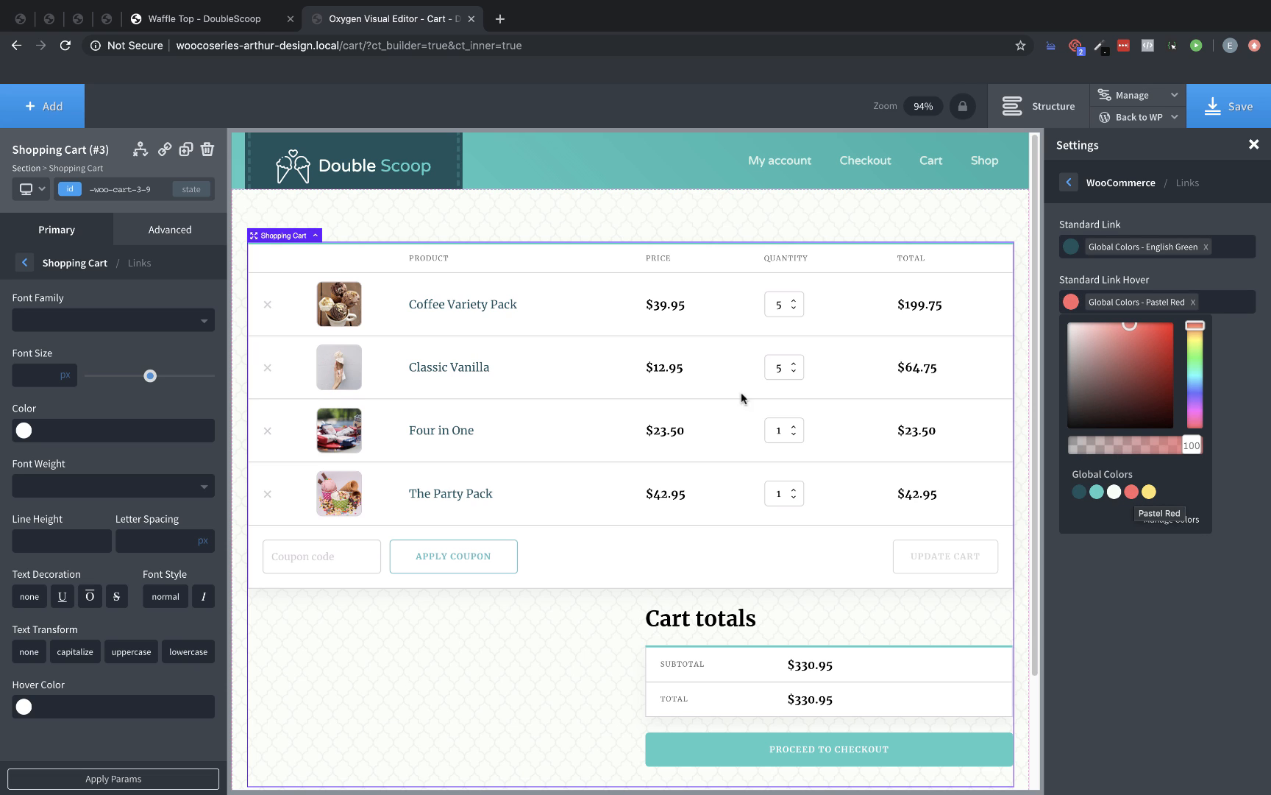
mouse_move(442, 429)
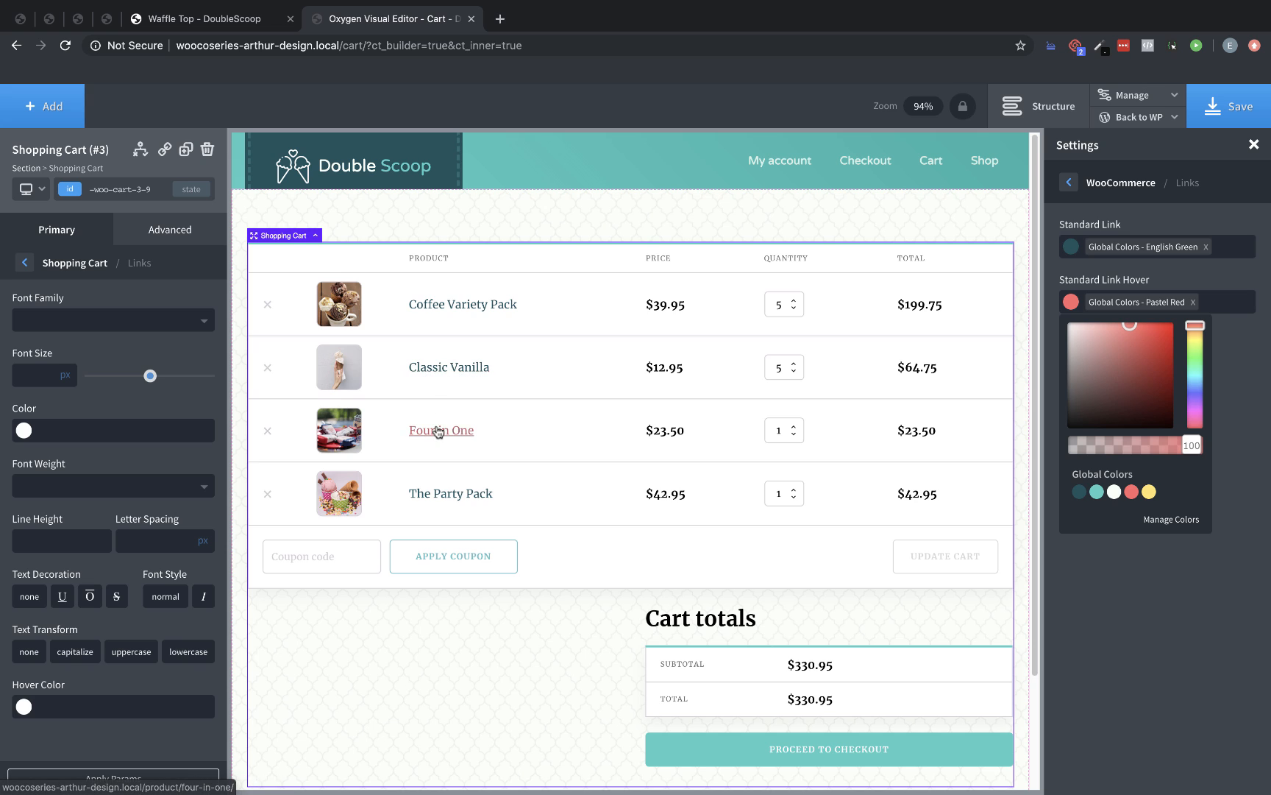
mouse_move(69, 418)
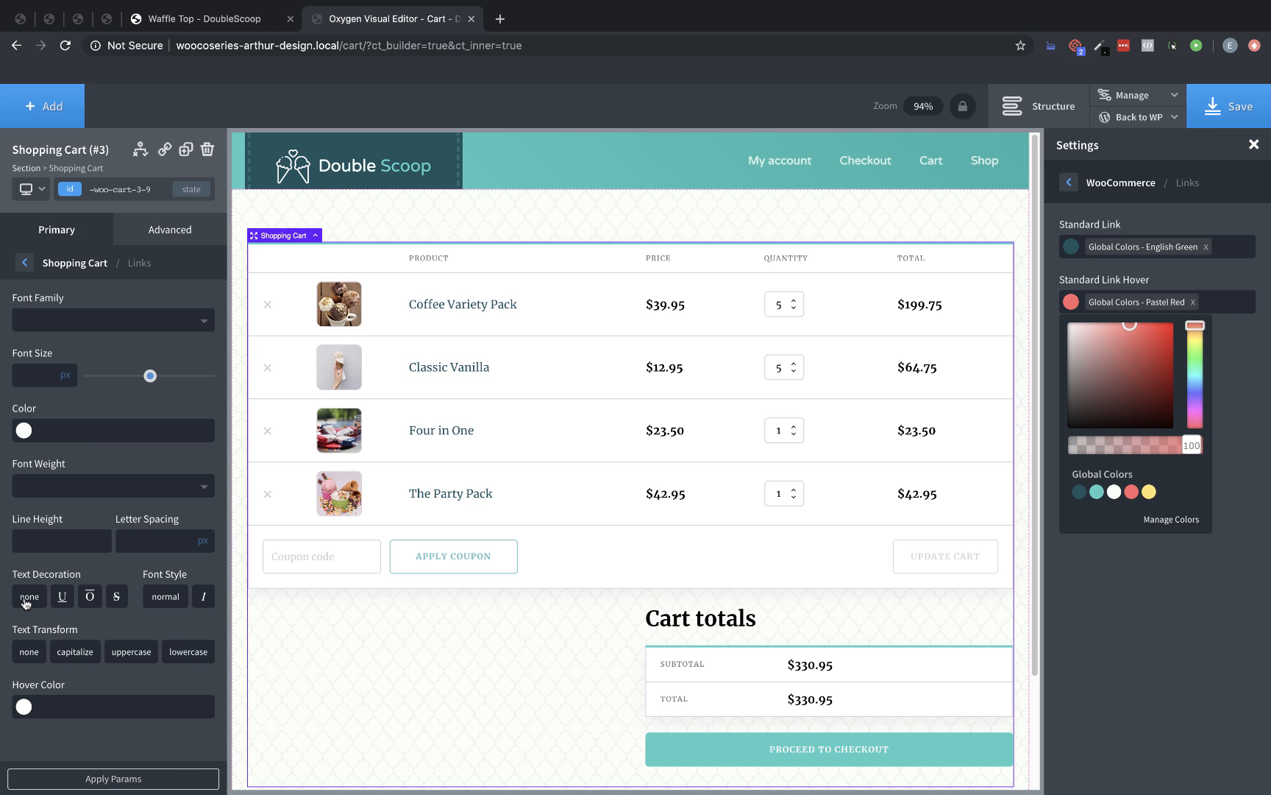
left_click(30, 596)
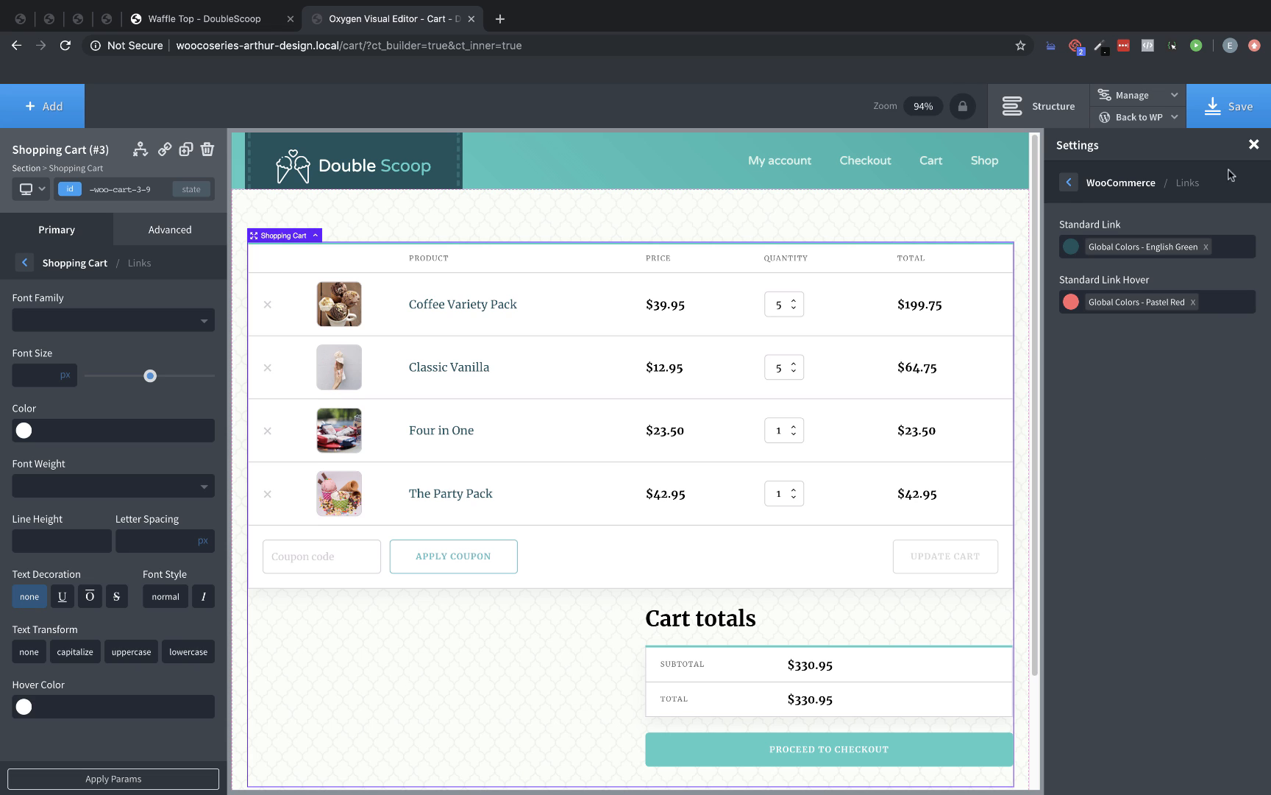
left_click(1068, 181)
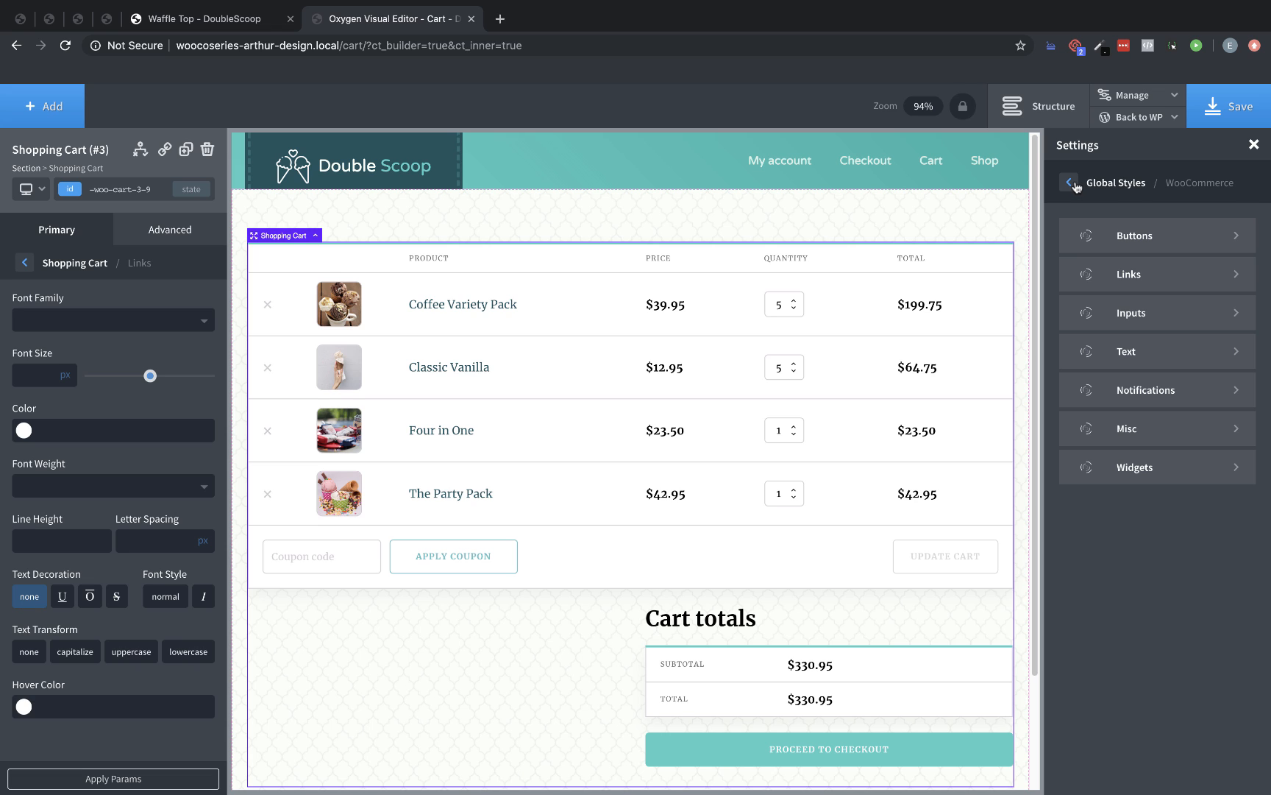
Set tertiary CTA to Global Turquoise with English Green hover, then save the page
left_click(1135, 235)
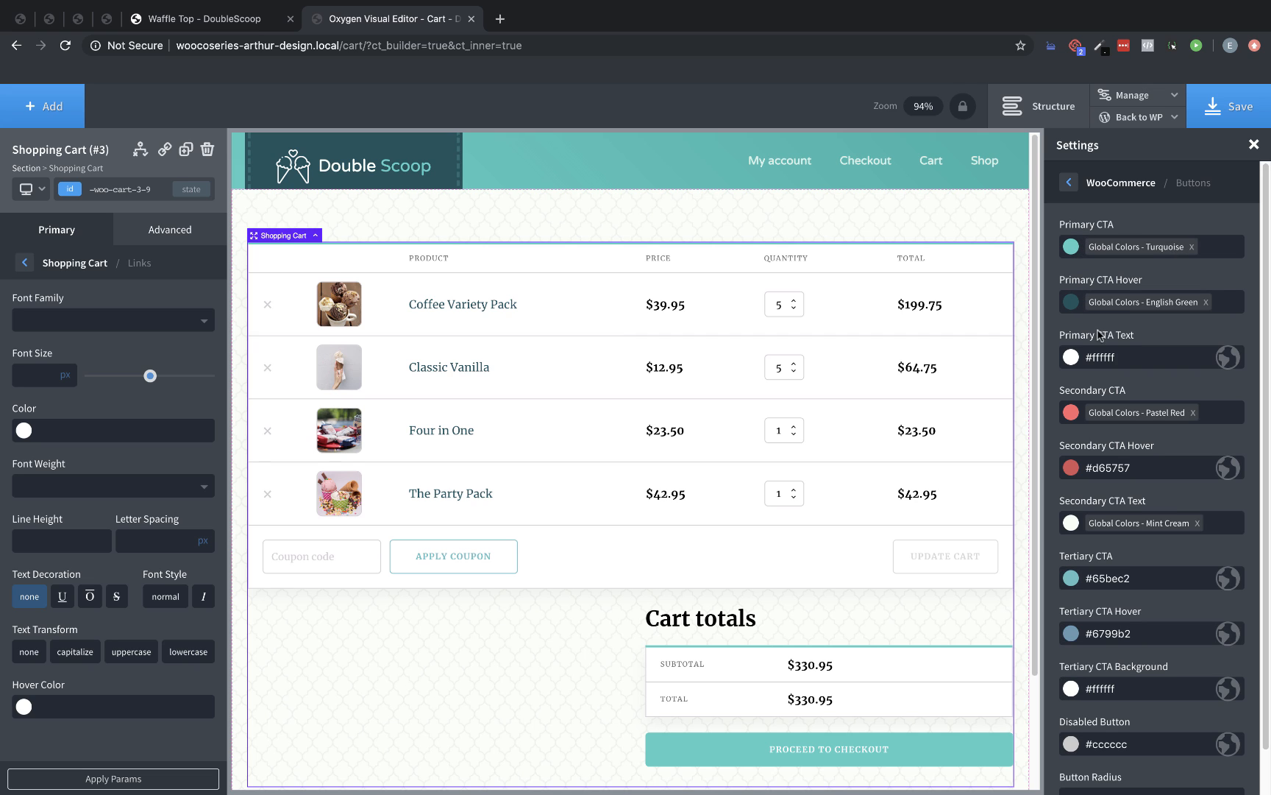
scroll("down", 3)
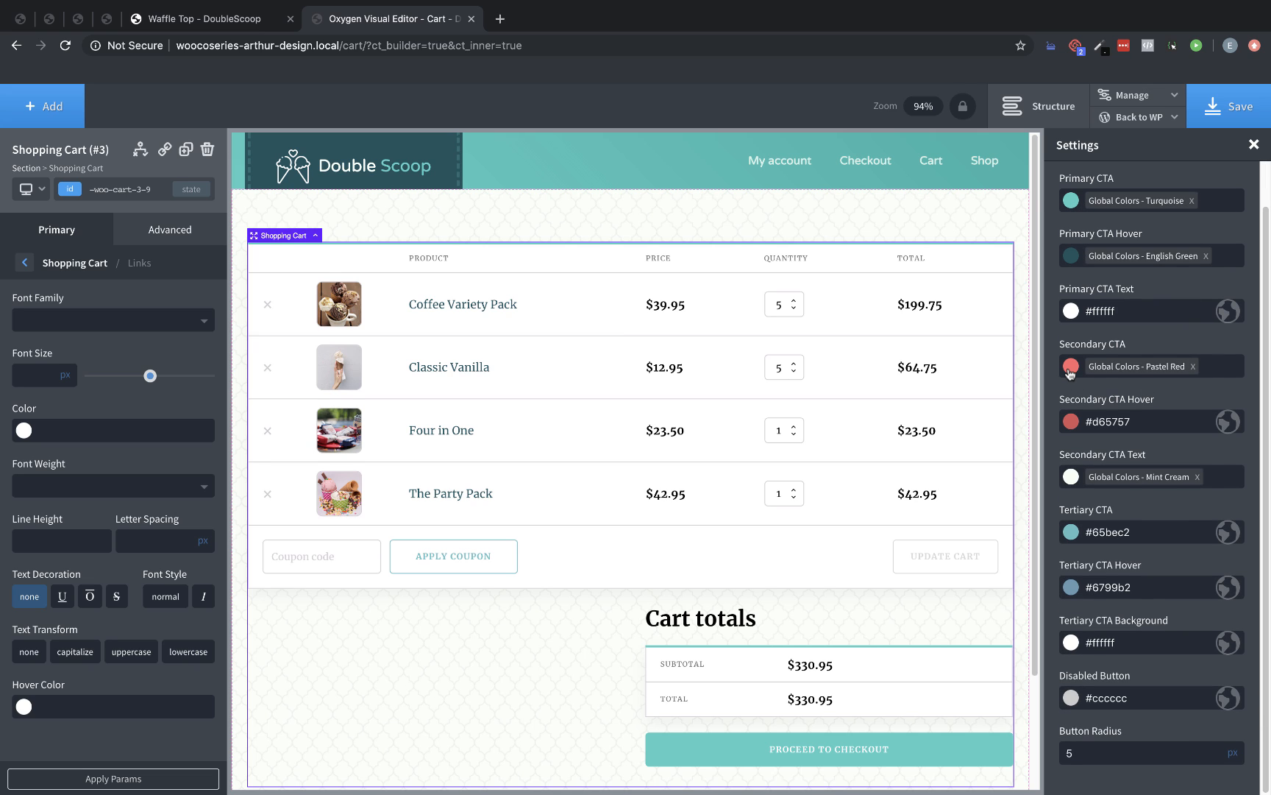
left_click(1071, 366)
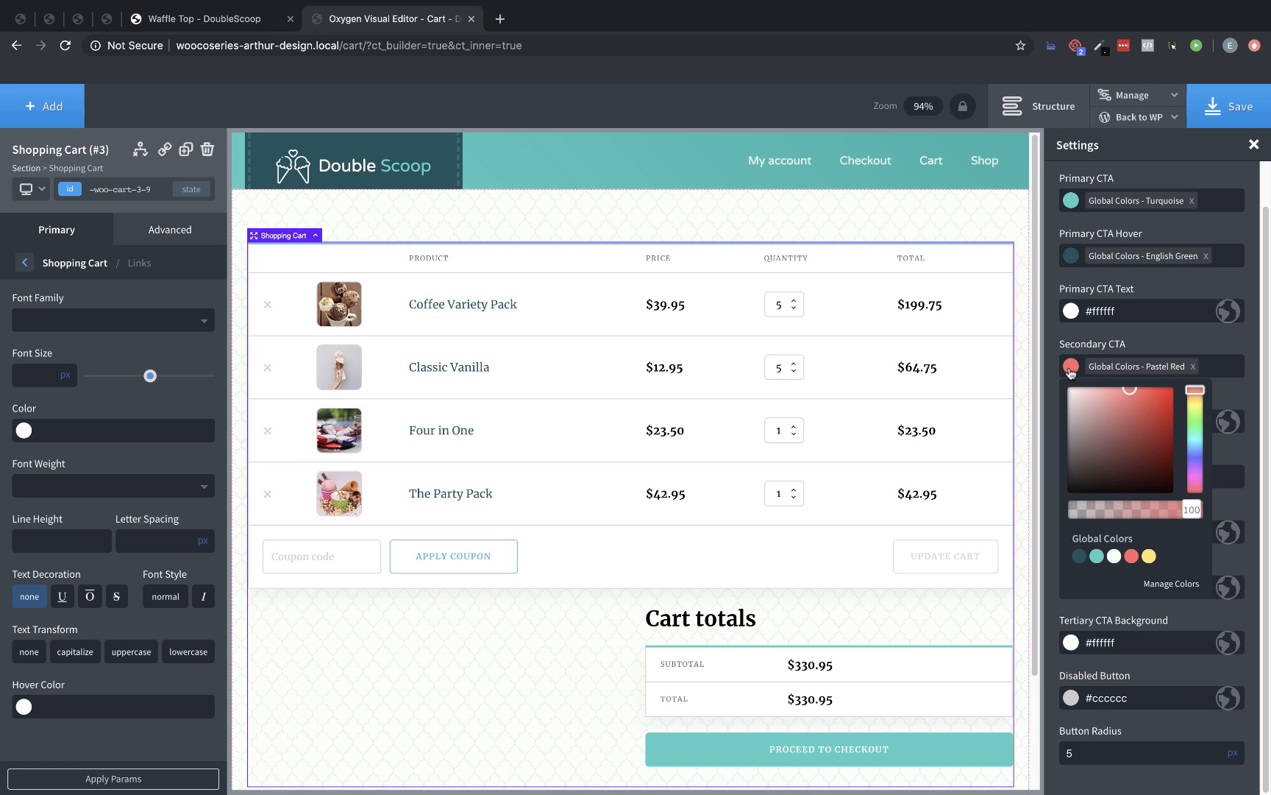
left_click(1071, 367)
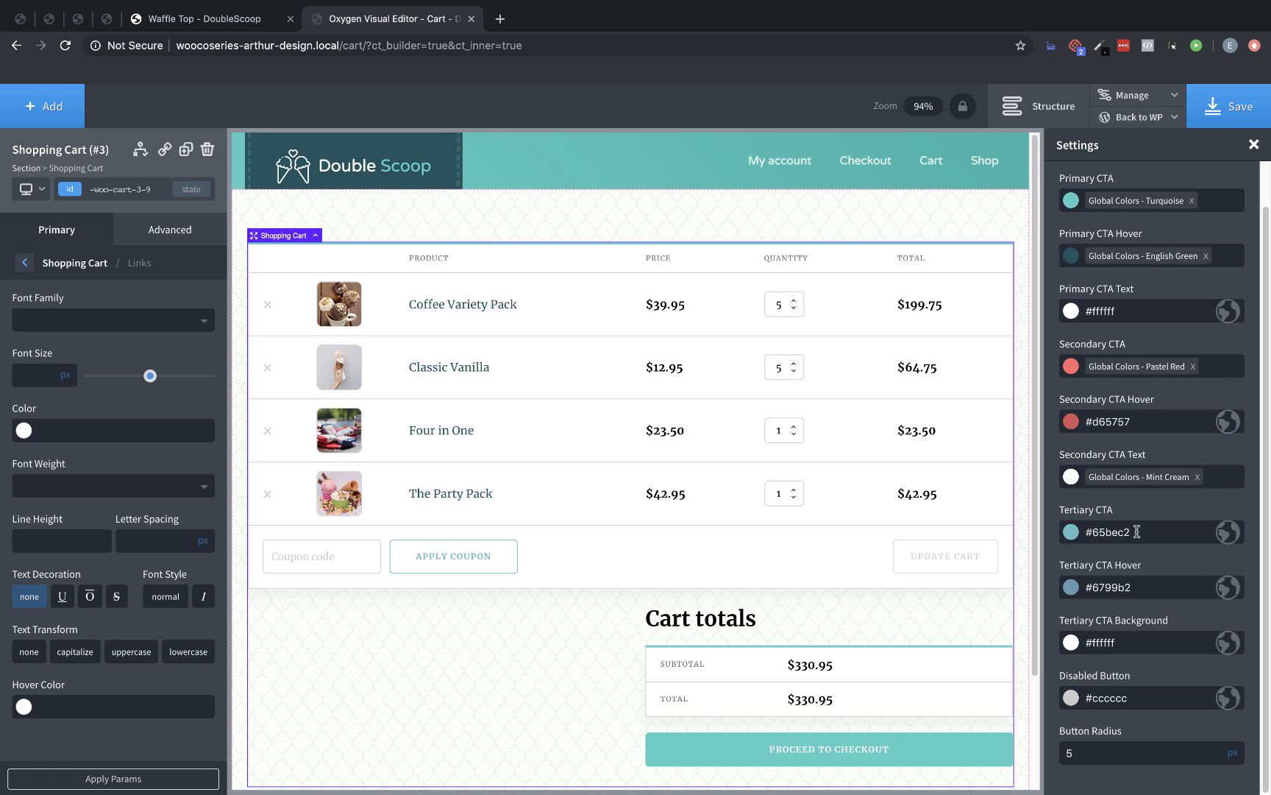
left_click(1072, 531)
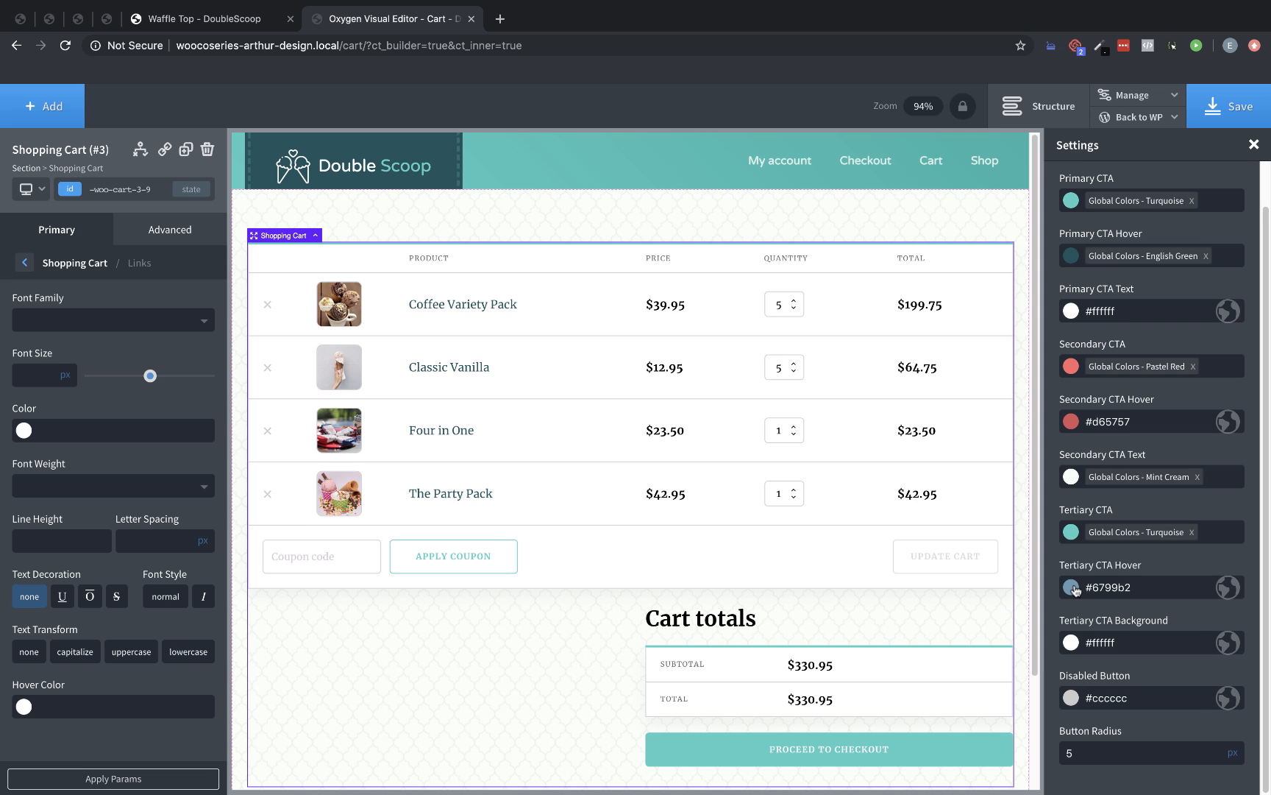
left_click(1071, 587)
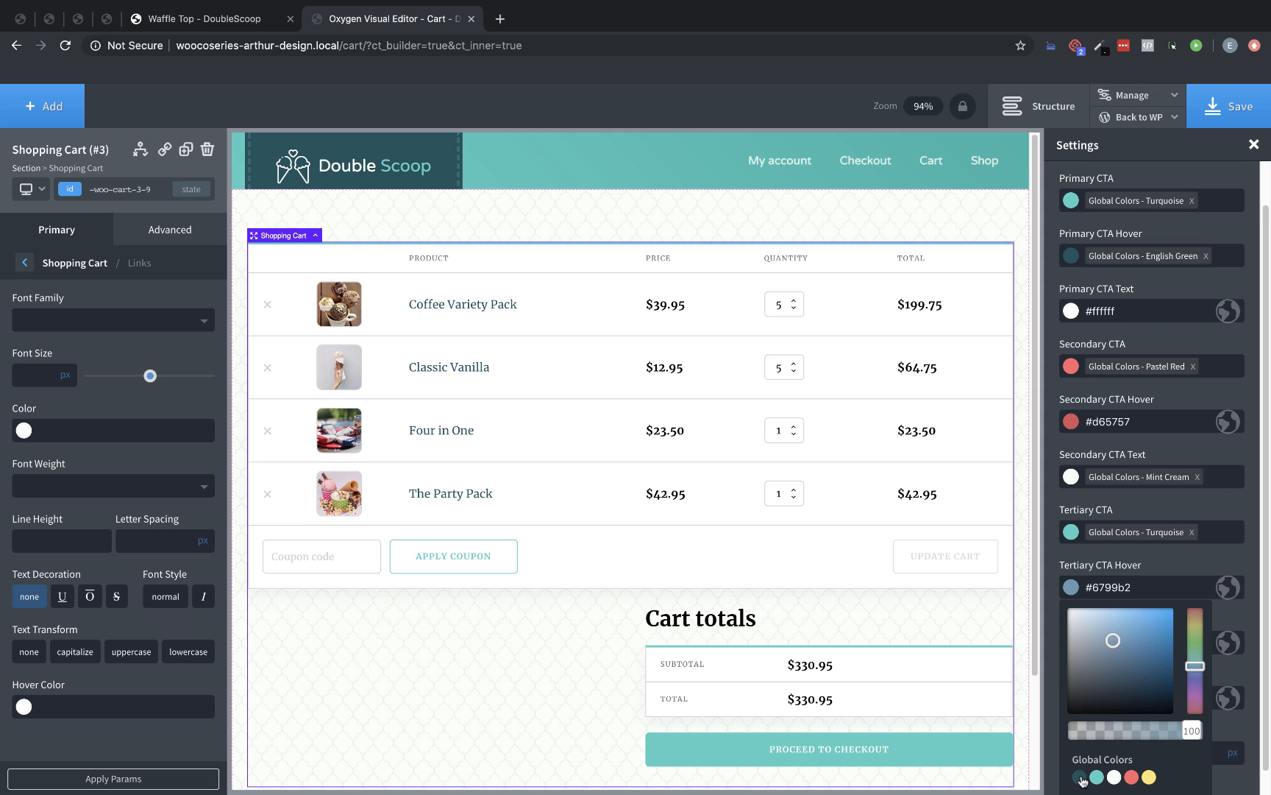
left_click(1093, 777)
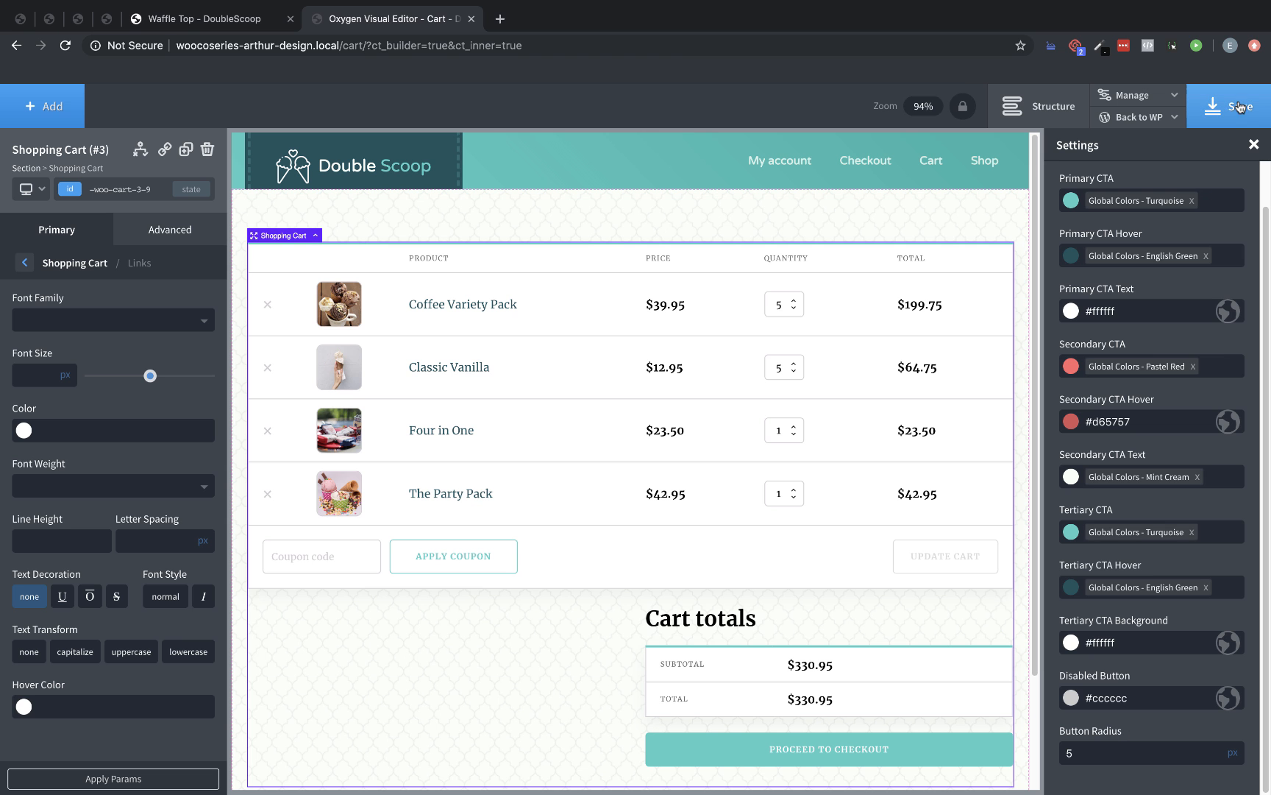
left_click(1255, 146)
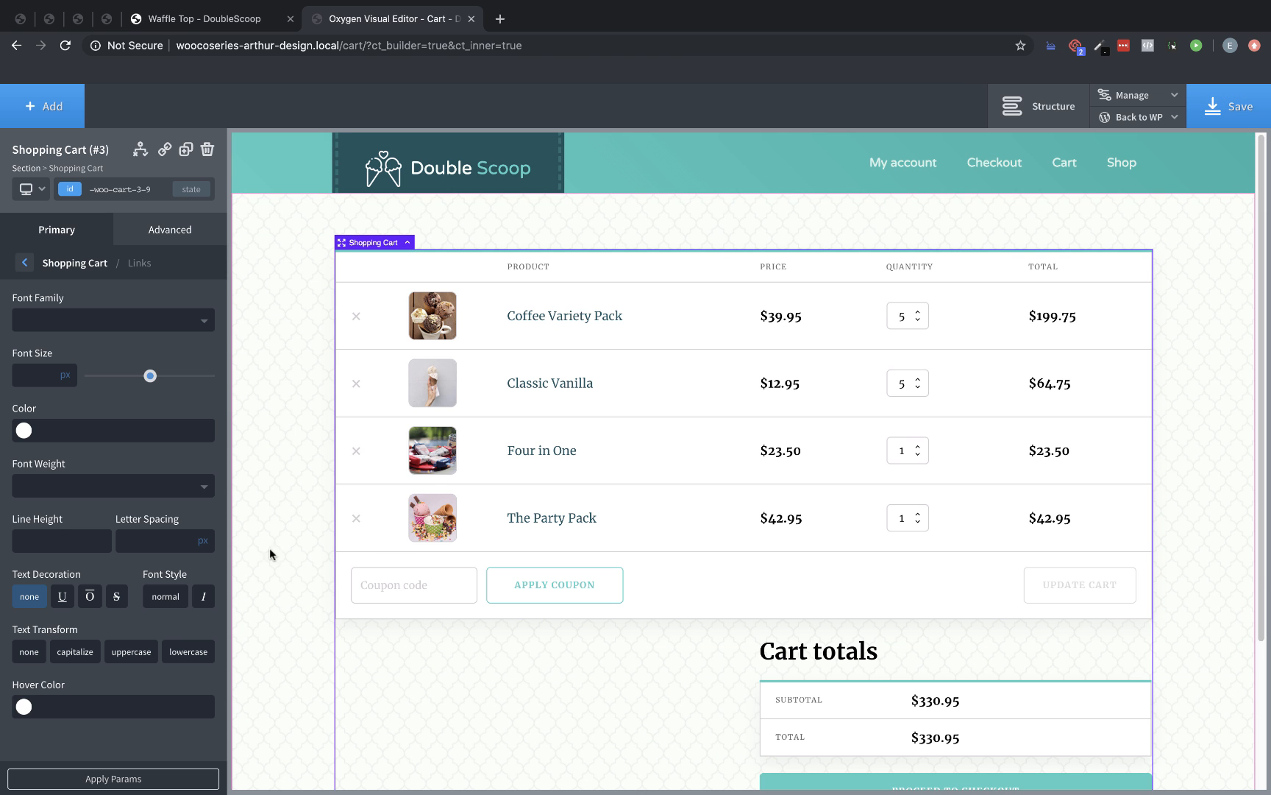
mouse_move(91, 451)
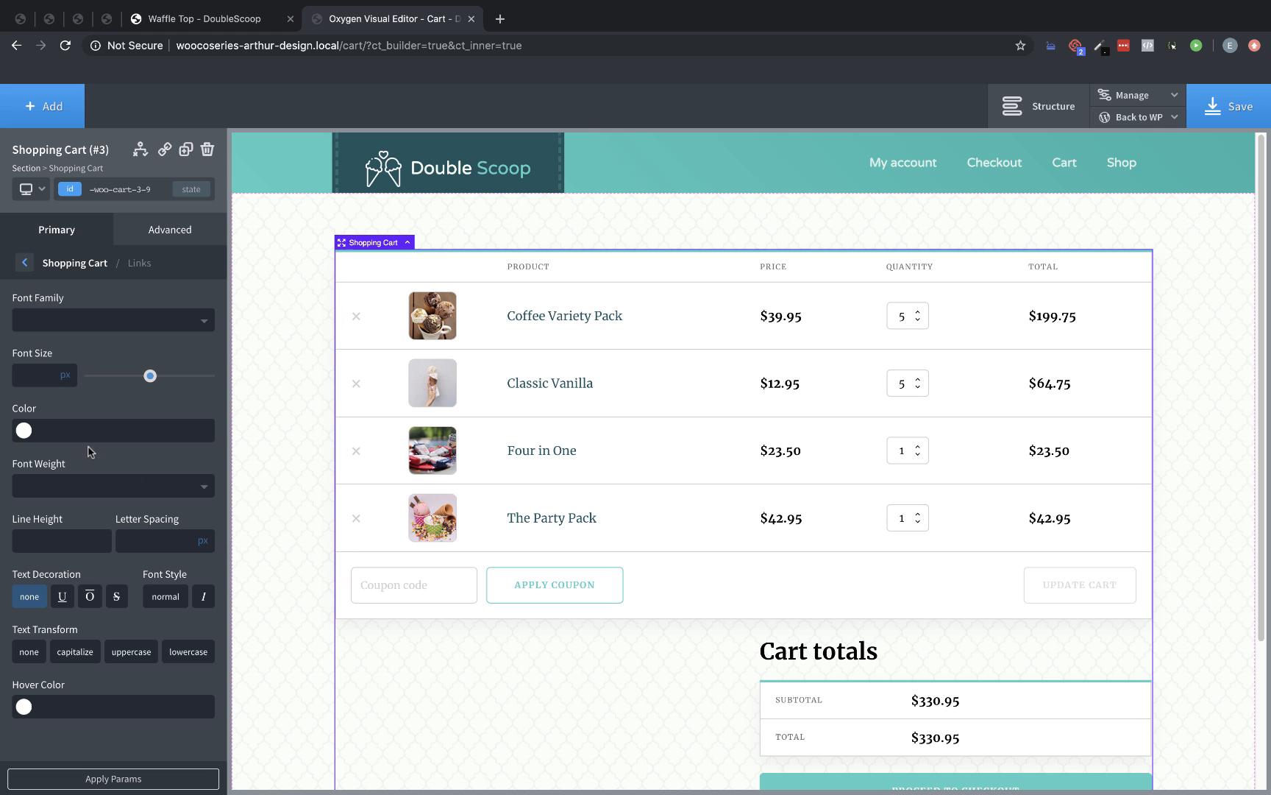
Adjust the cart's price styling to 20 px bold and review the table on the mint background
left_click_drag(151, 375, 102, 375)
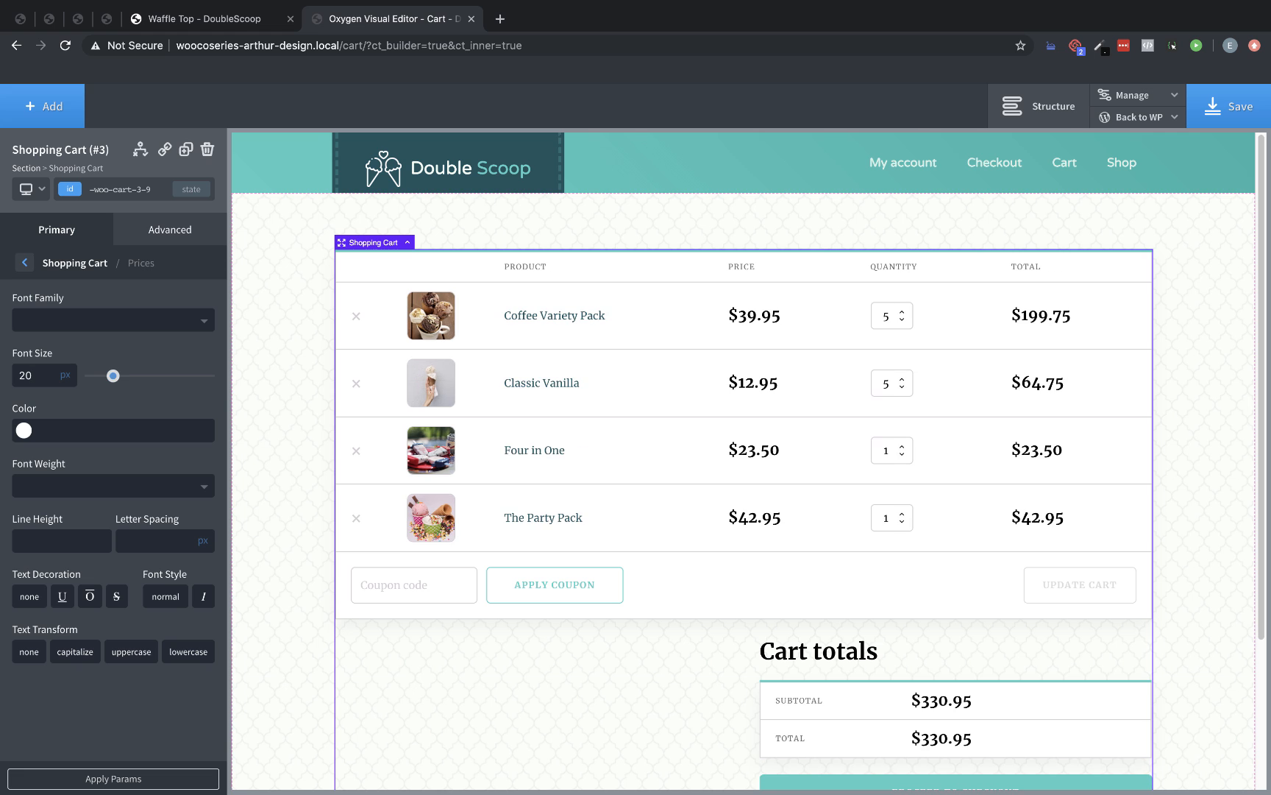
mouse_move(534, 535)
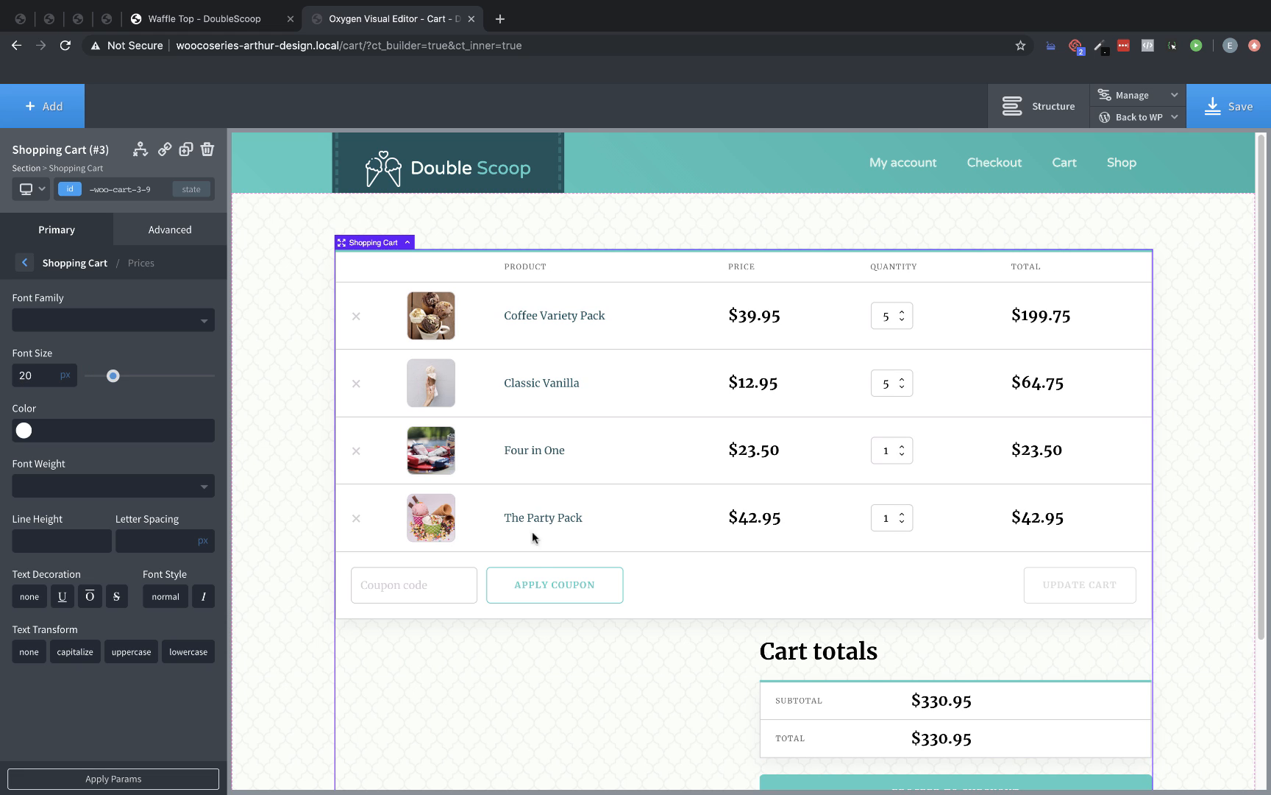
mouse_move(671, 554)
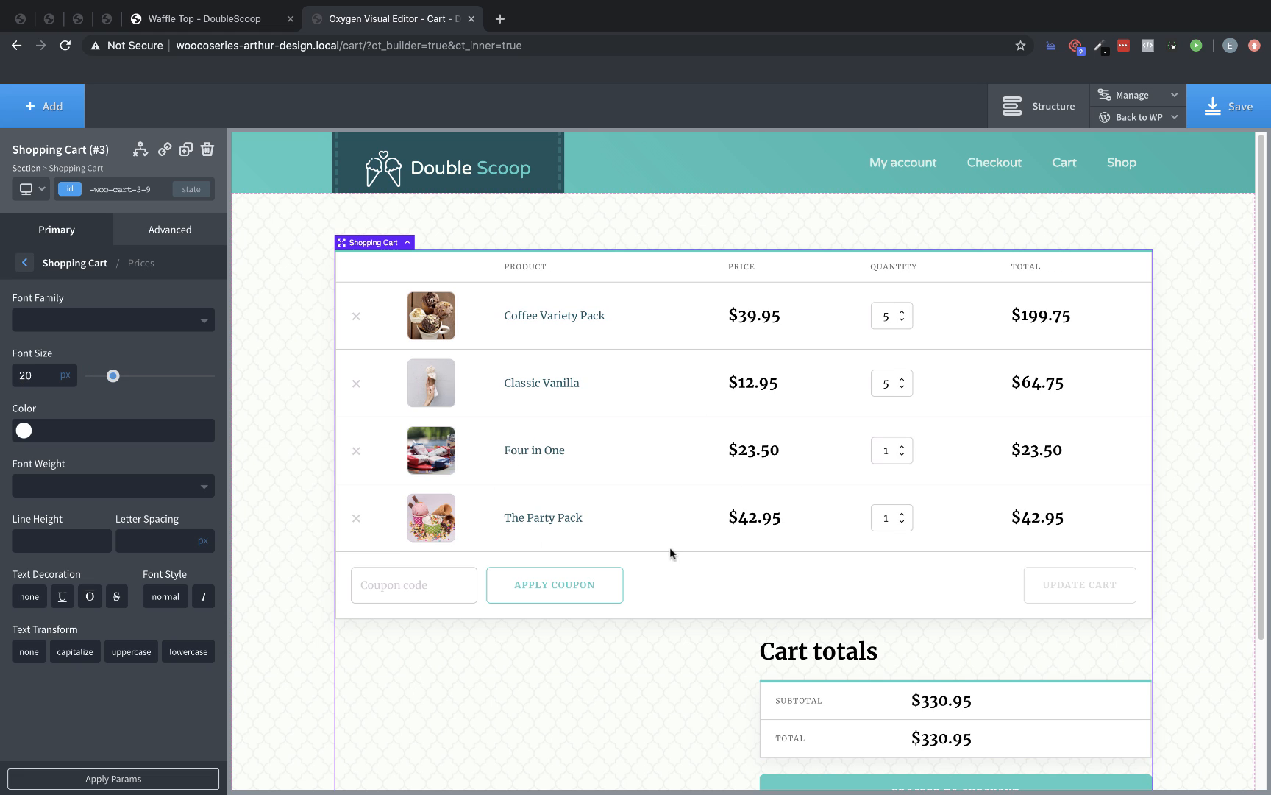
scroll("down", 3)
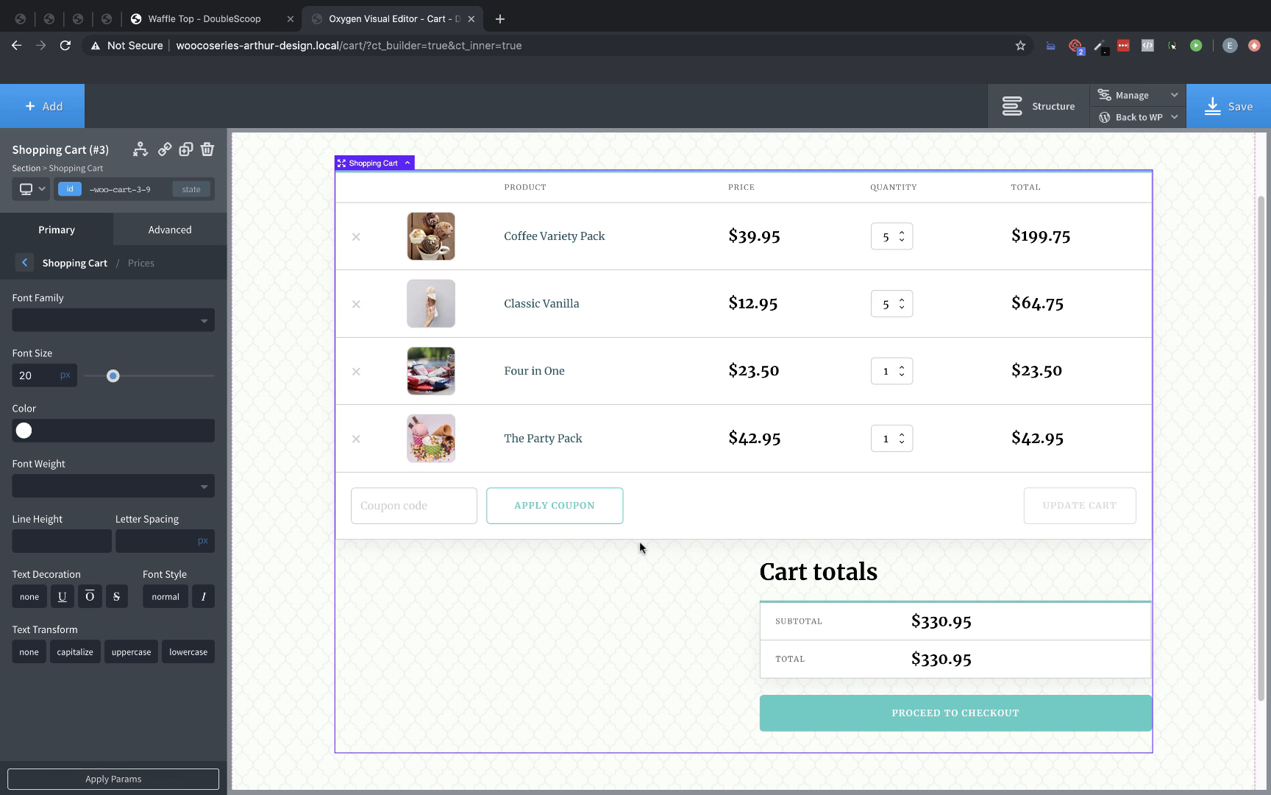
scroll("down", 3)
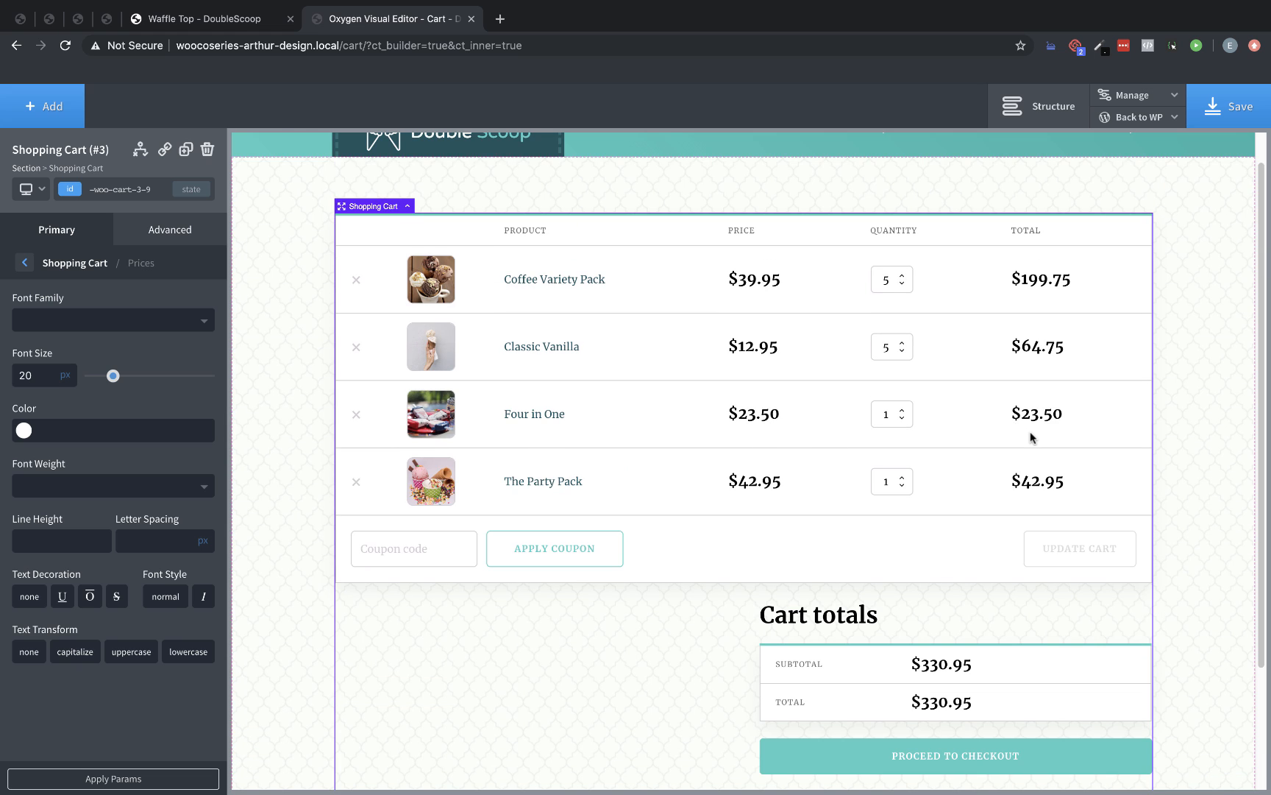
left_click(25, 262)
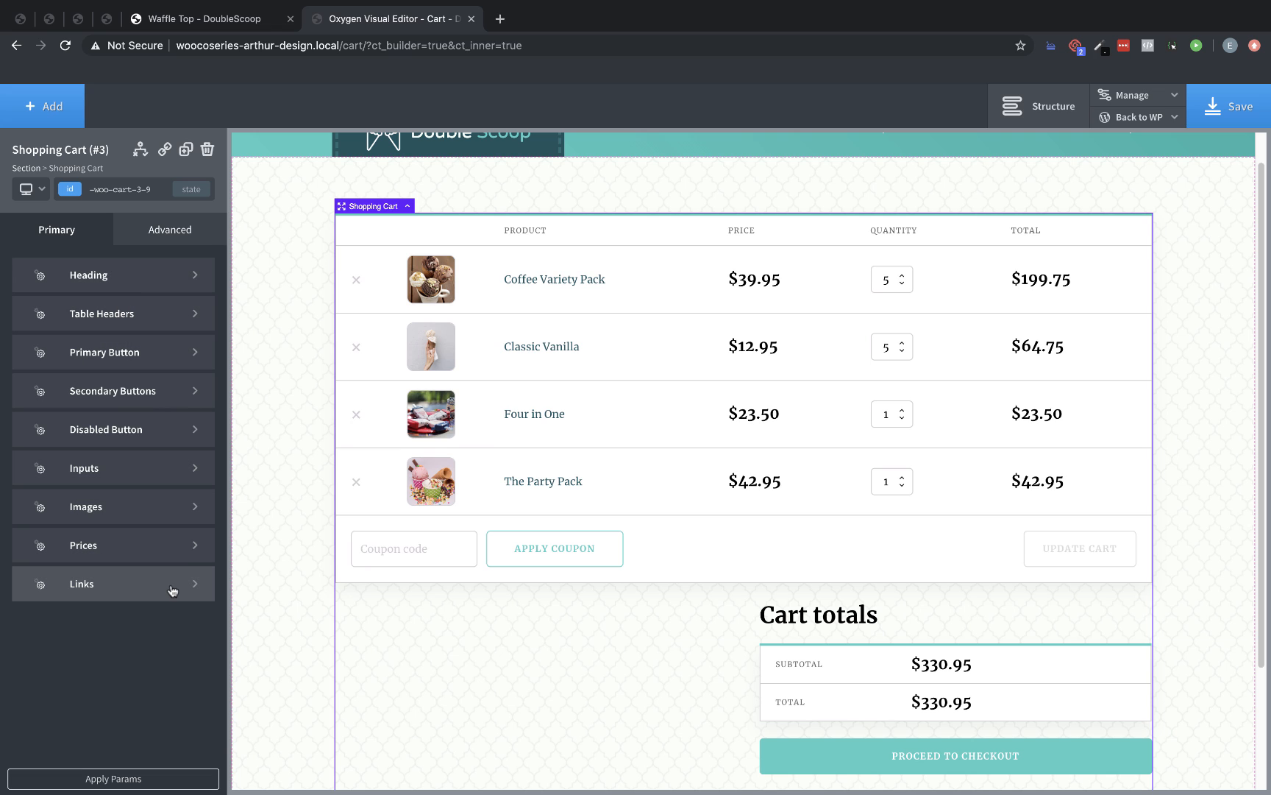
mouse_move(612, 345)
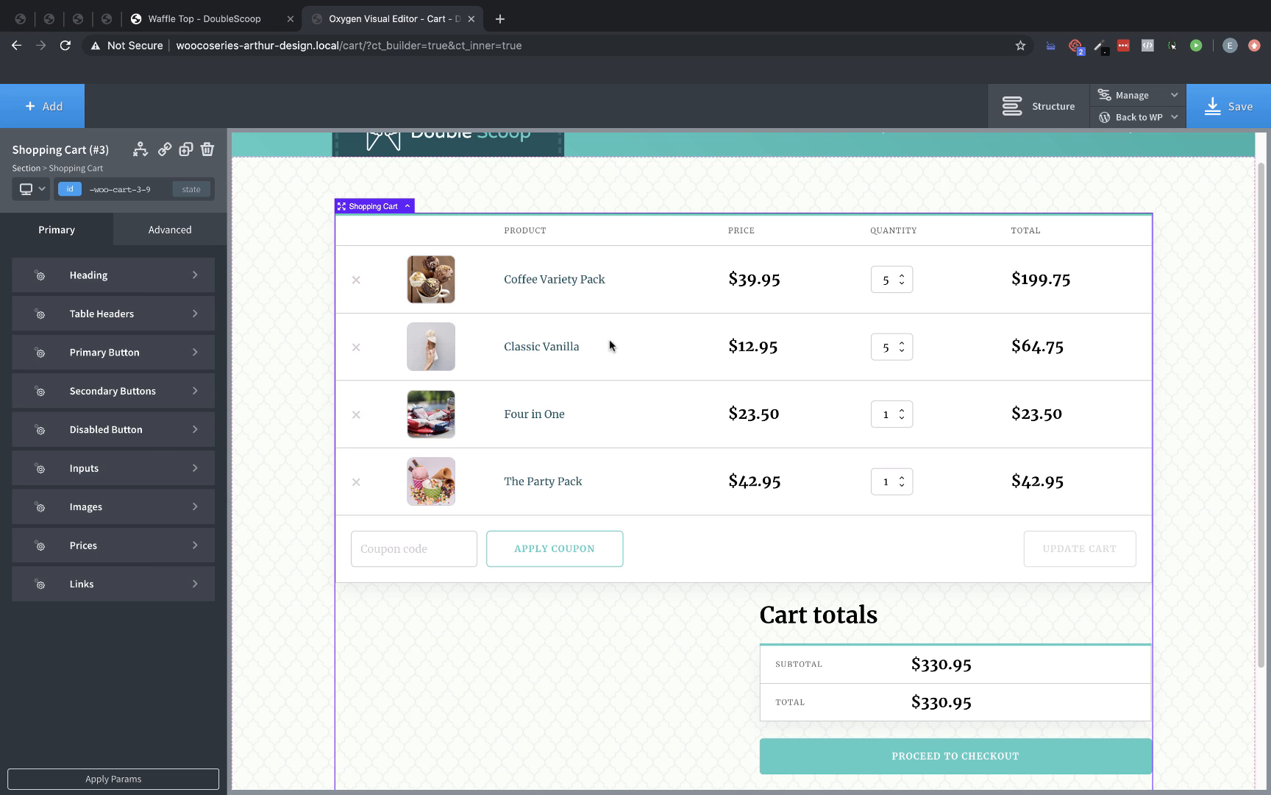
mouse_move(1225, 375)
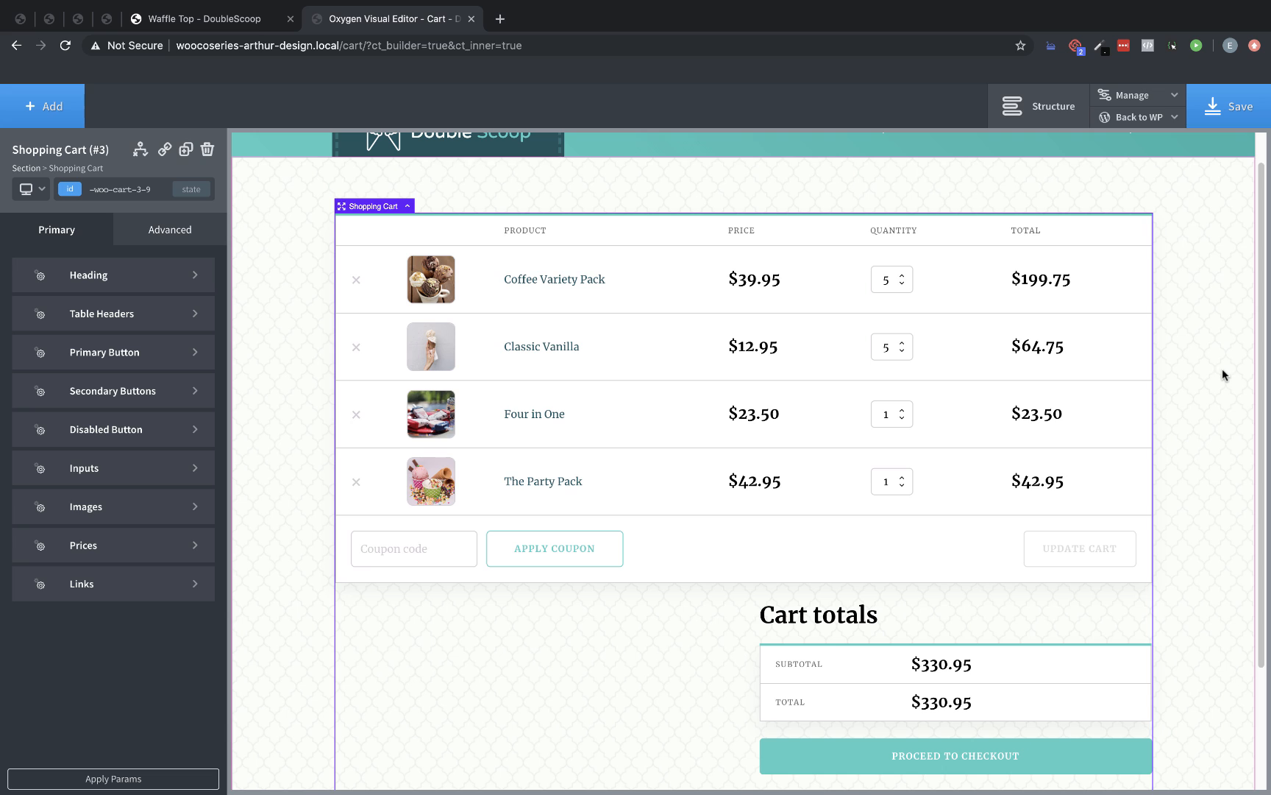
mouse_move(153, 274)
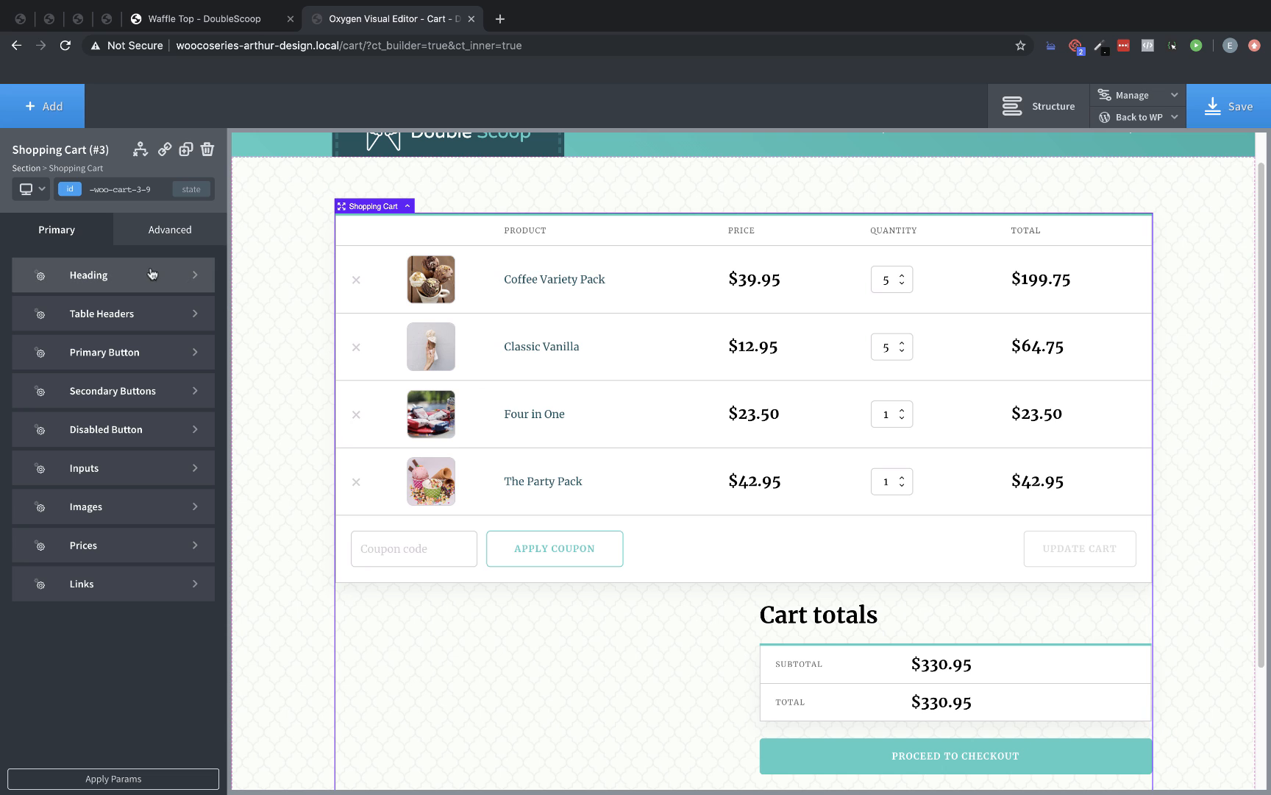
mouse_move(139, 626)
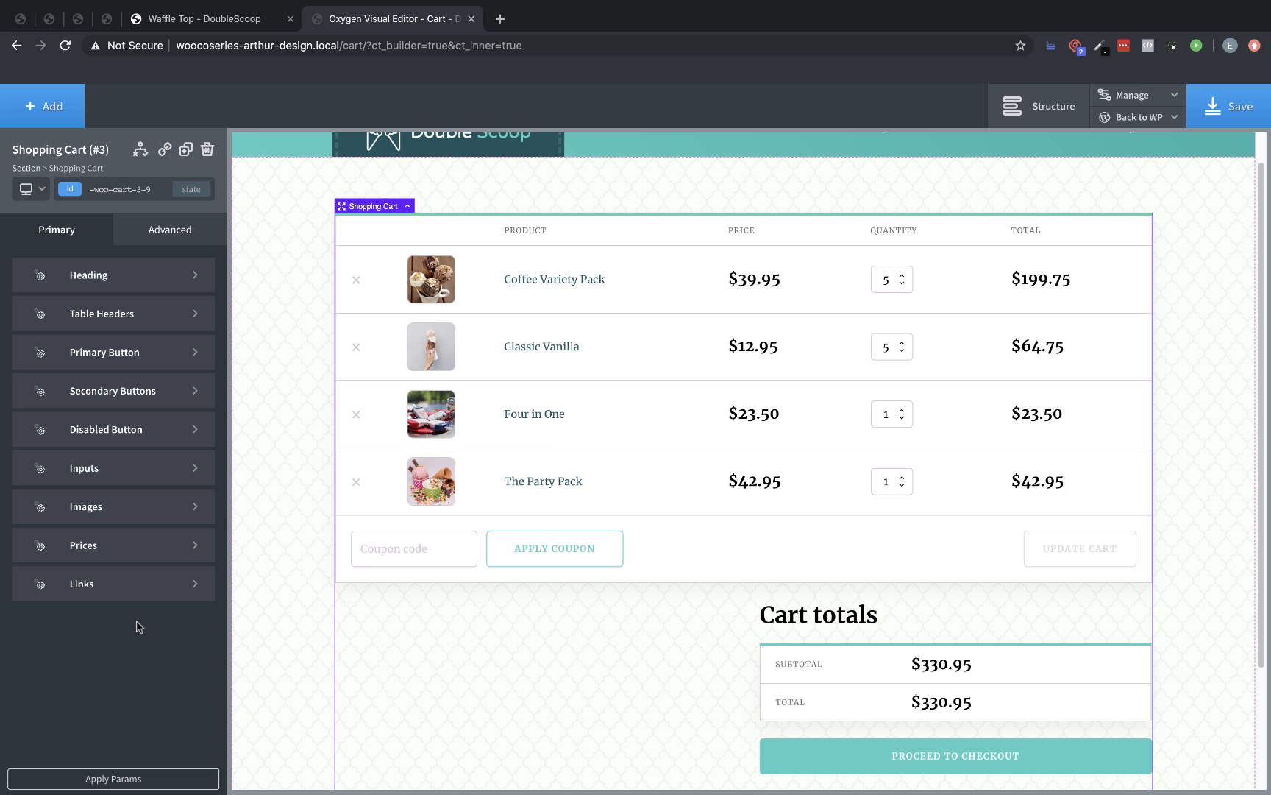
scroll("down", 3)
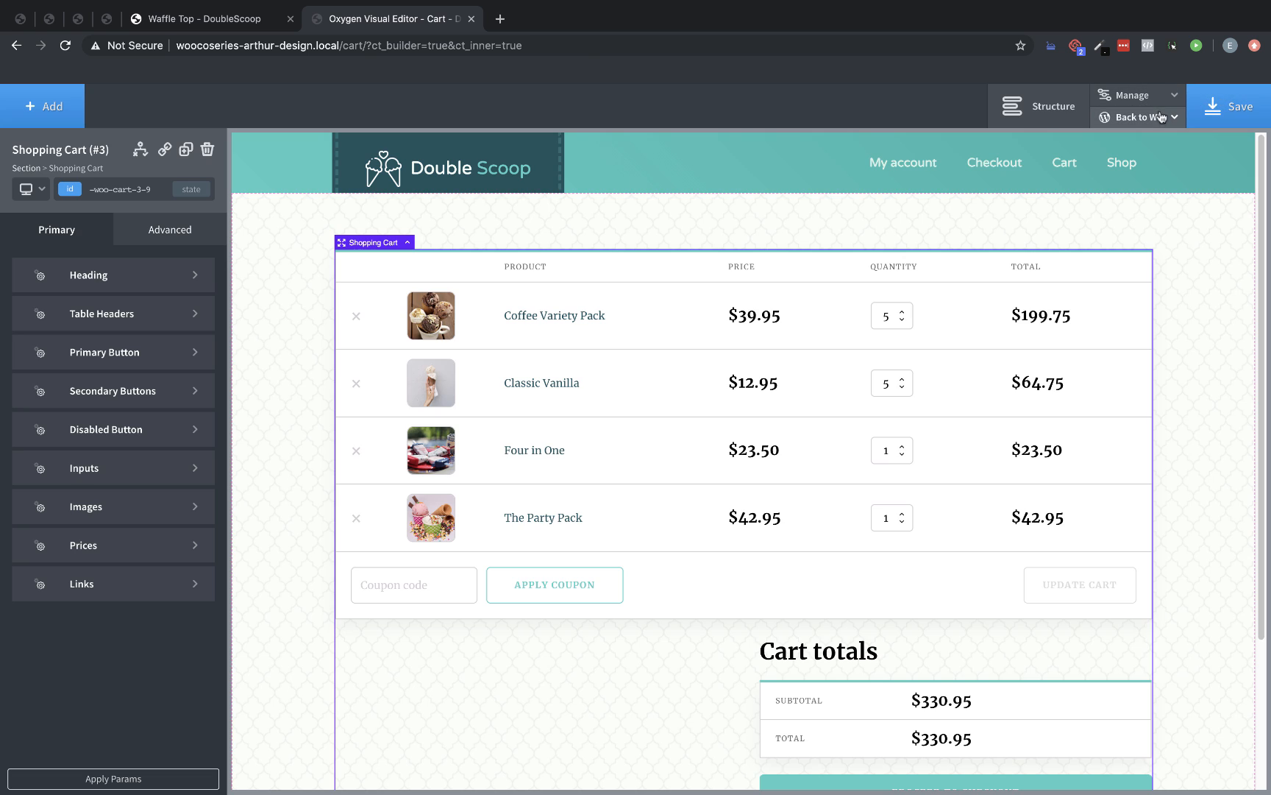
left_click(1133, 116)
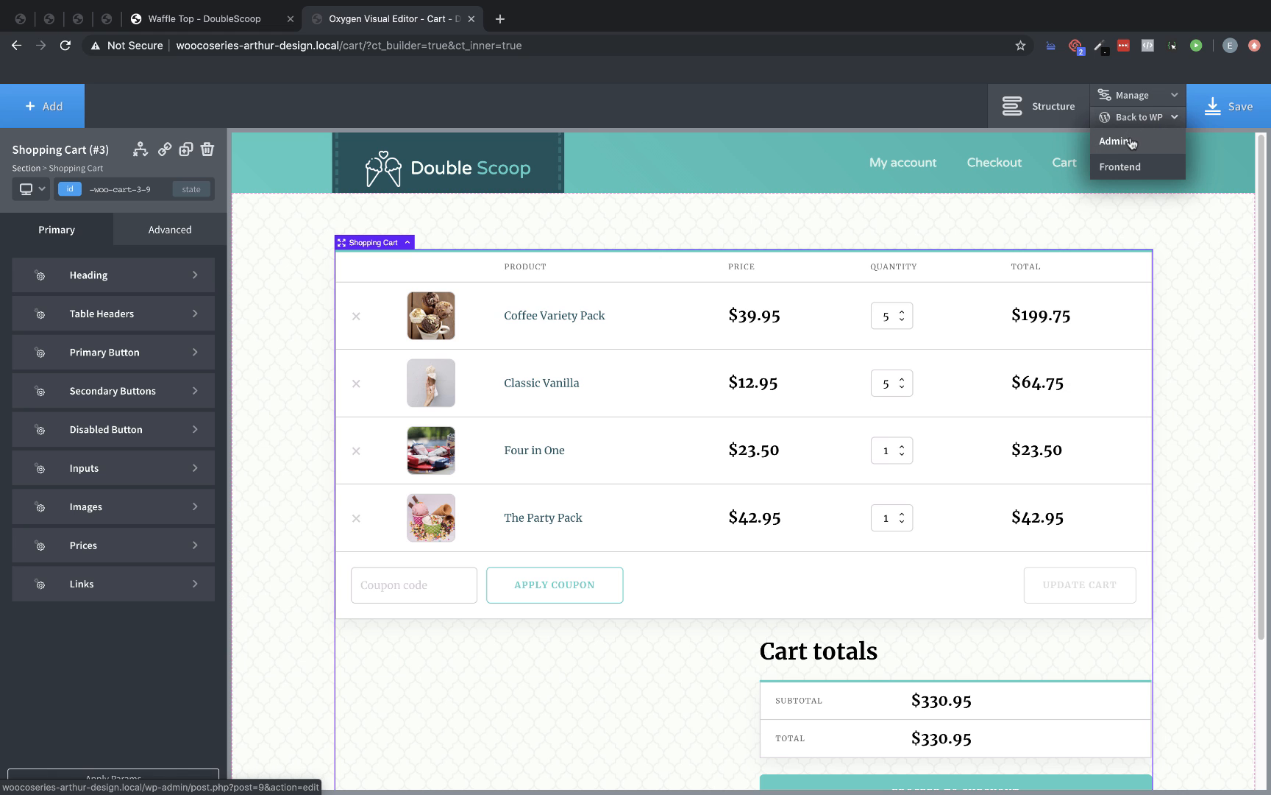
Return to WP Admin, open the Checkout page and launch Edit with Oxygen
left_click(1116, 141)
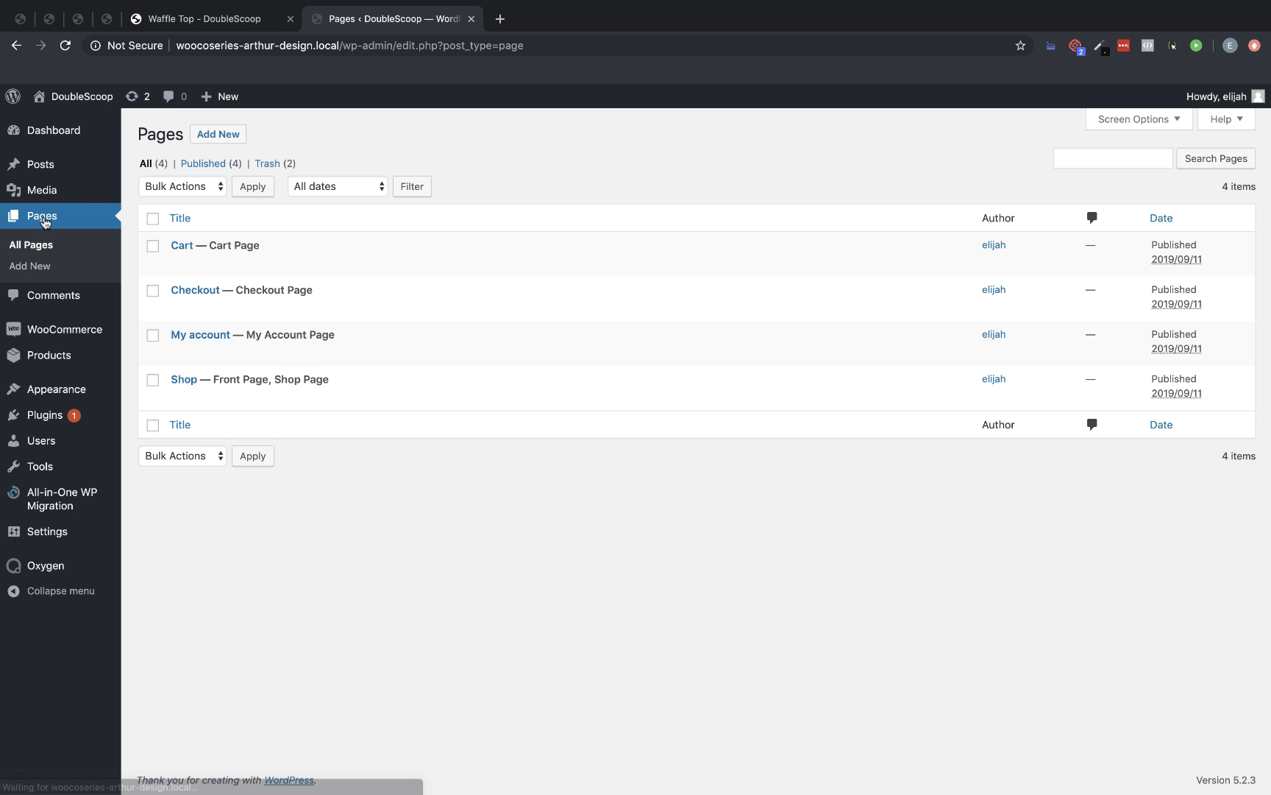
left_click(195, 290)
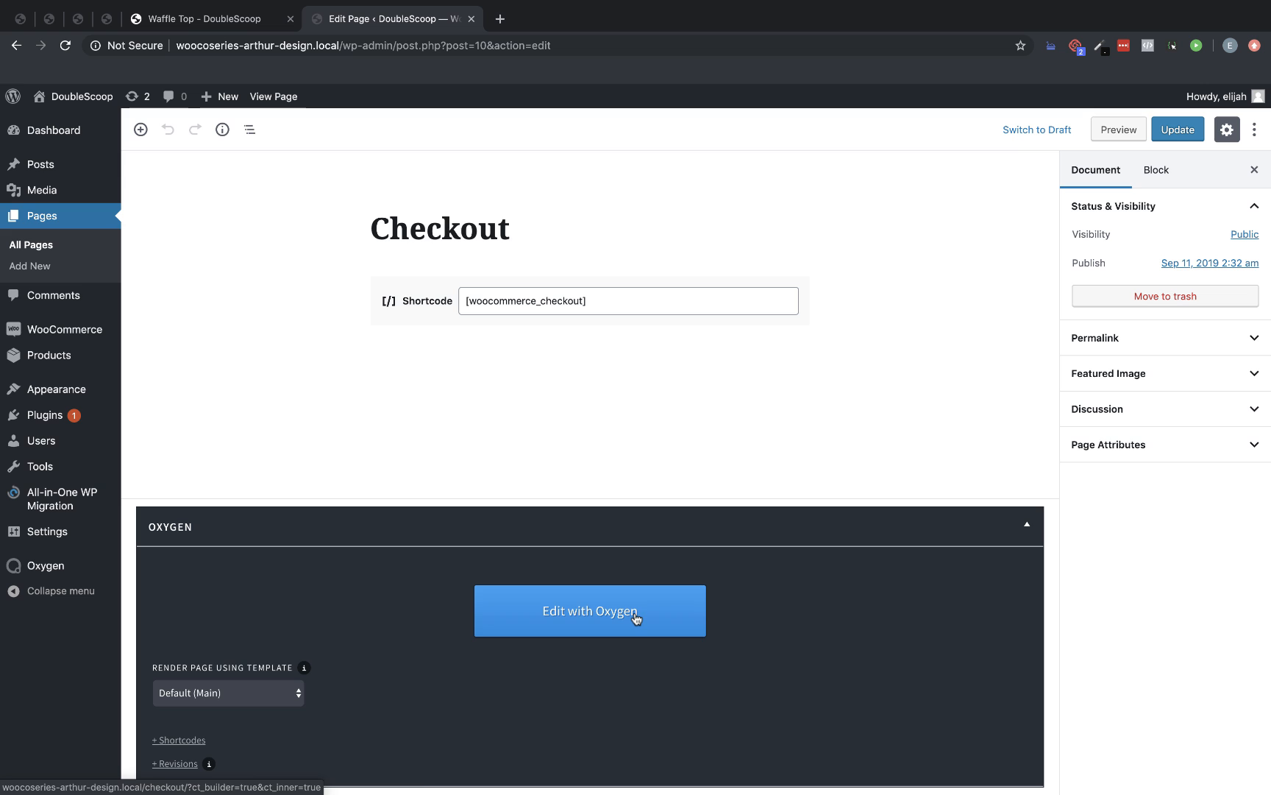
left_click(590, 610)
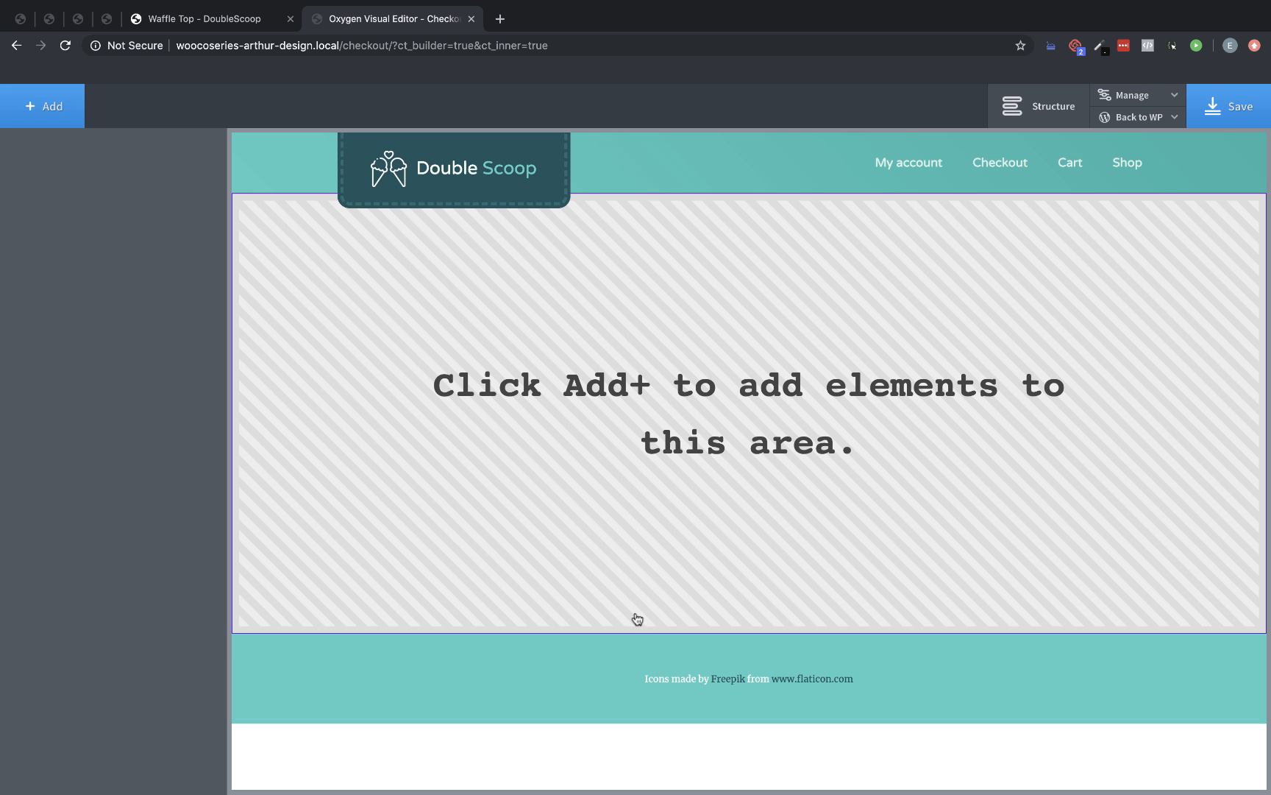
Add a Checkout section and set the pattern image URL as its background image
left_click(43, 105)
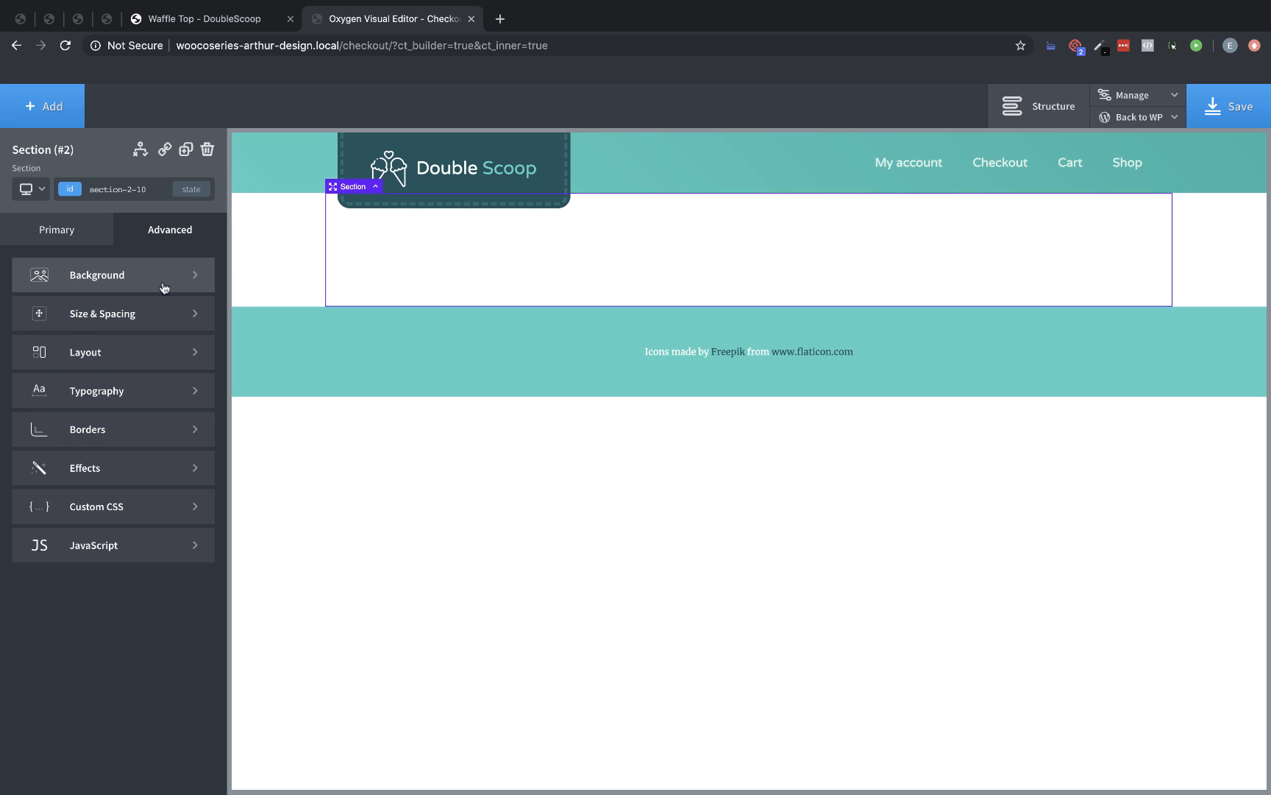
left_click(95, 274)
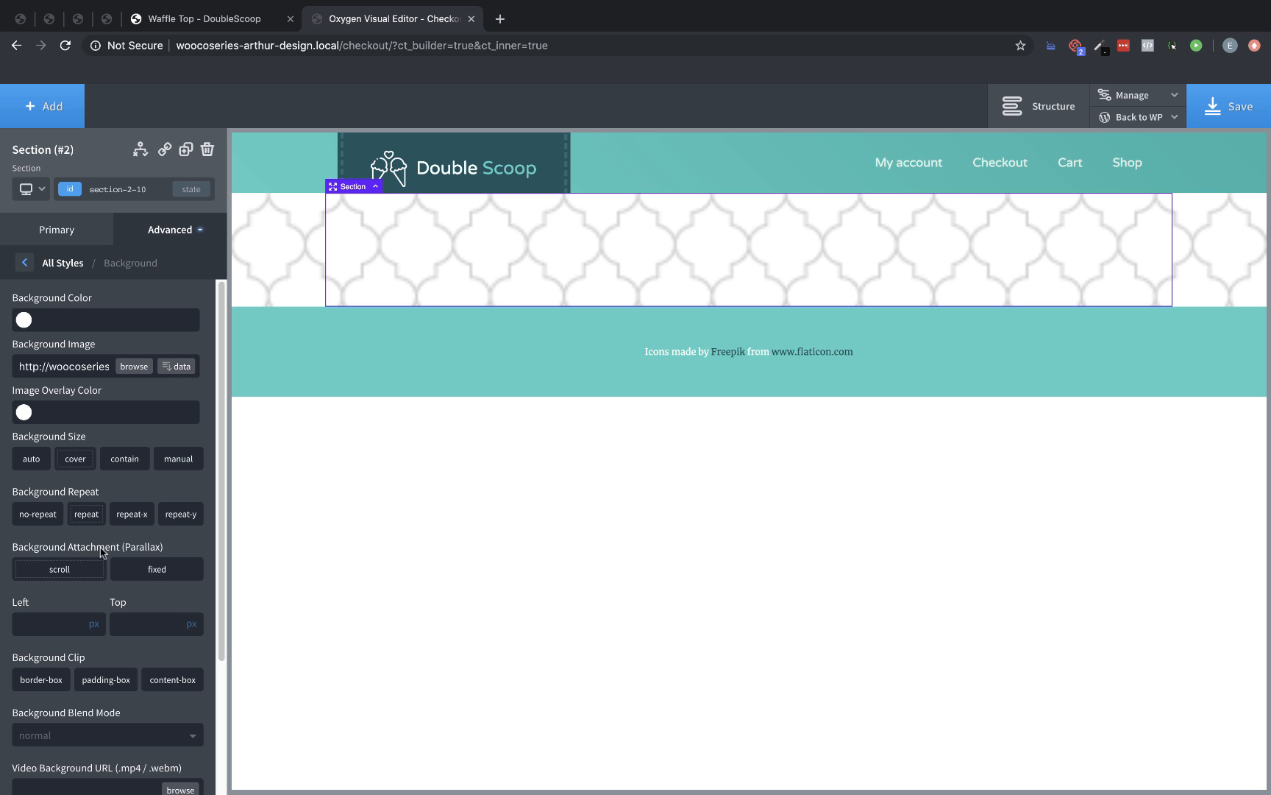
left_click(31, 458)
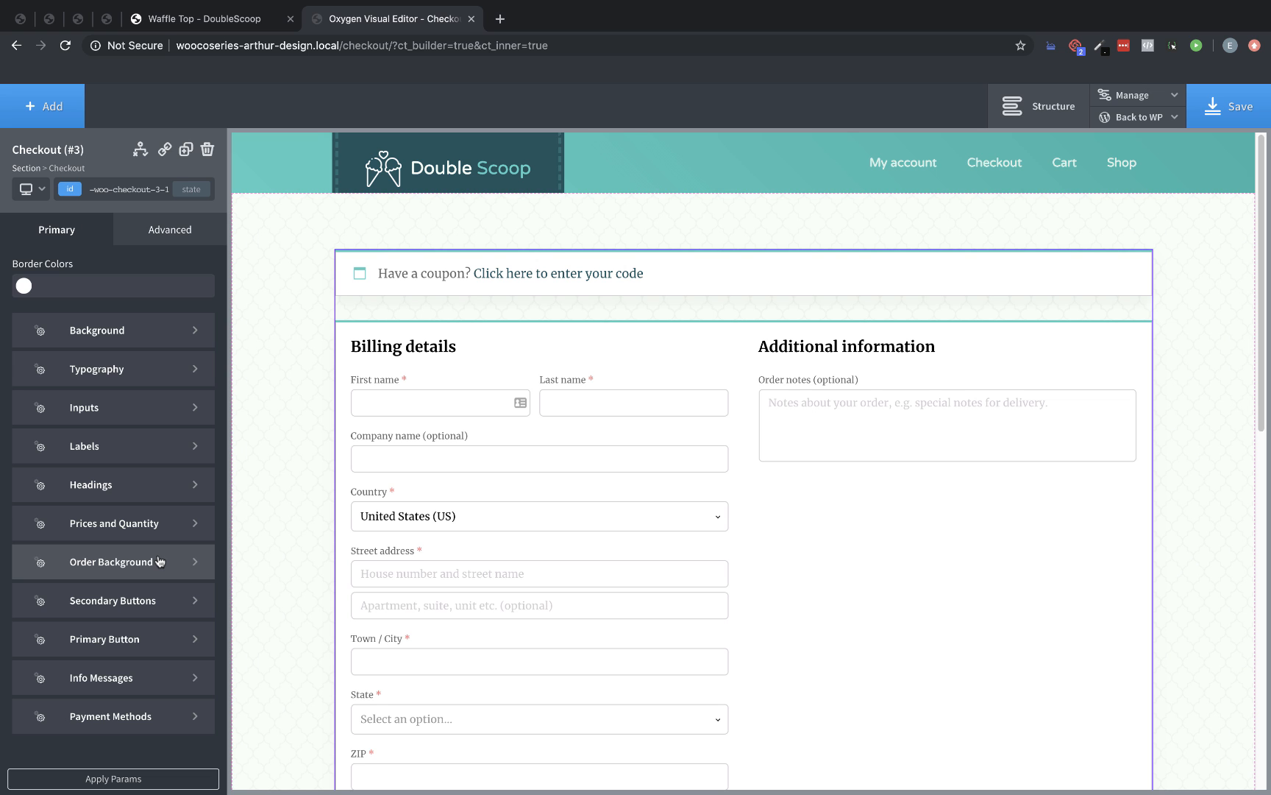
mouse_move(987, 391)
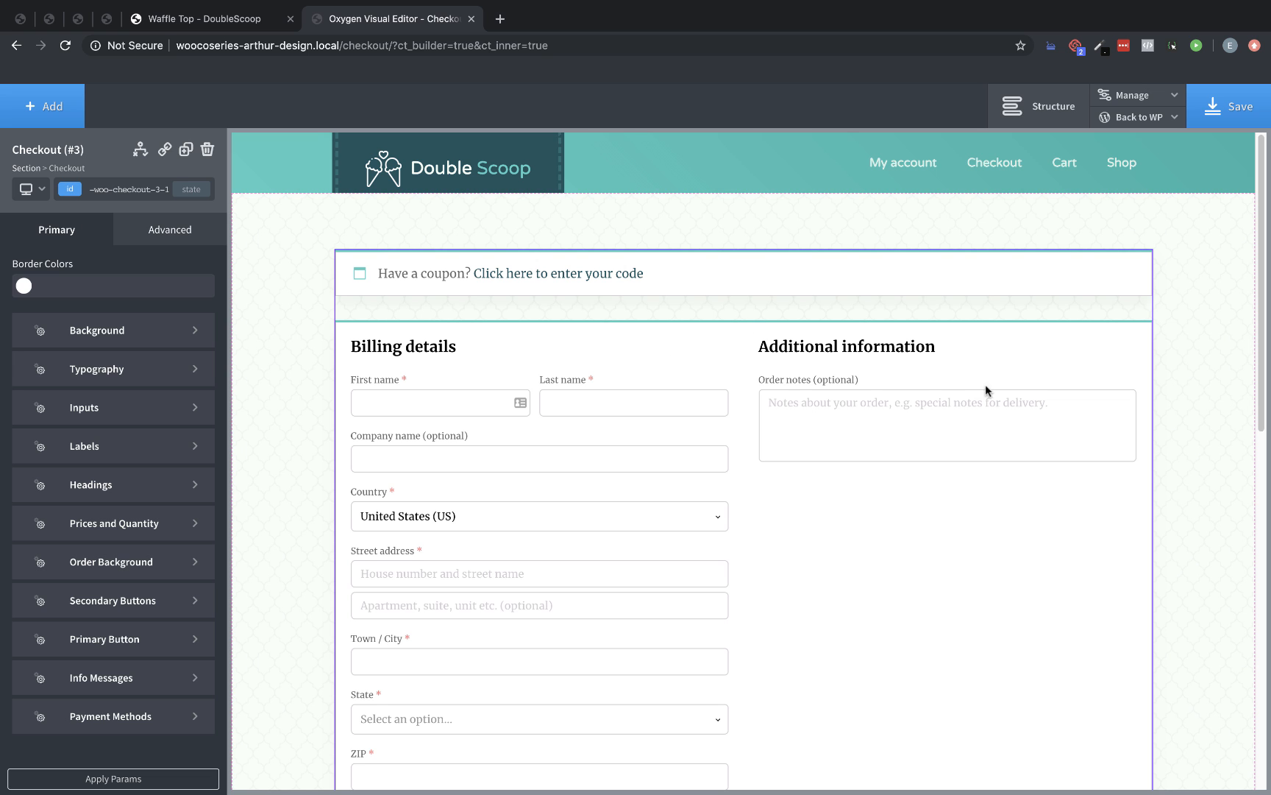
Scroll through the Checkout element's label styling options
scroll("down", 3)
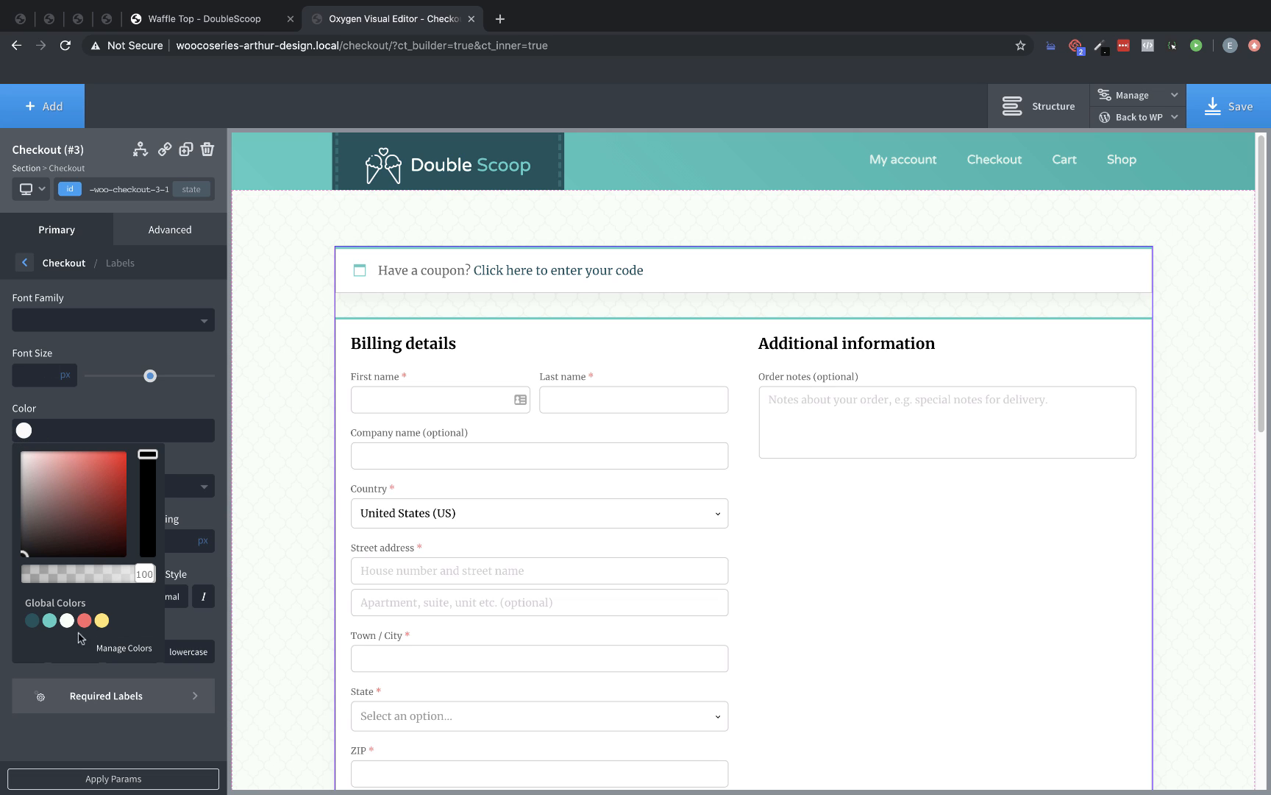
Colour the checkout labels English Green and size them at 15px
left_click(31, 621)
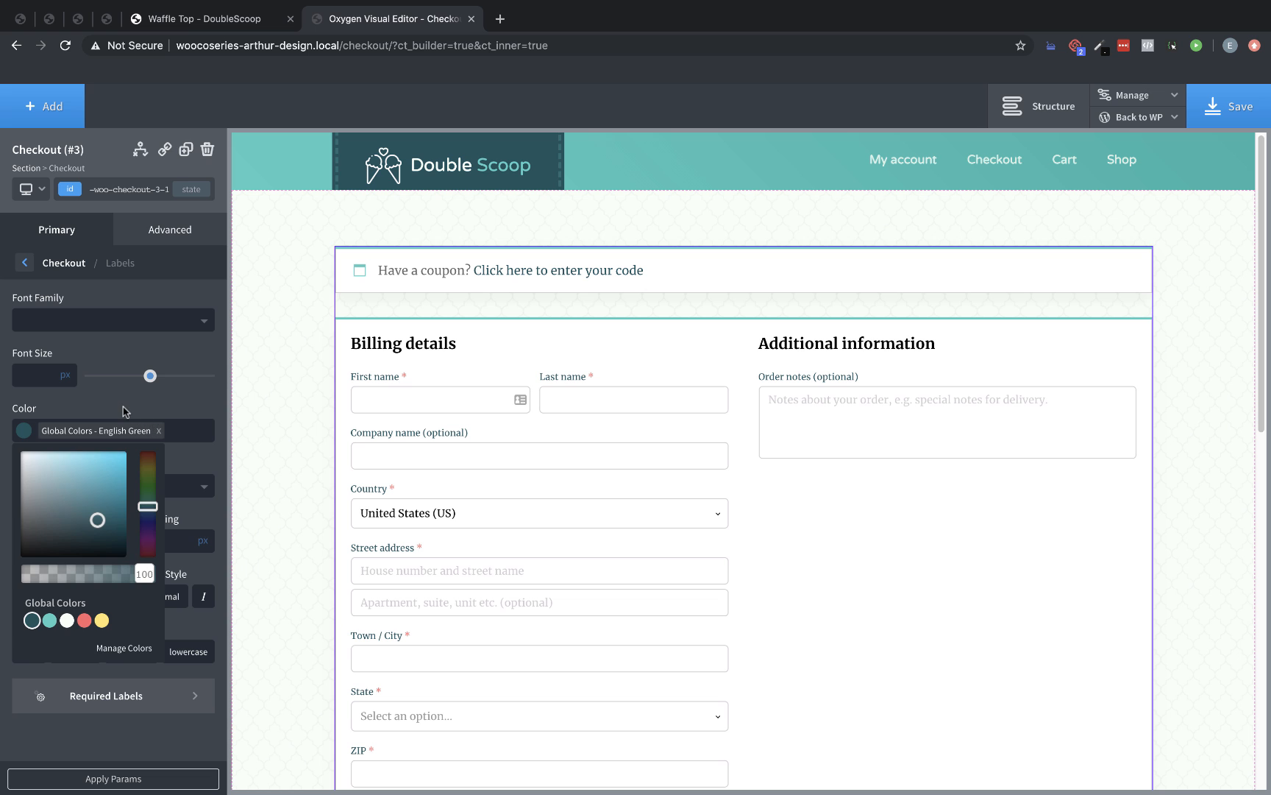
left_click_drag(148, 375, 172, 377)
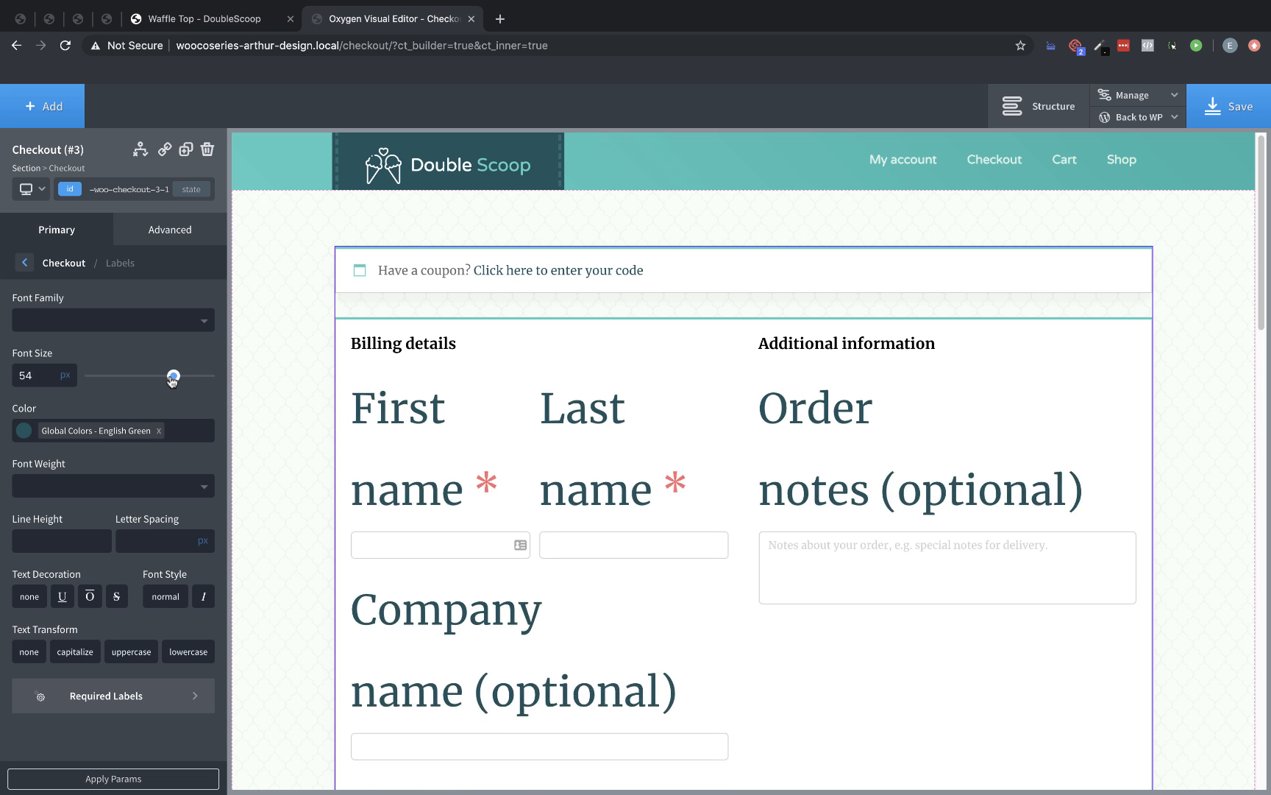
left_click_drag(172, 375, 103, 375)
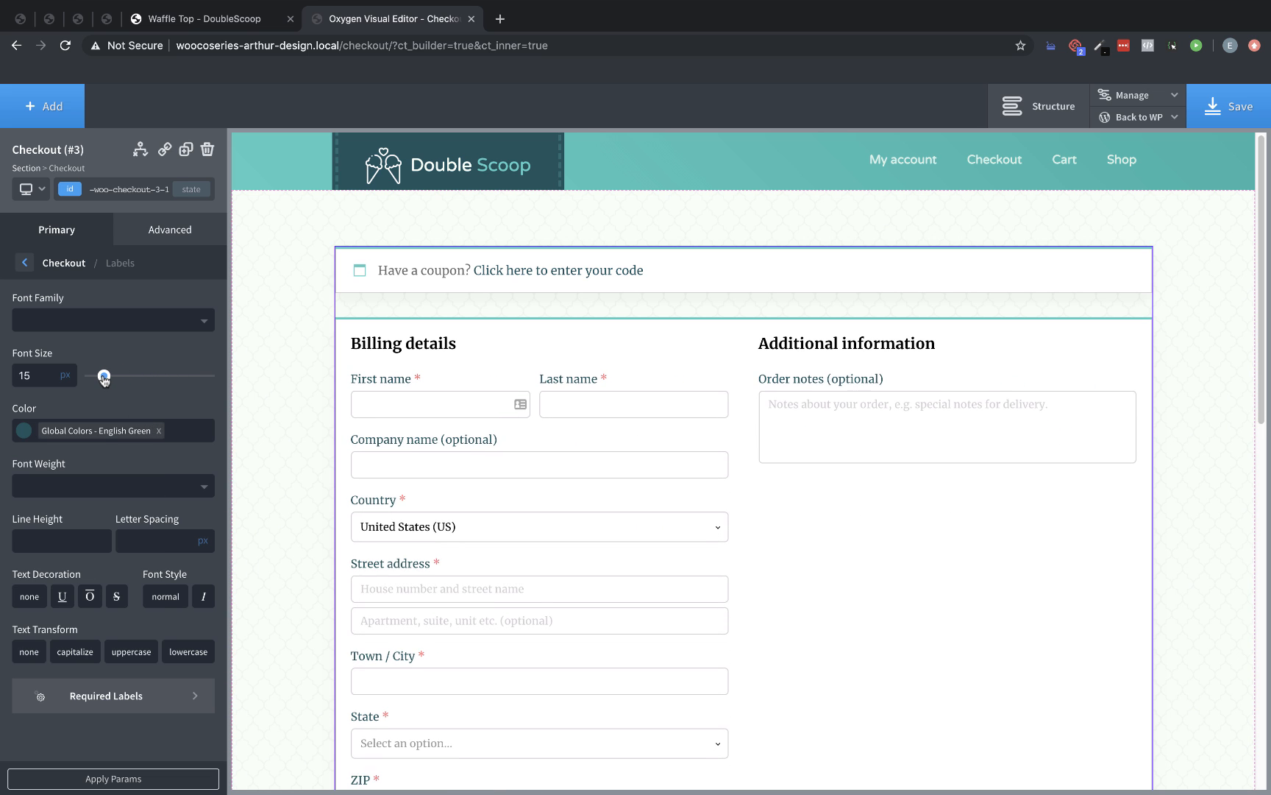
left_click_drag(105, 376, 101, 375)
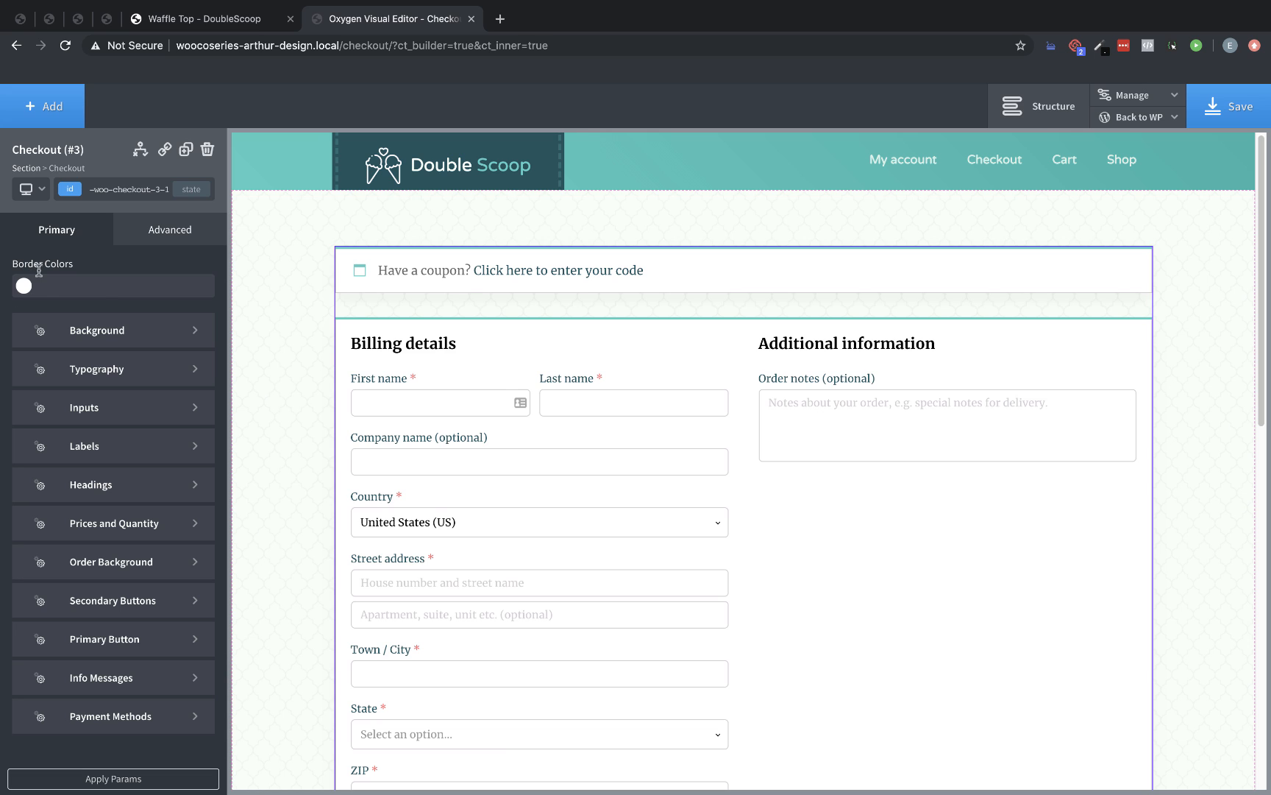
Give the checkout headings a global colour from the palette
left_click(113, 484)
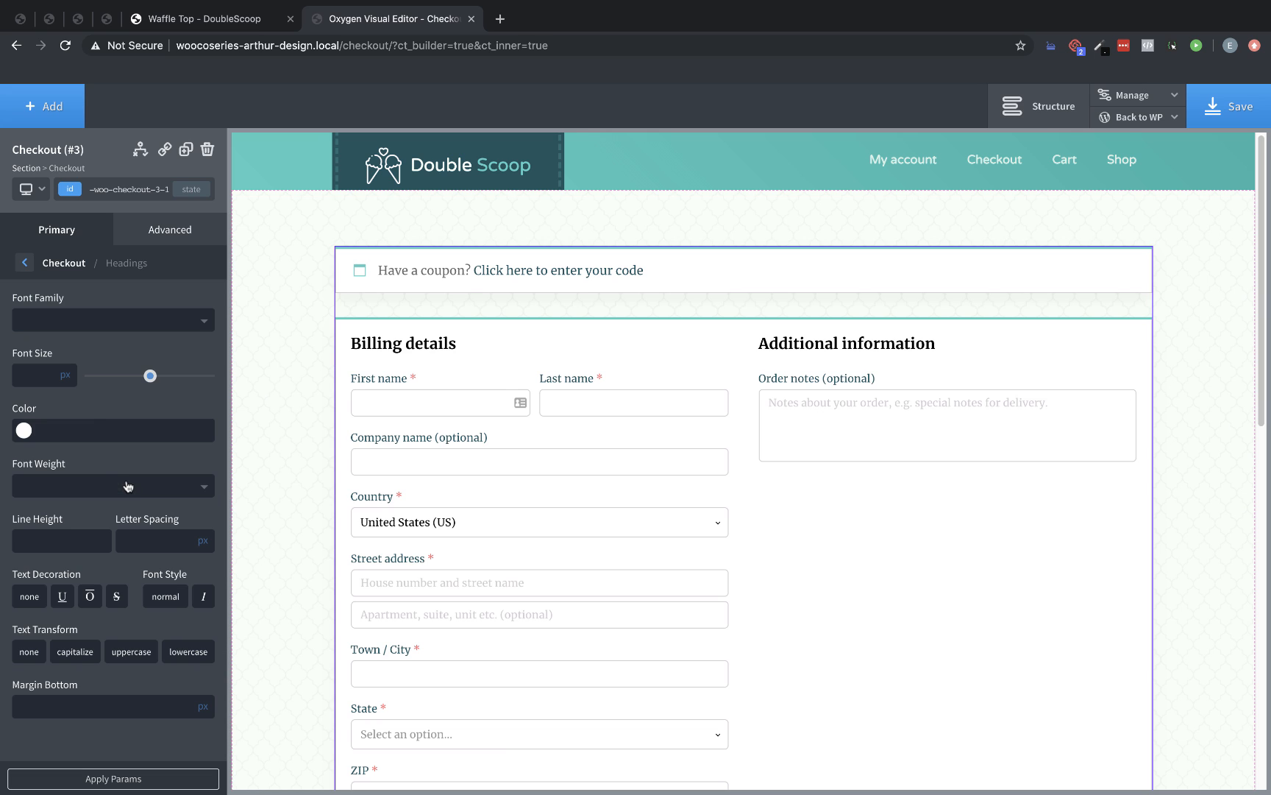
left_click(22, 431)
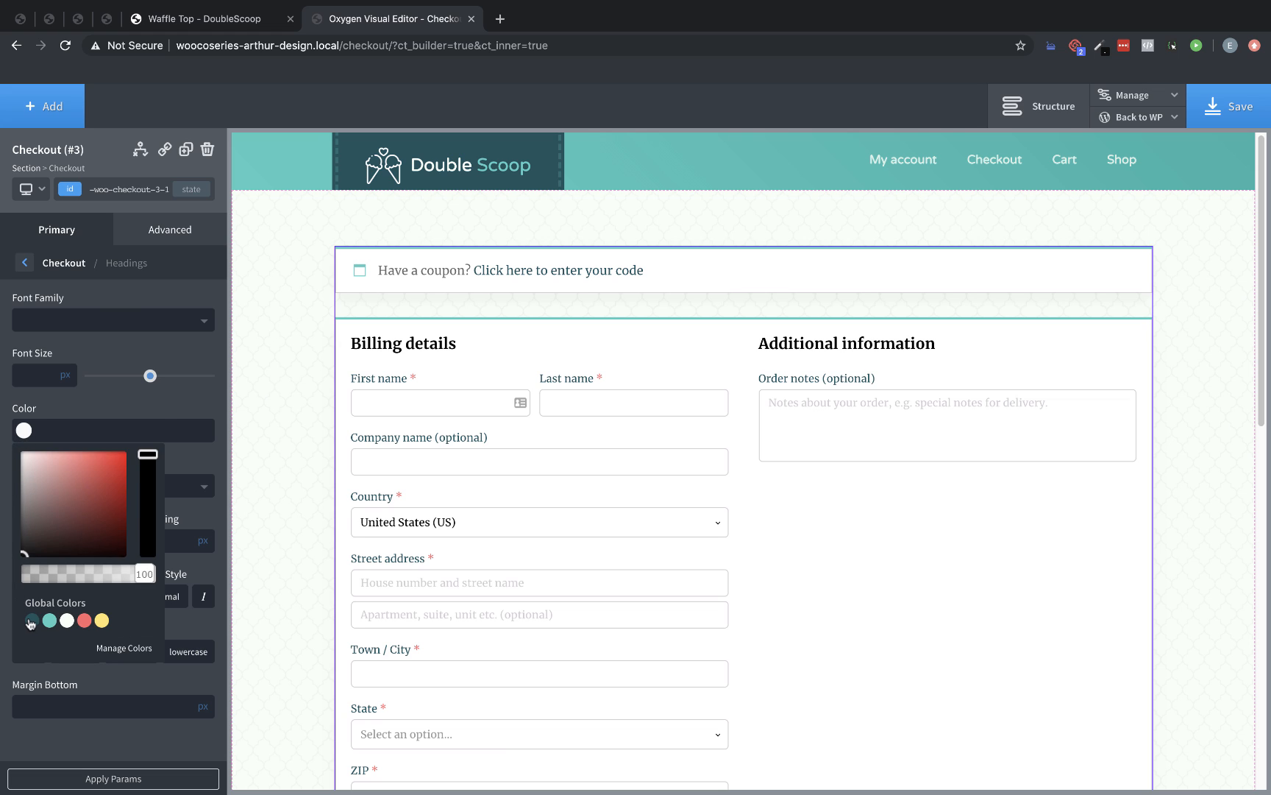
left_click(25, 264)
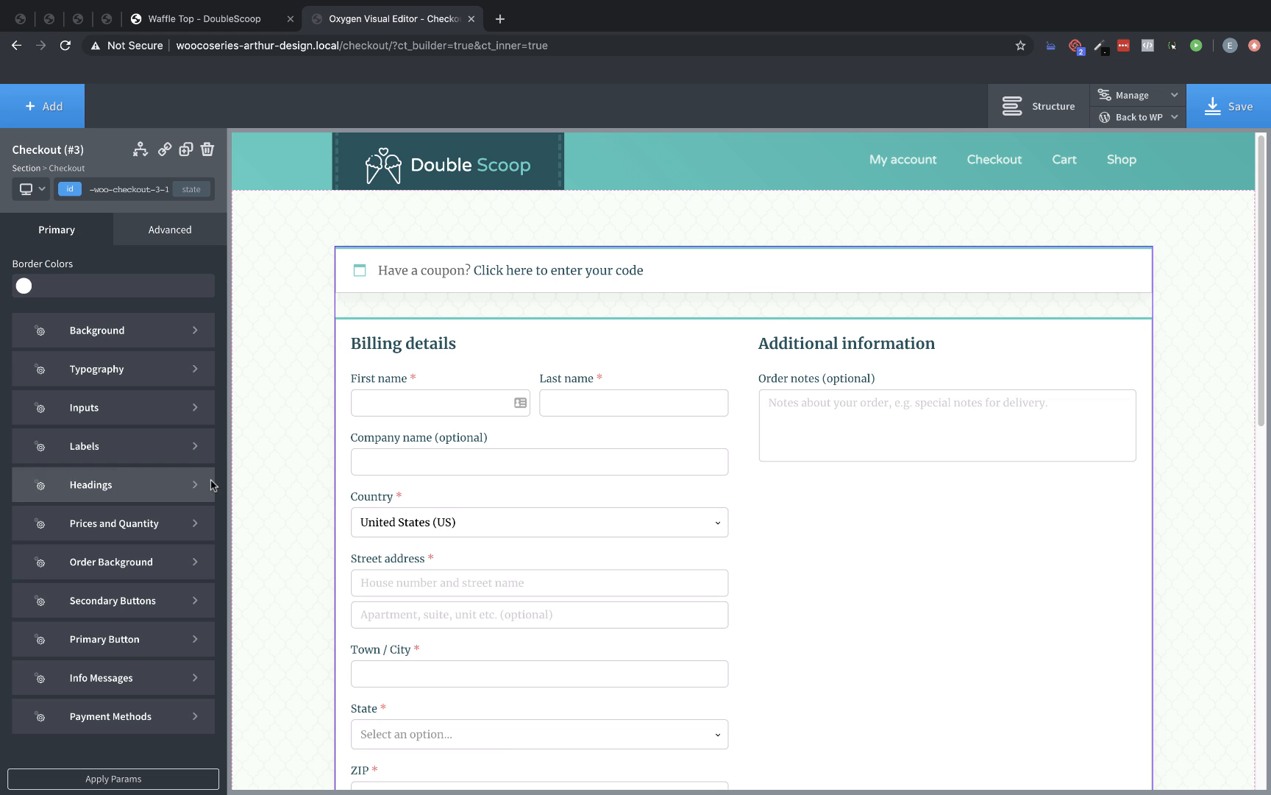
Enlarge the order table prices and quantities to 20px
scroll("down", 3)
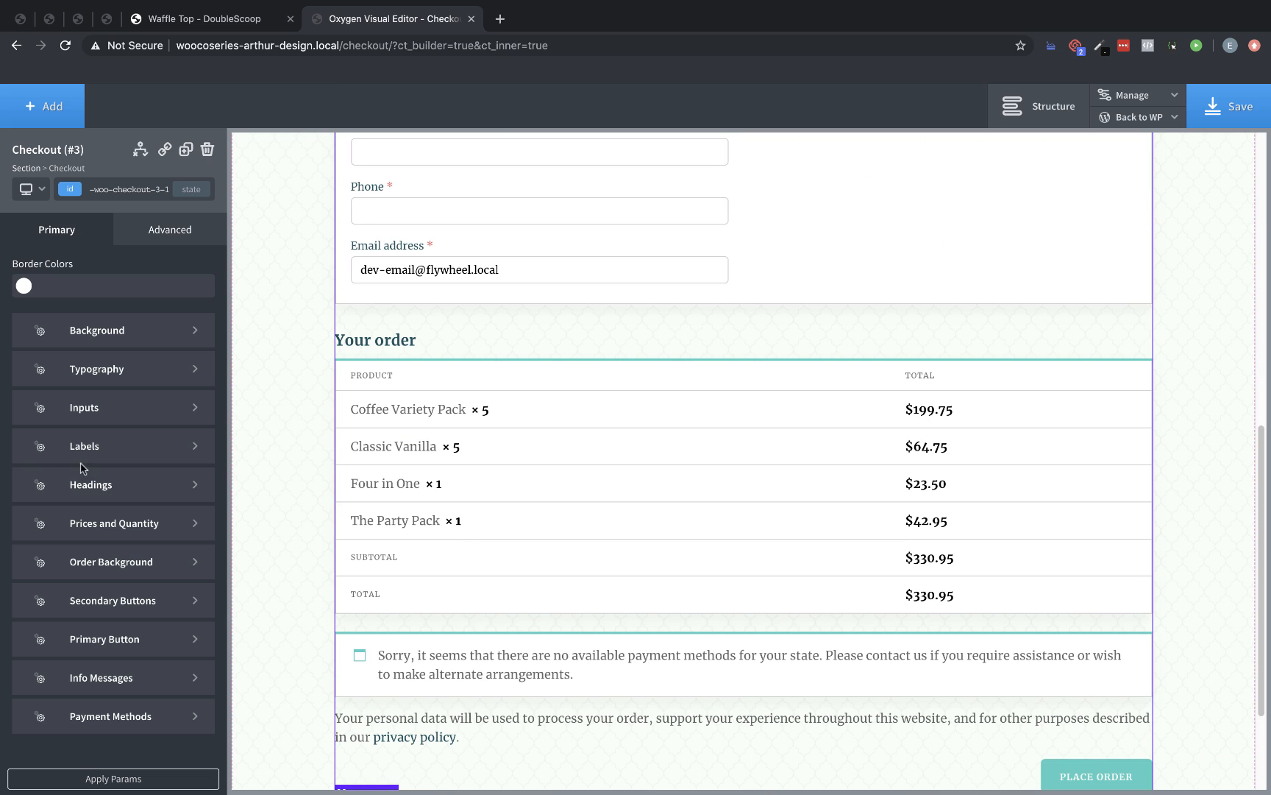
left_click(113, 522)
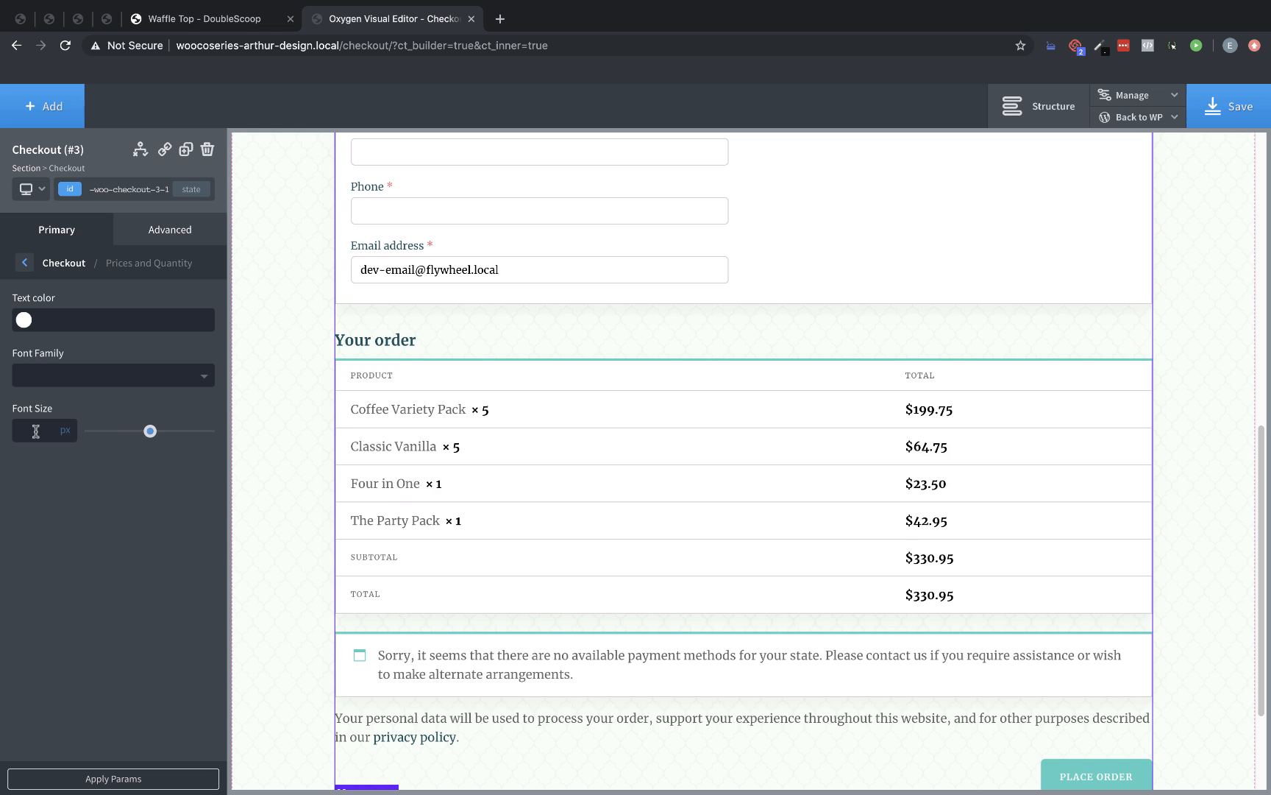
left_click_drag(150, 431, 114, 432)
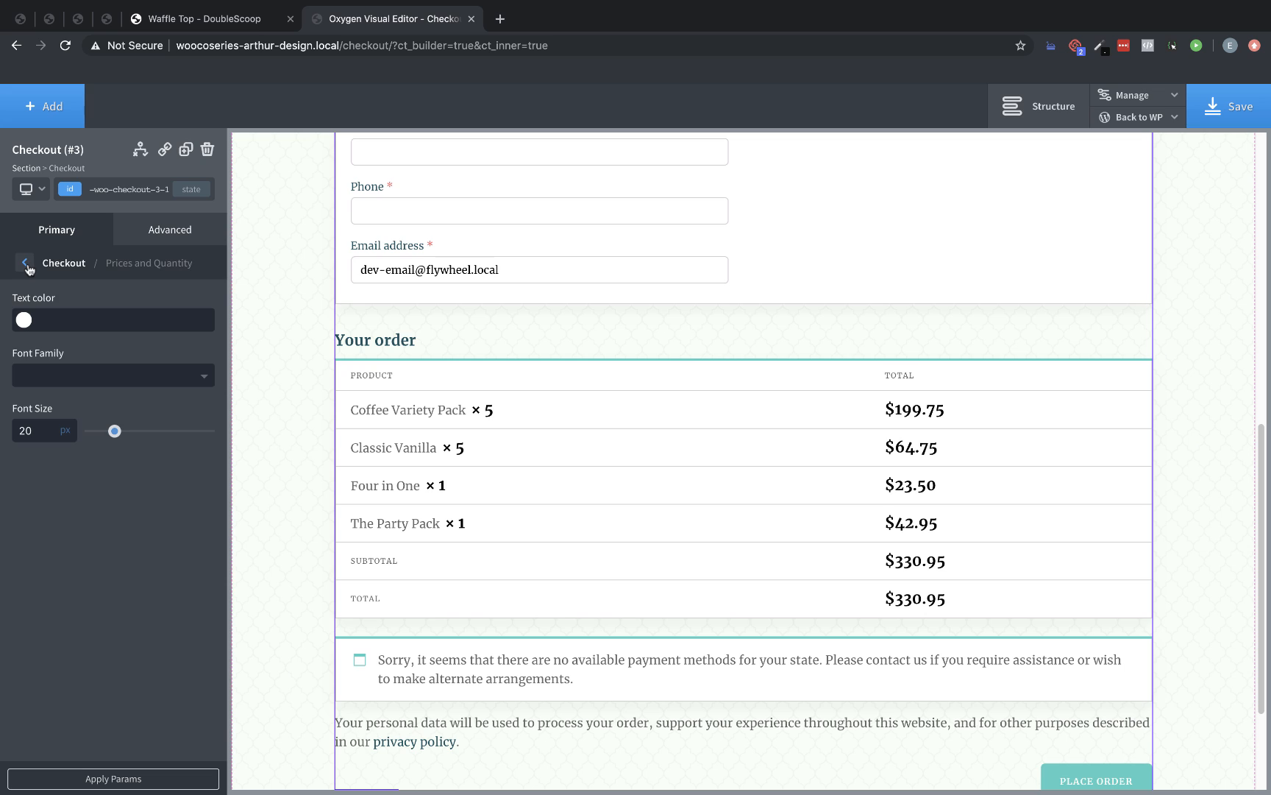
left_click(27, 262)
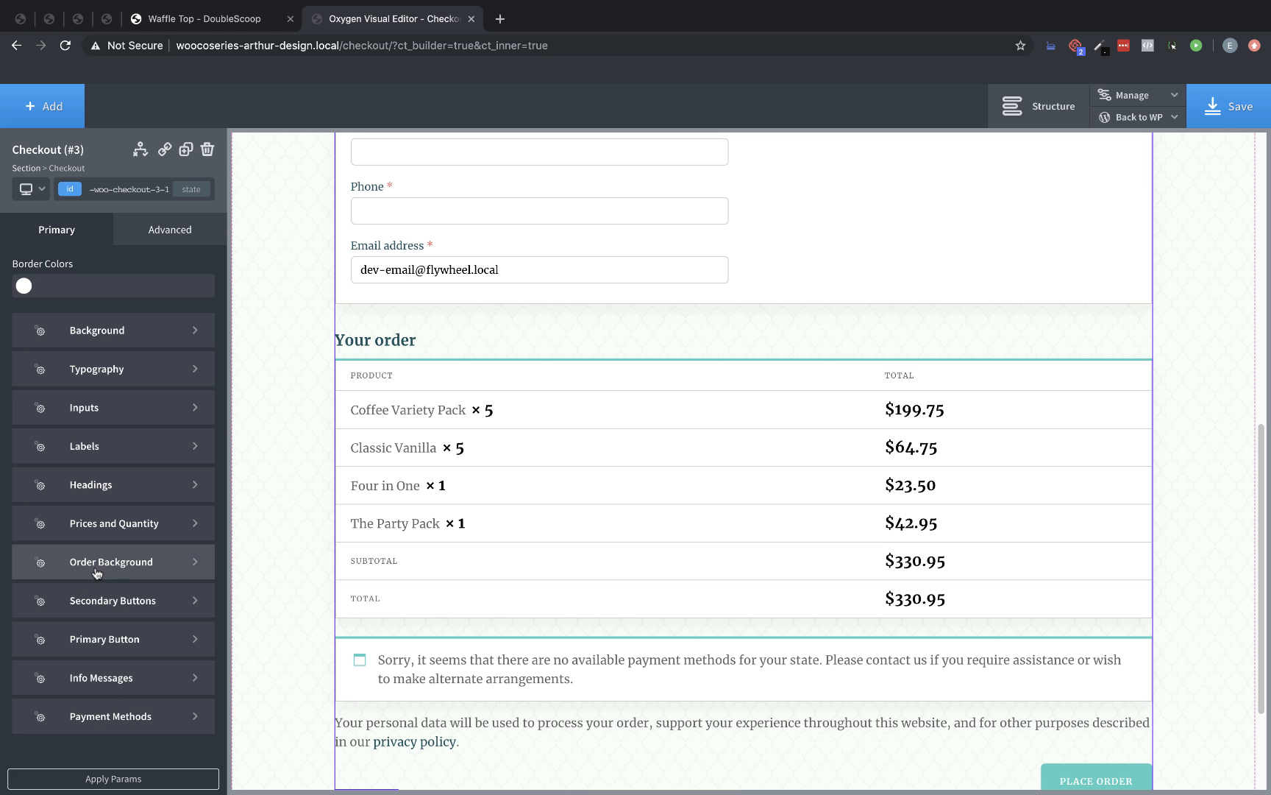
Scroll through the Checkout element's styling categories
scroll("up", 3)
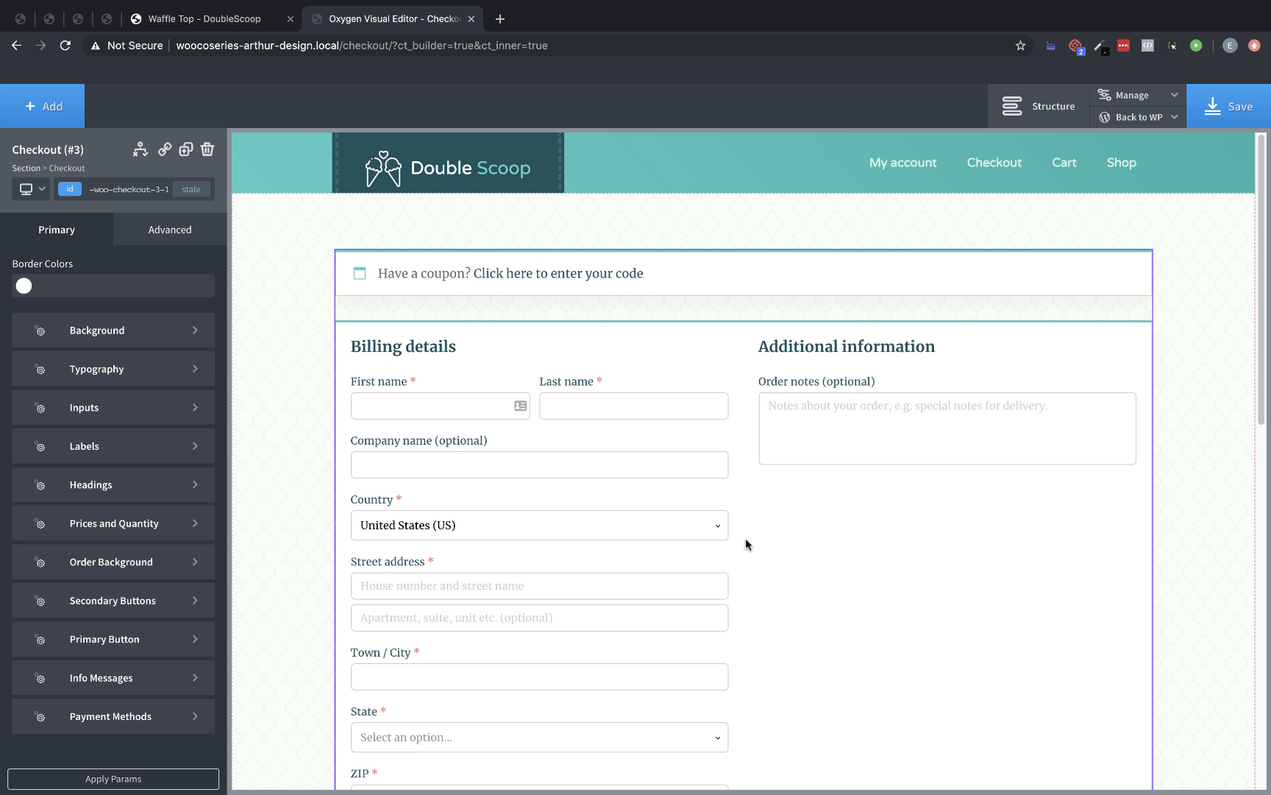
scroll("down", 3)
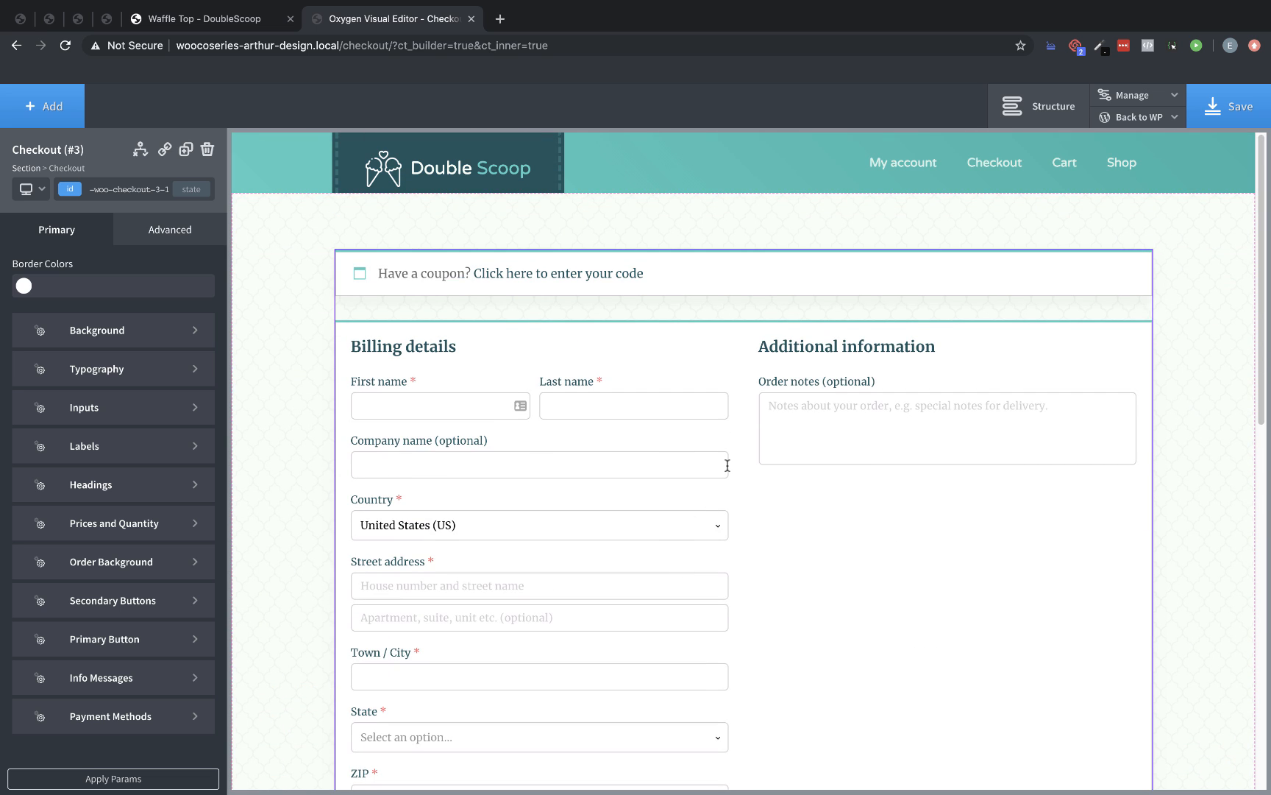
scroll("down", 3)
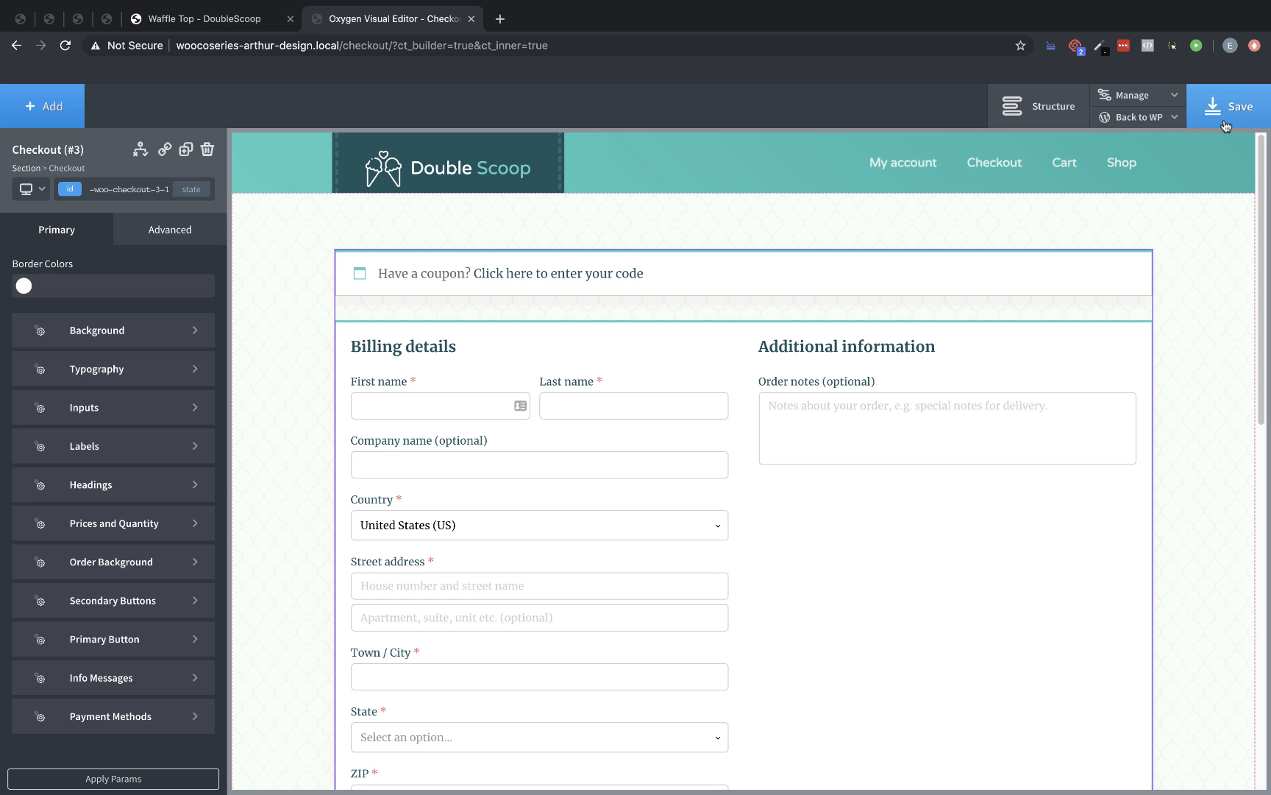
Return to WordPress admin and open the My account page in Oxygen
left_click(1173, 116)
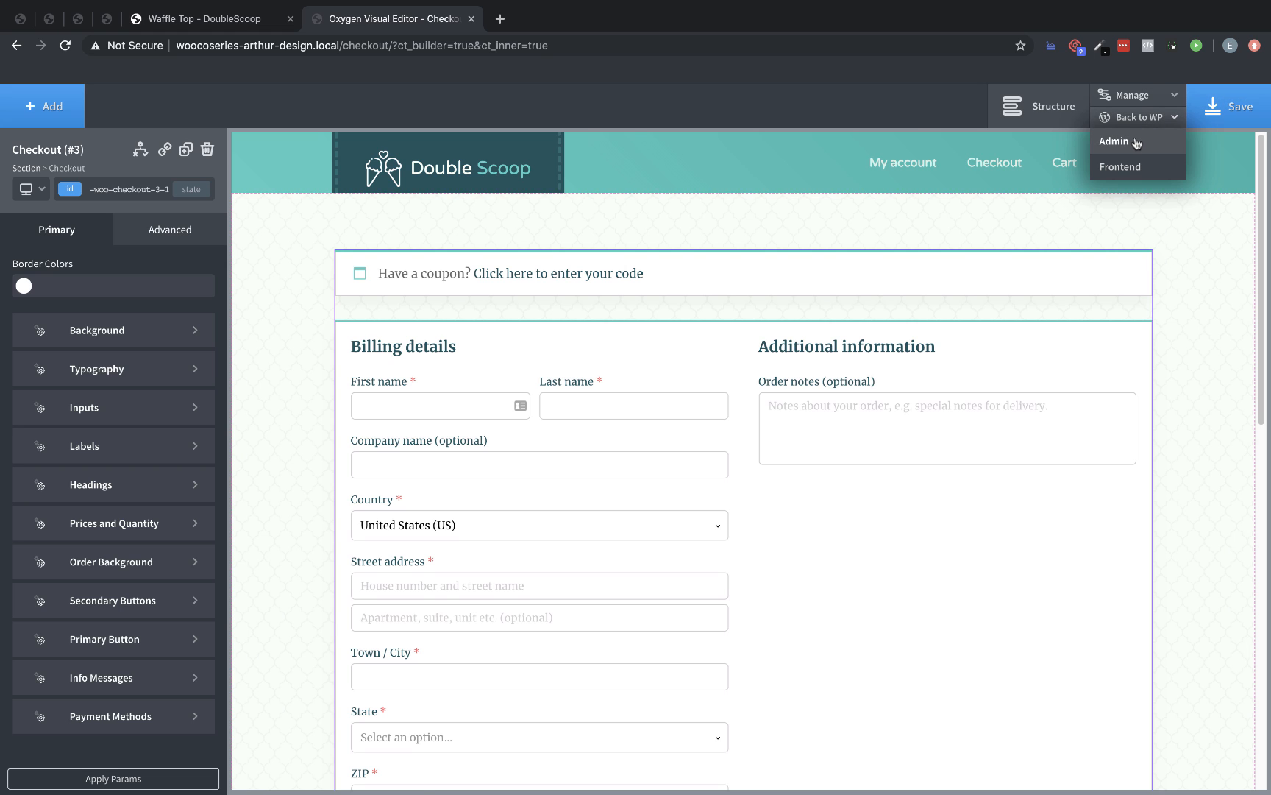
left_click(1114, 142)
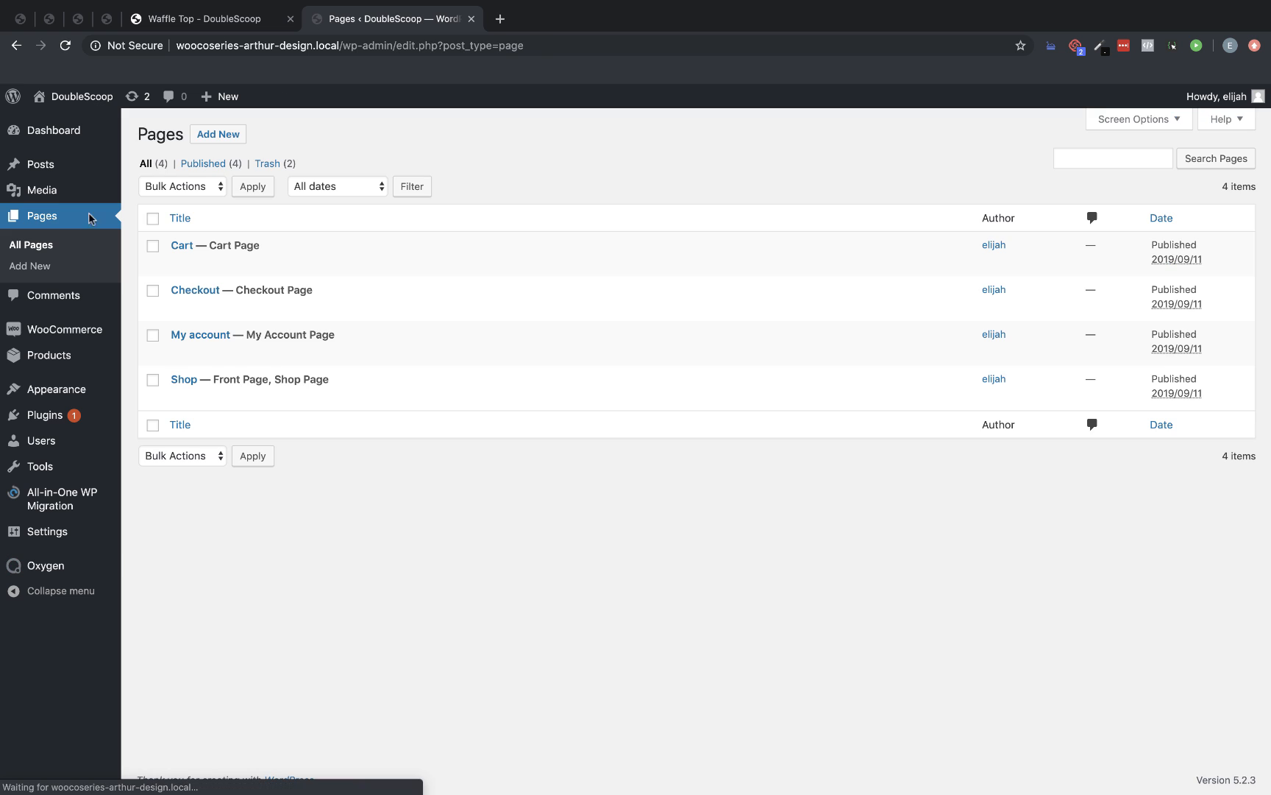
left_click(200, 334)
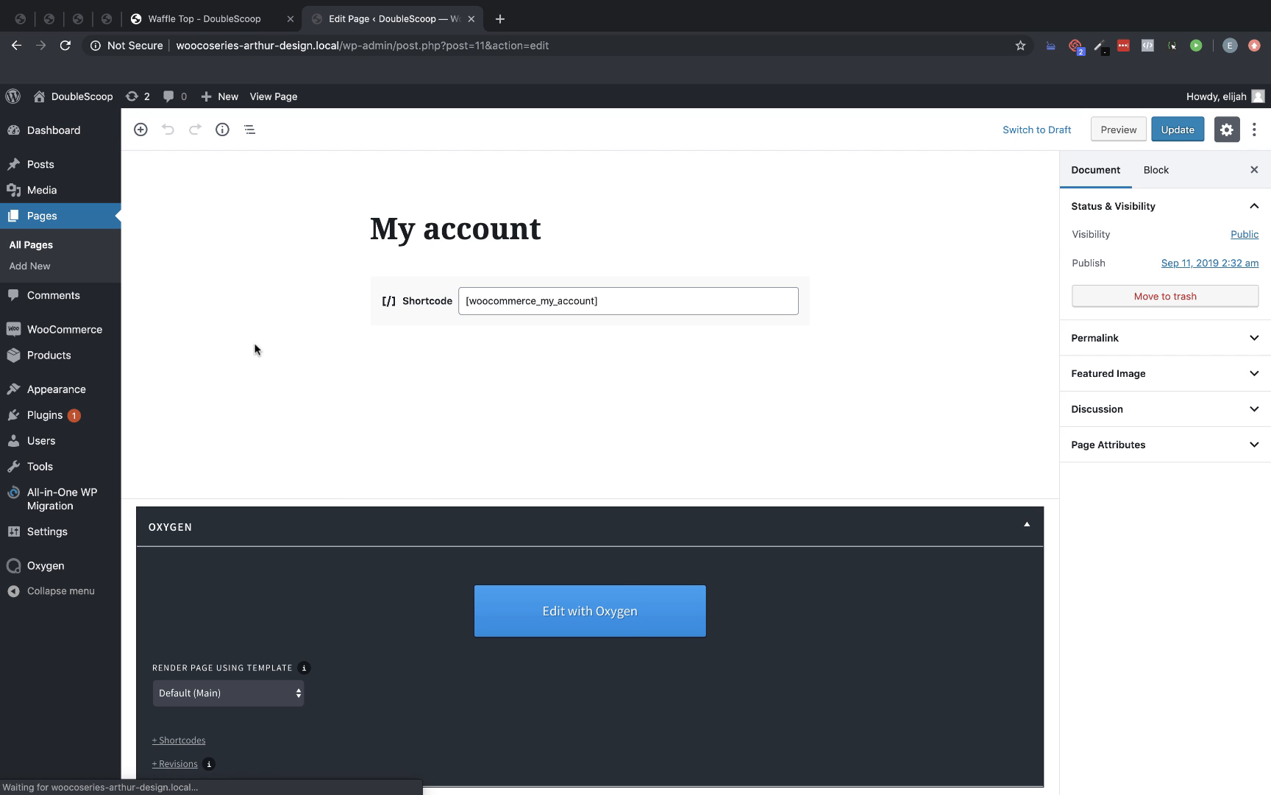
left_click(590, 610)
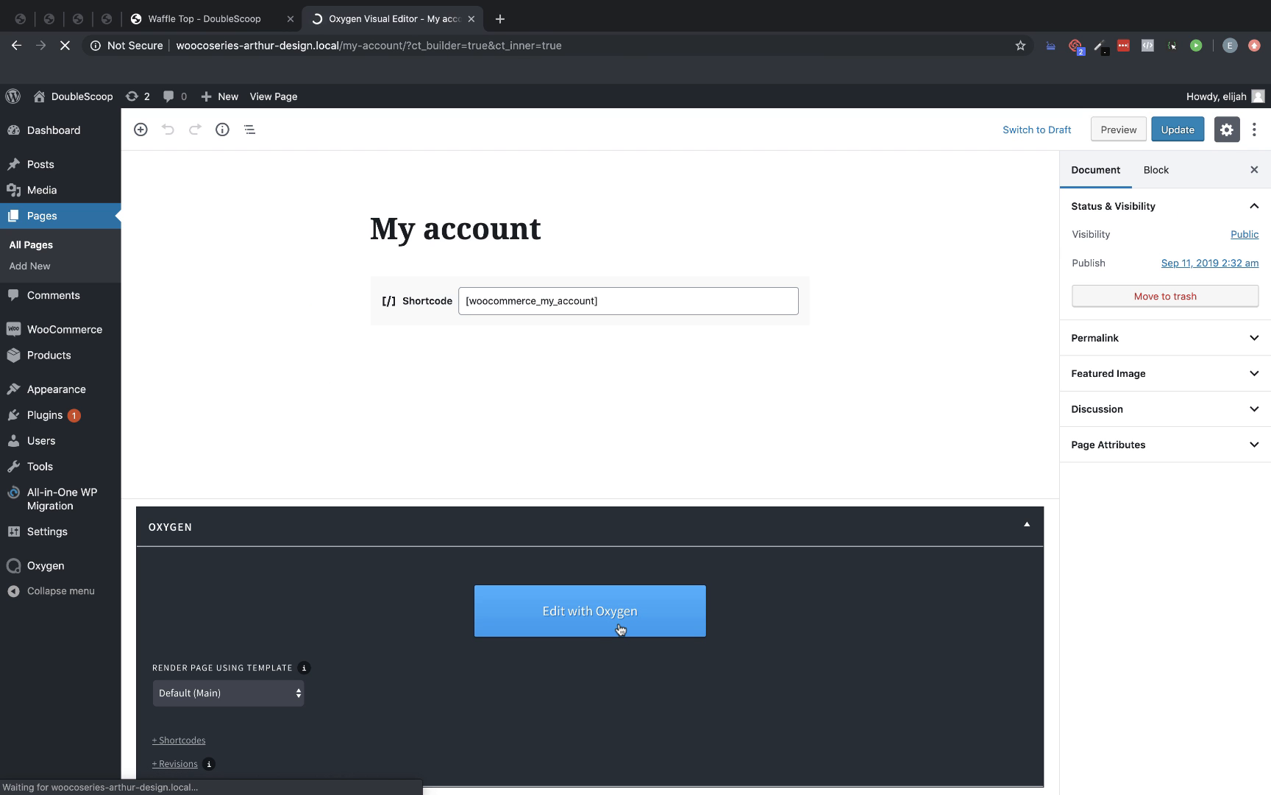
left_click(590, 611)
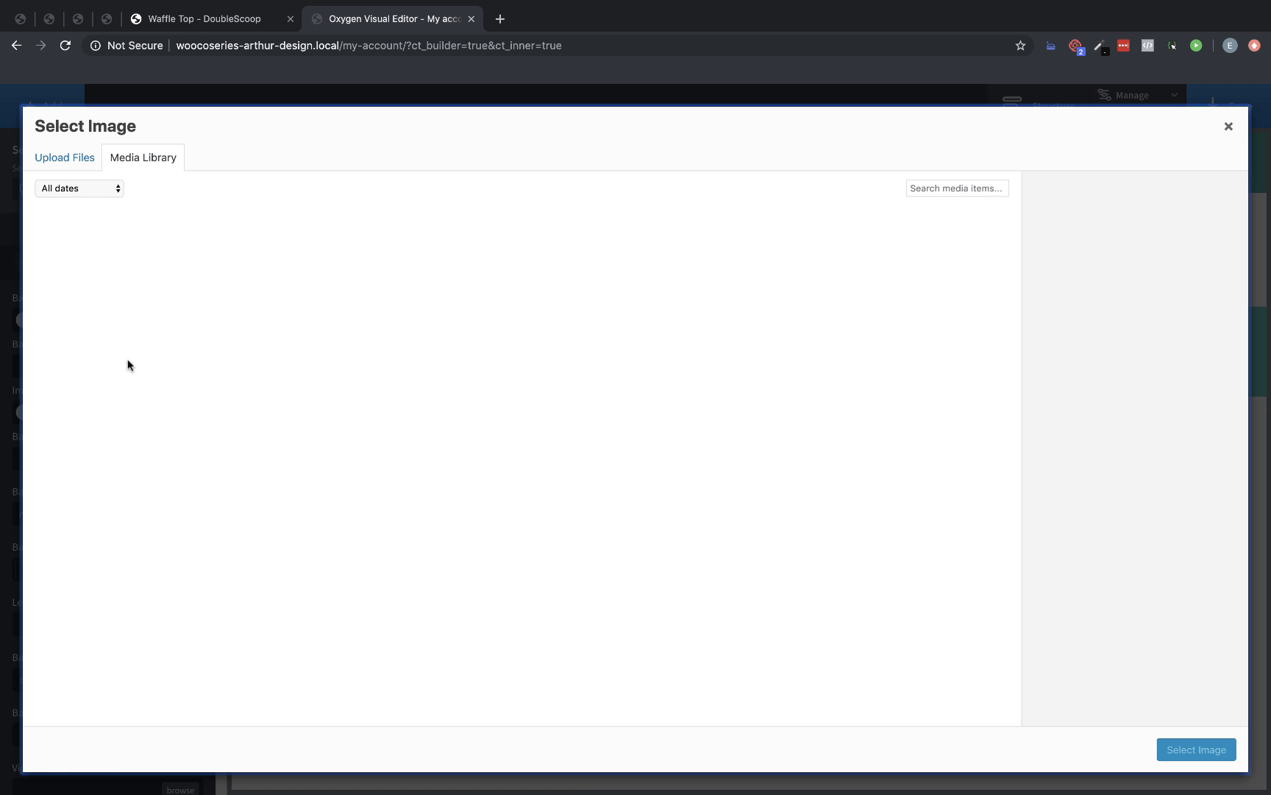
Set the lattice pattern background with a pale mint rgba(247,255,247,0.81) overlay
left_click(1227, 127)
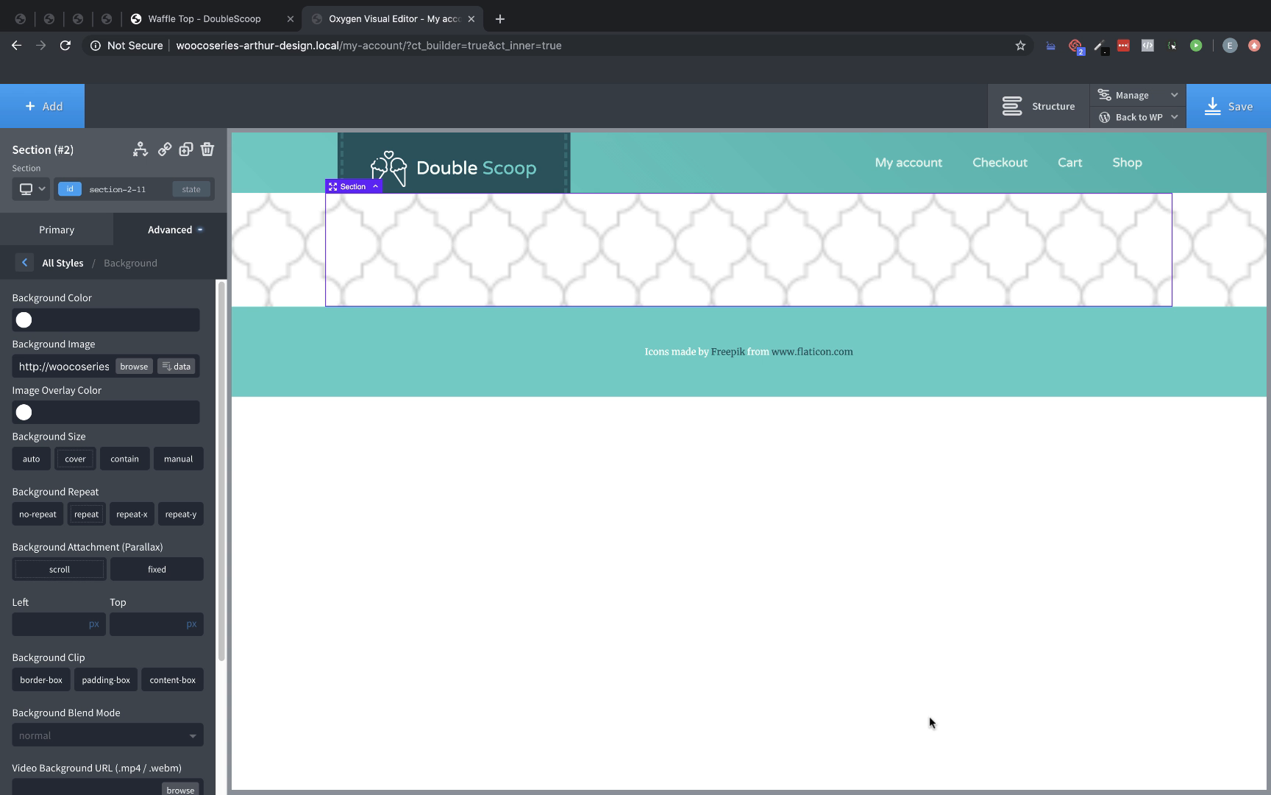
left_click(24, 412)
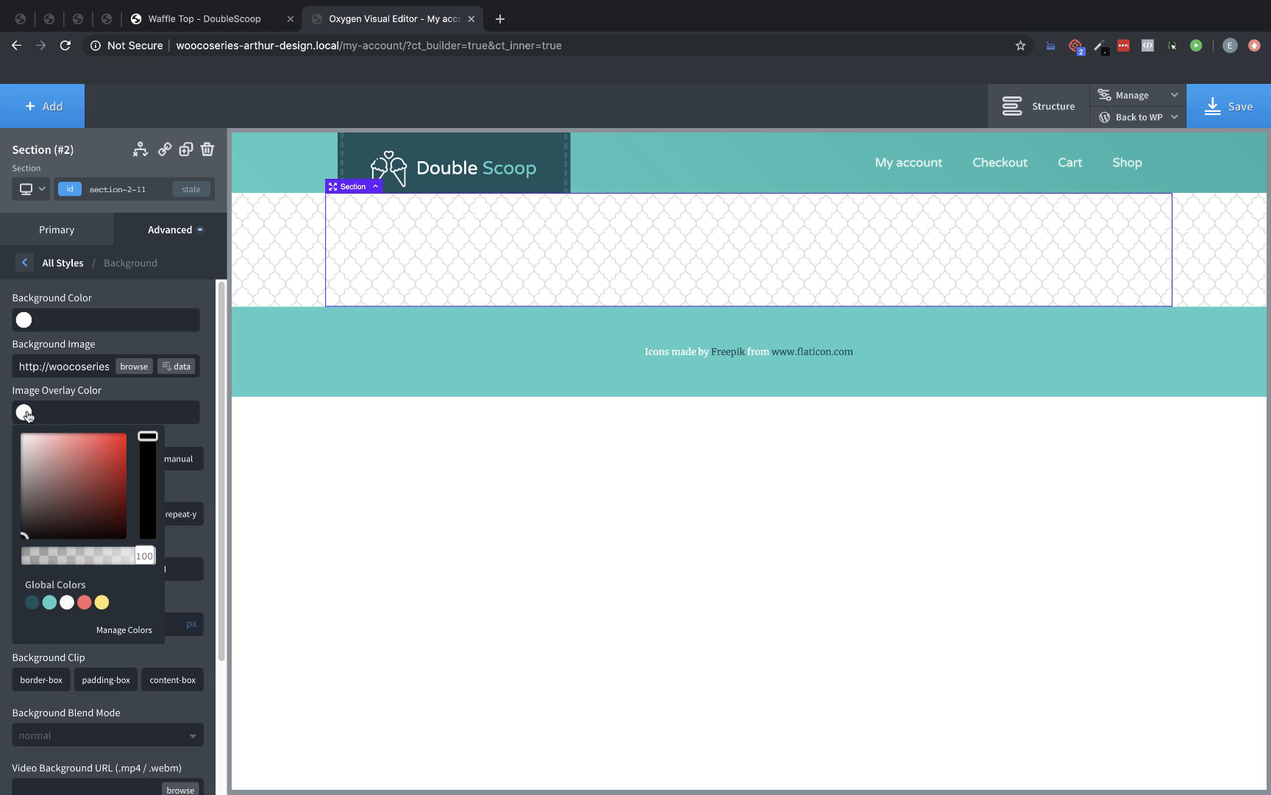
left_click(67, 601)
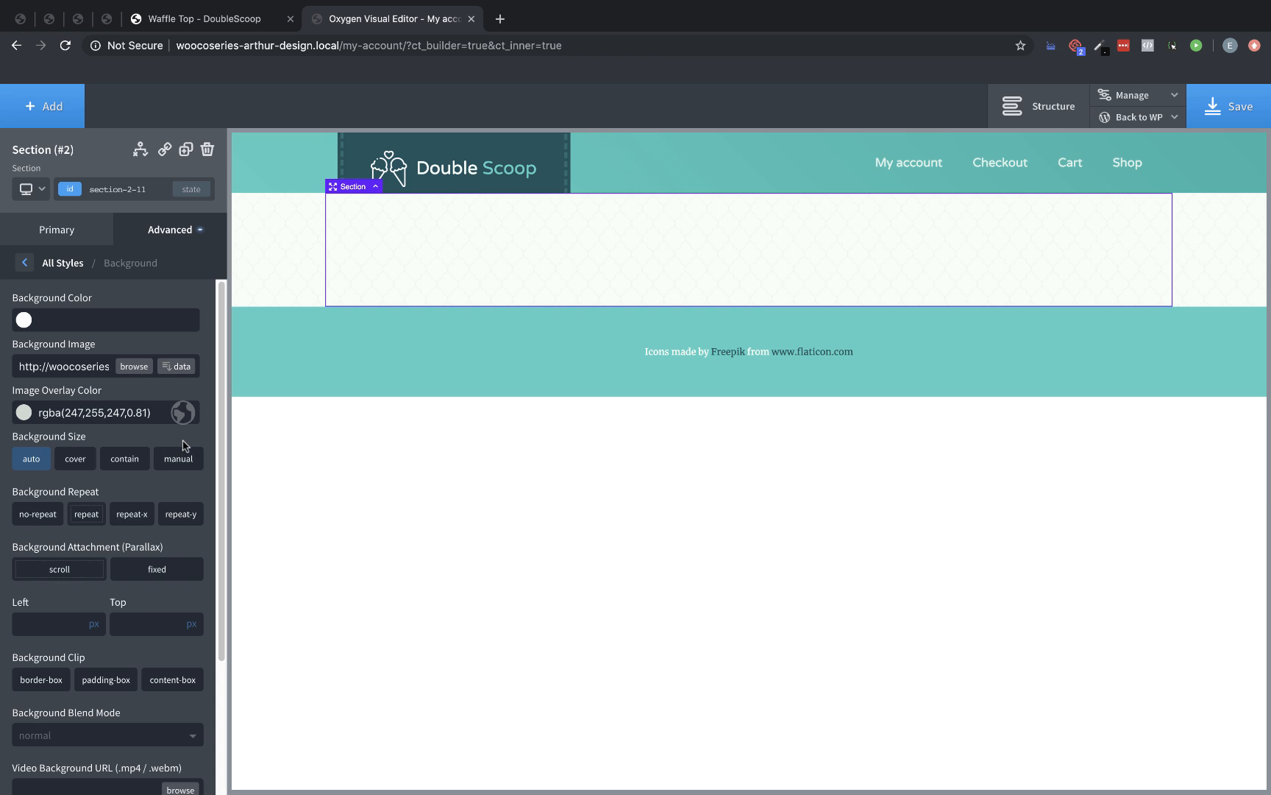
left_click(42, 106)
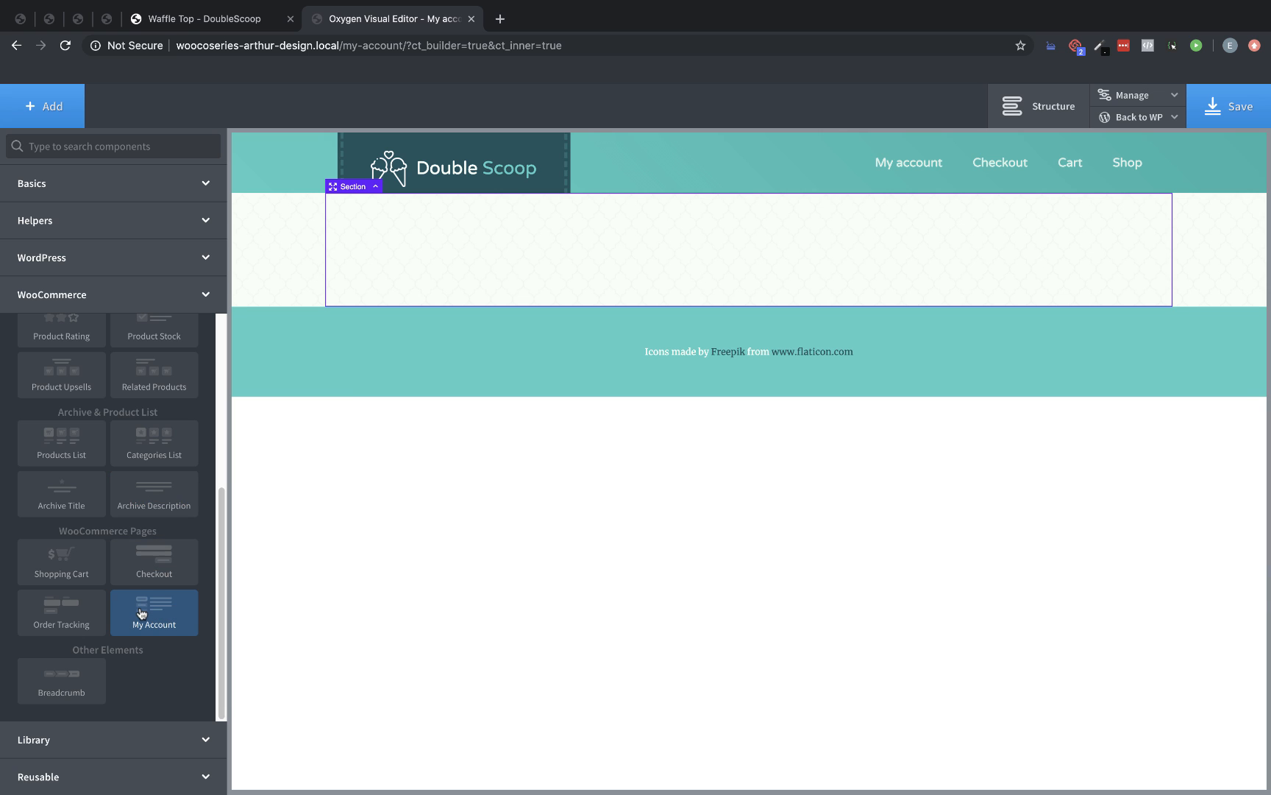
Insert the WooCommerce My Account dashboard into the patterned section
left_click(155, 612)
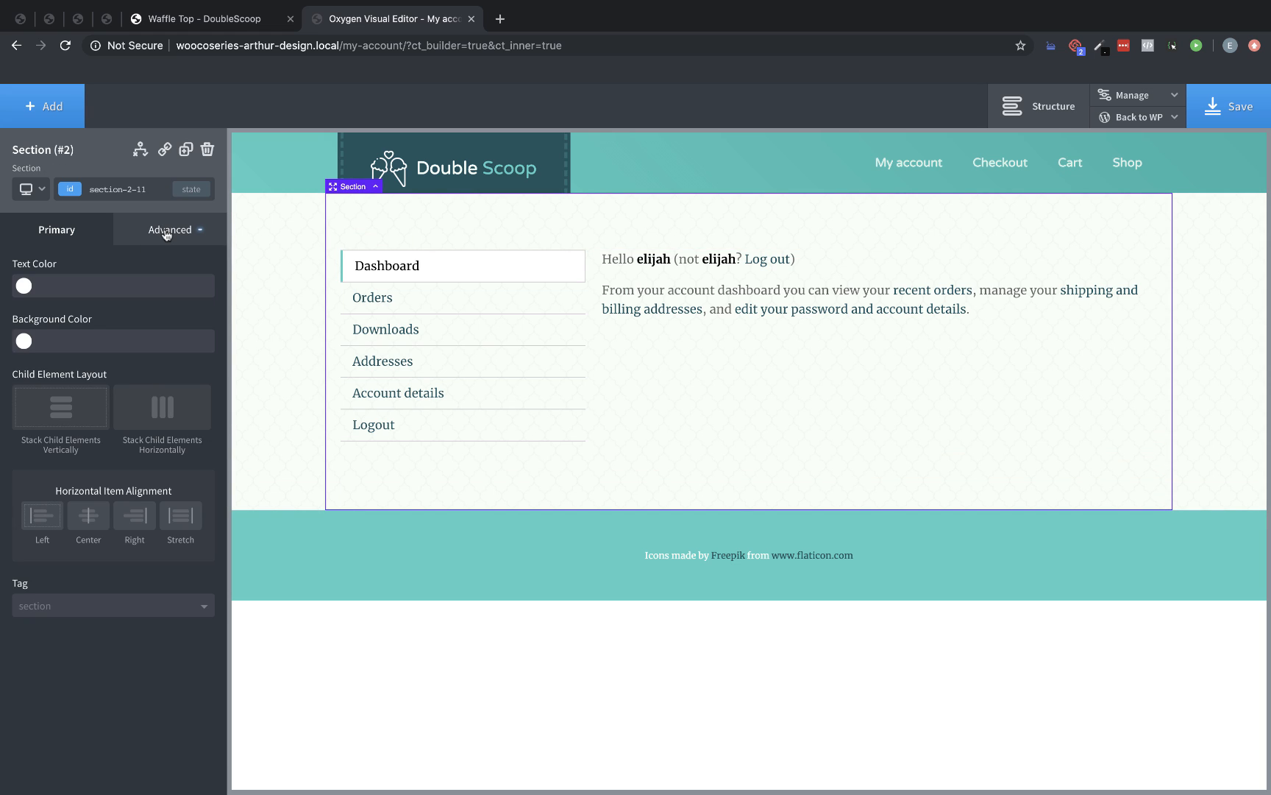
Set the section's Min-height to 100 vh under Size & Spacing
left_click(169, 230)
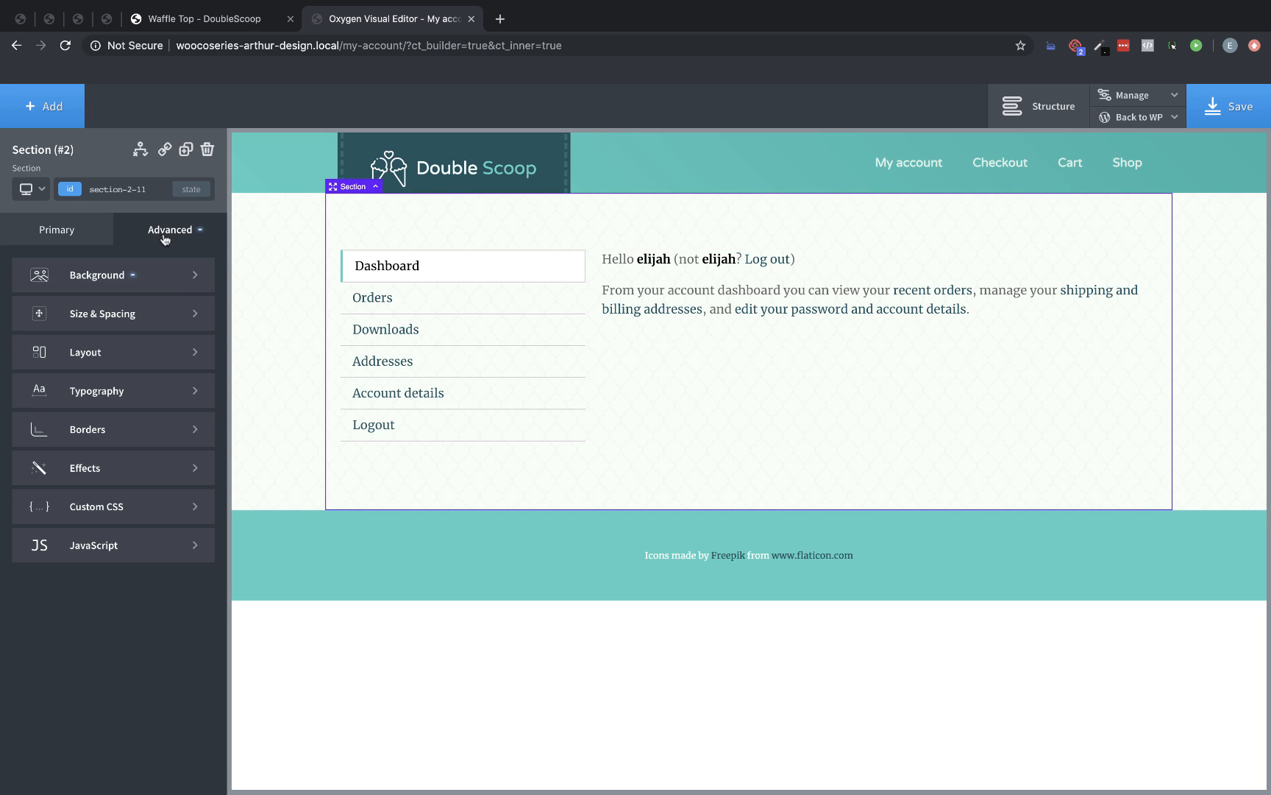
left_click(101, 314)
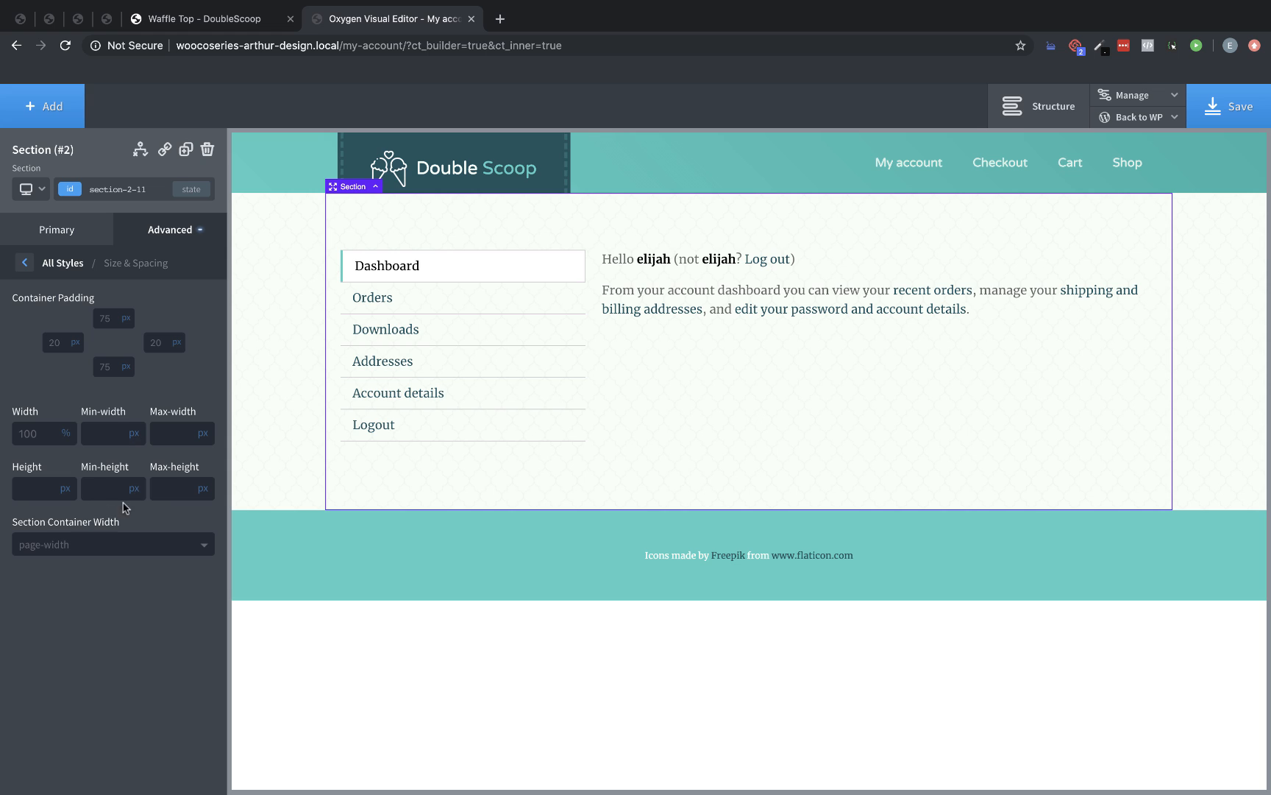
type("100")
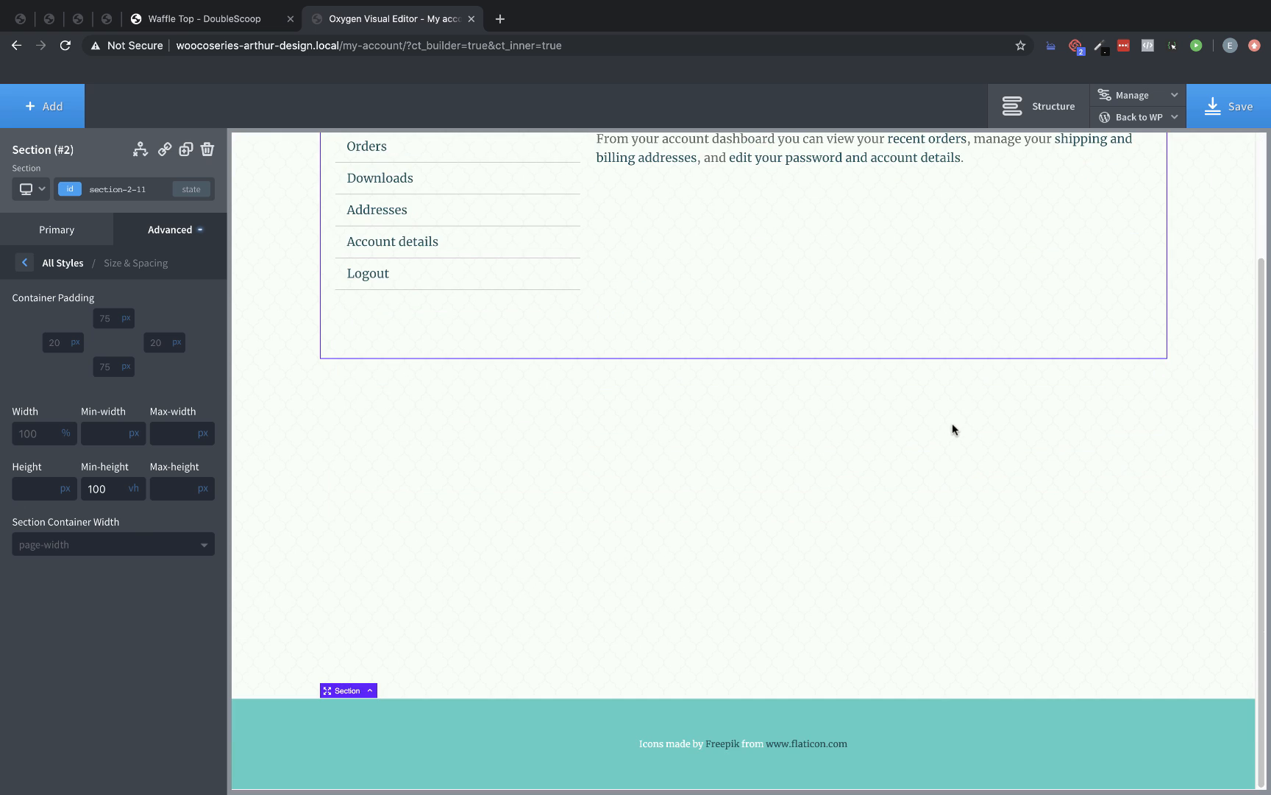
scroll("up", 3)
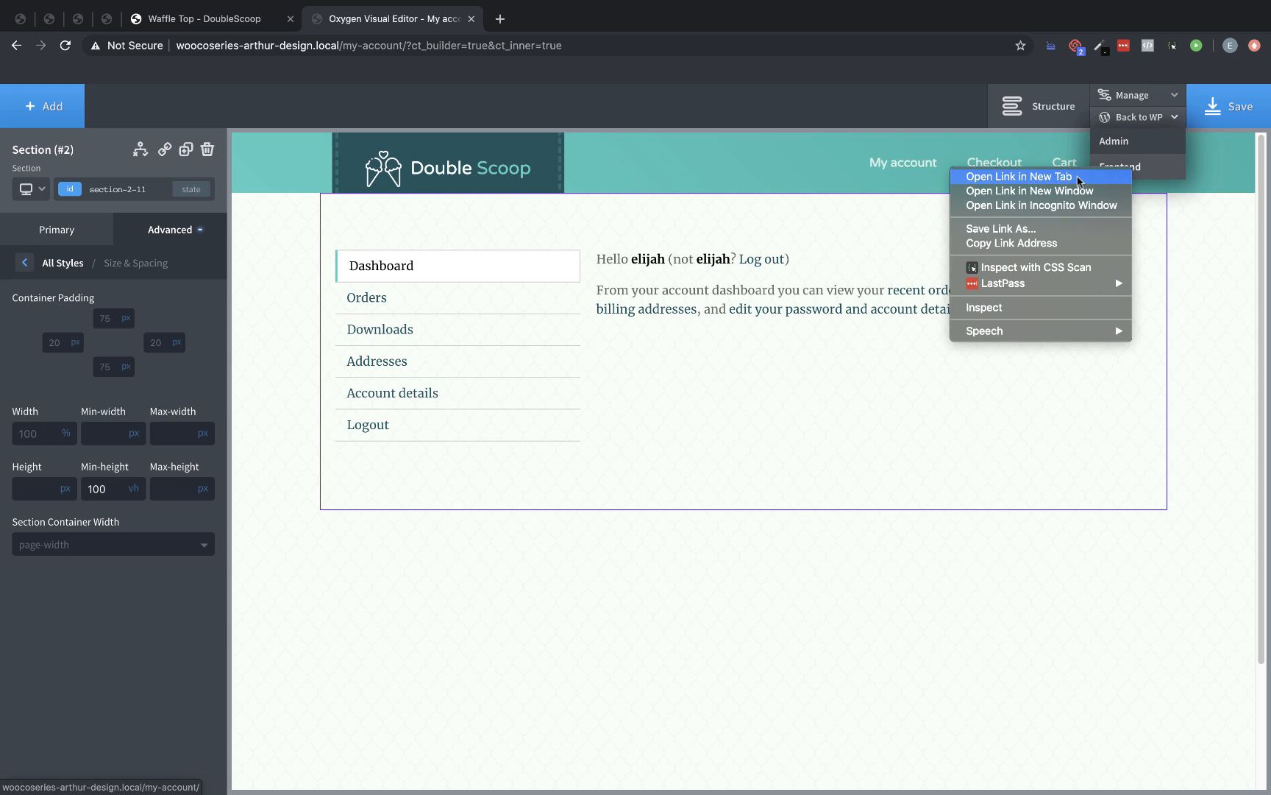
Preview the live My account page through its Orders, Downloads, Addresses and Account details tabs
left_click(1018, 177)
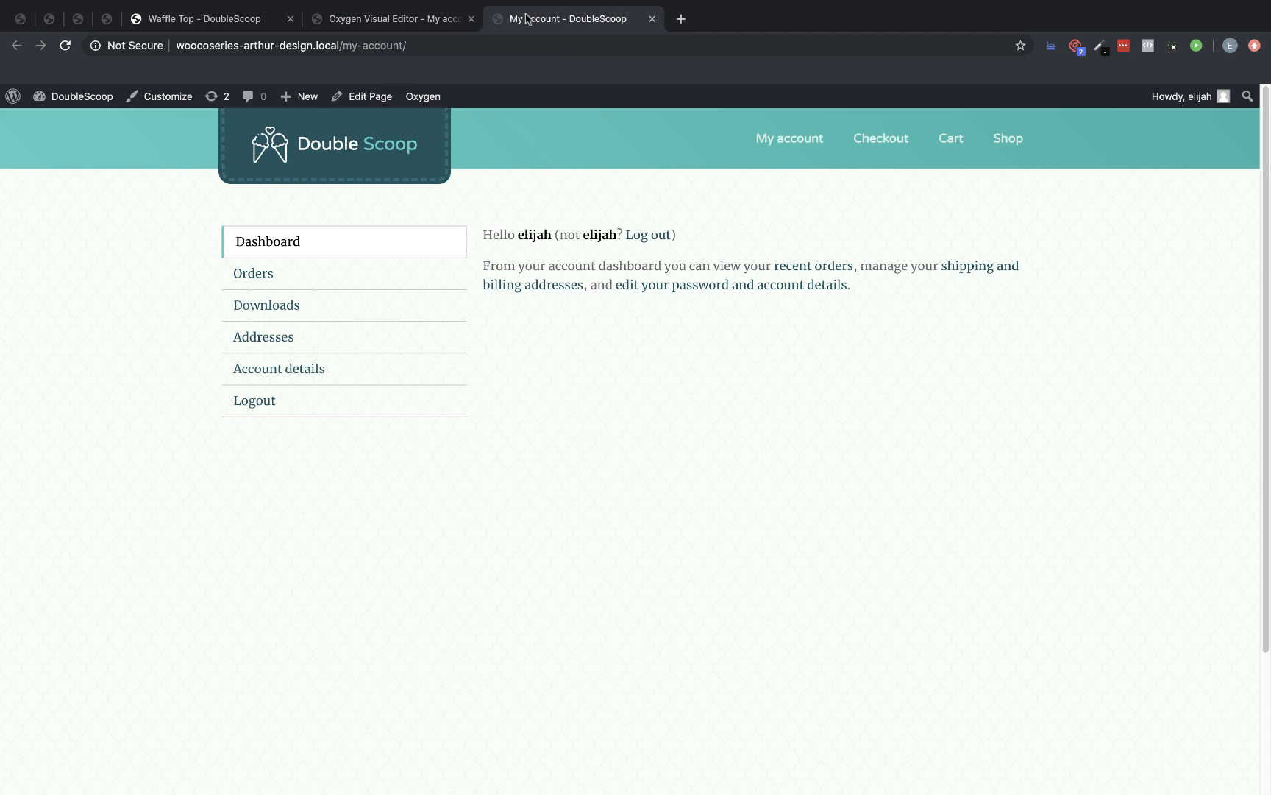
left_click(253, 274)
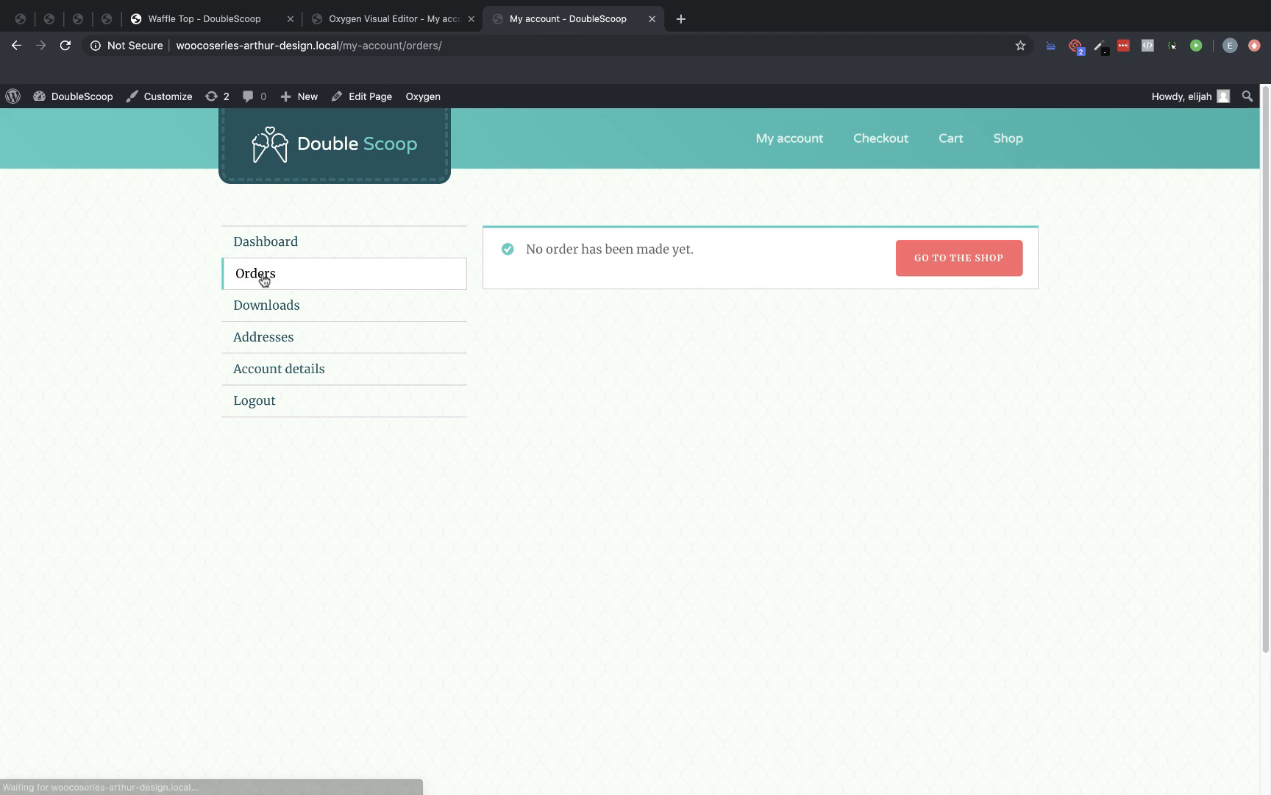
left_click(266, 304)
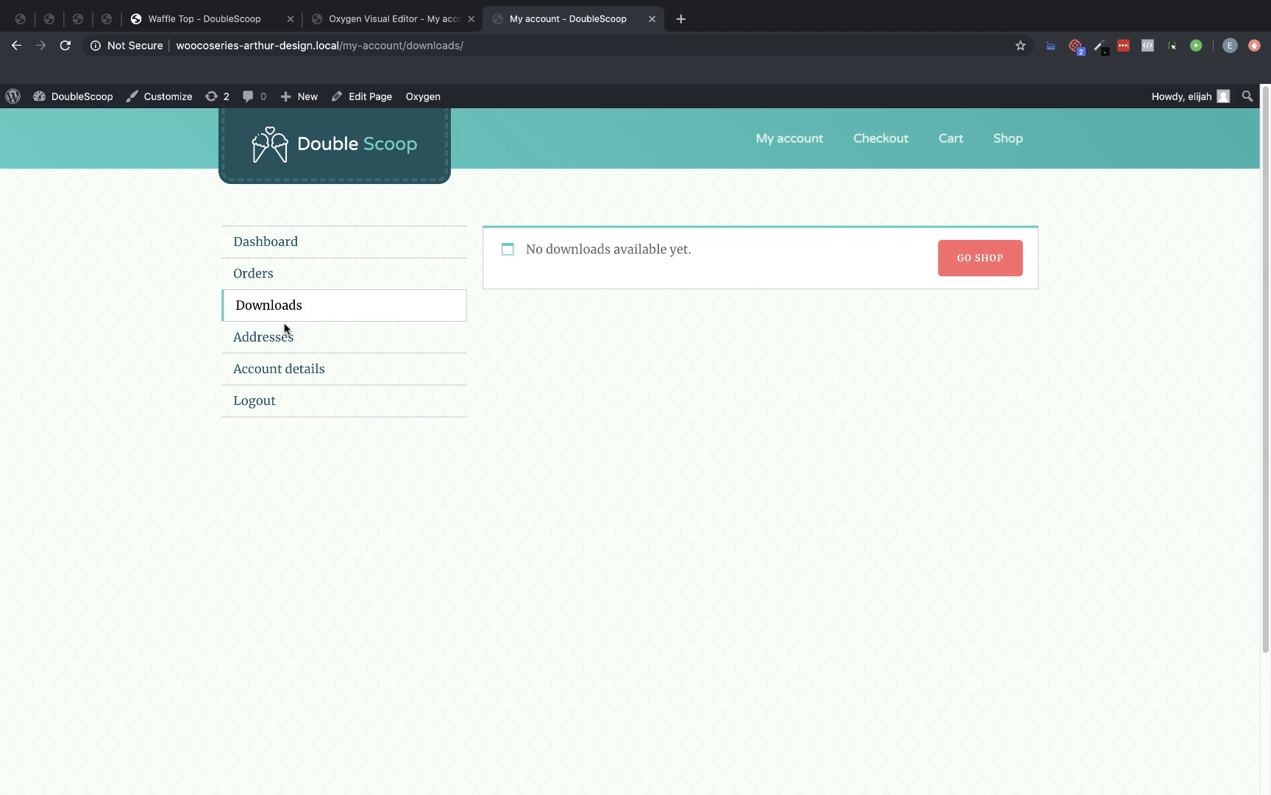
left_click(262, 337)
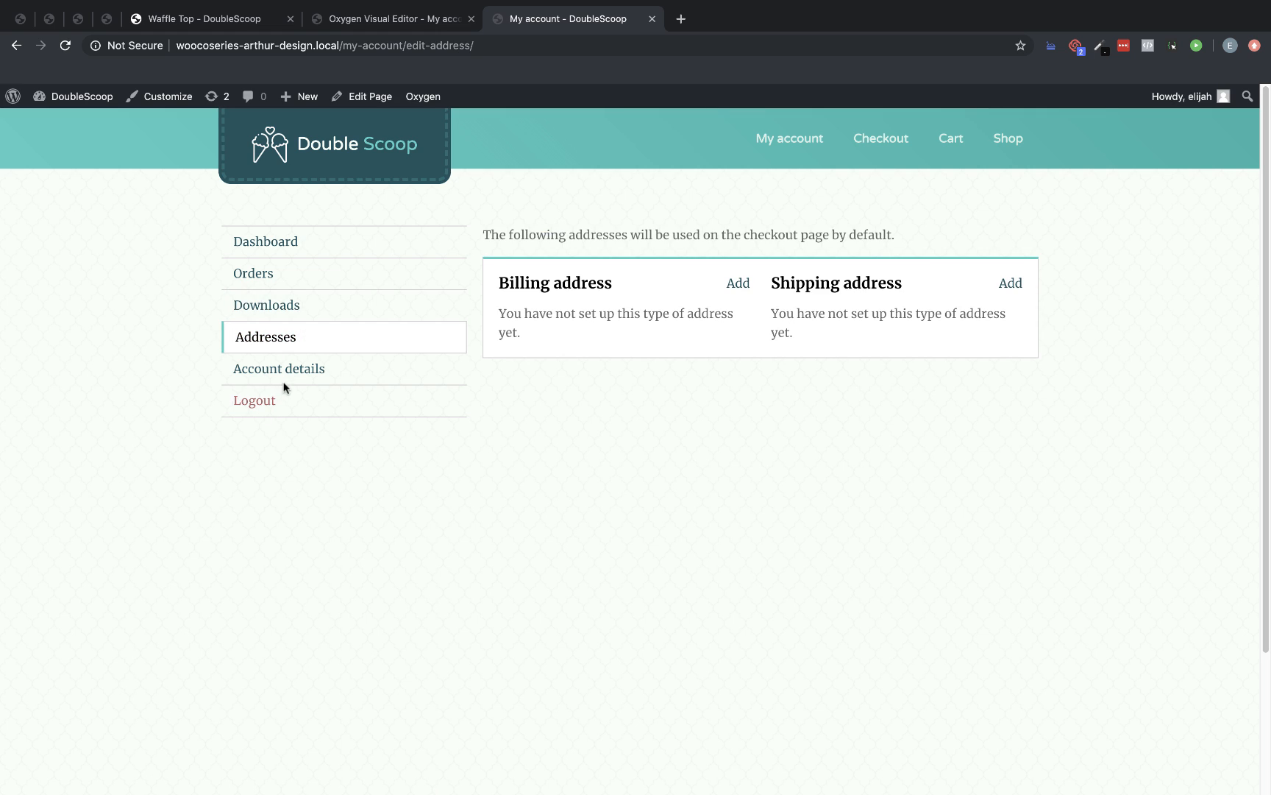
left_click(280, 368)
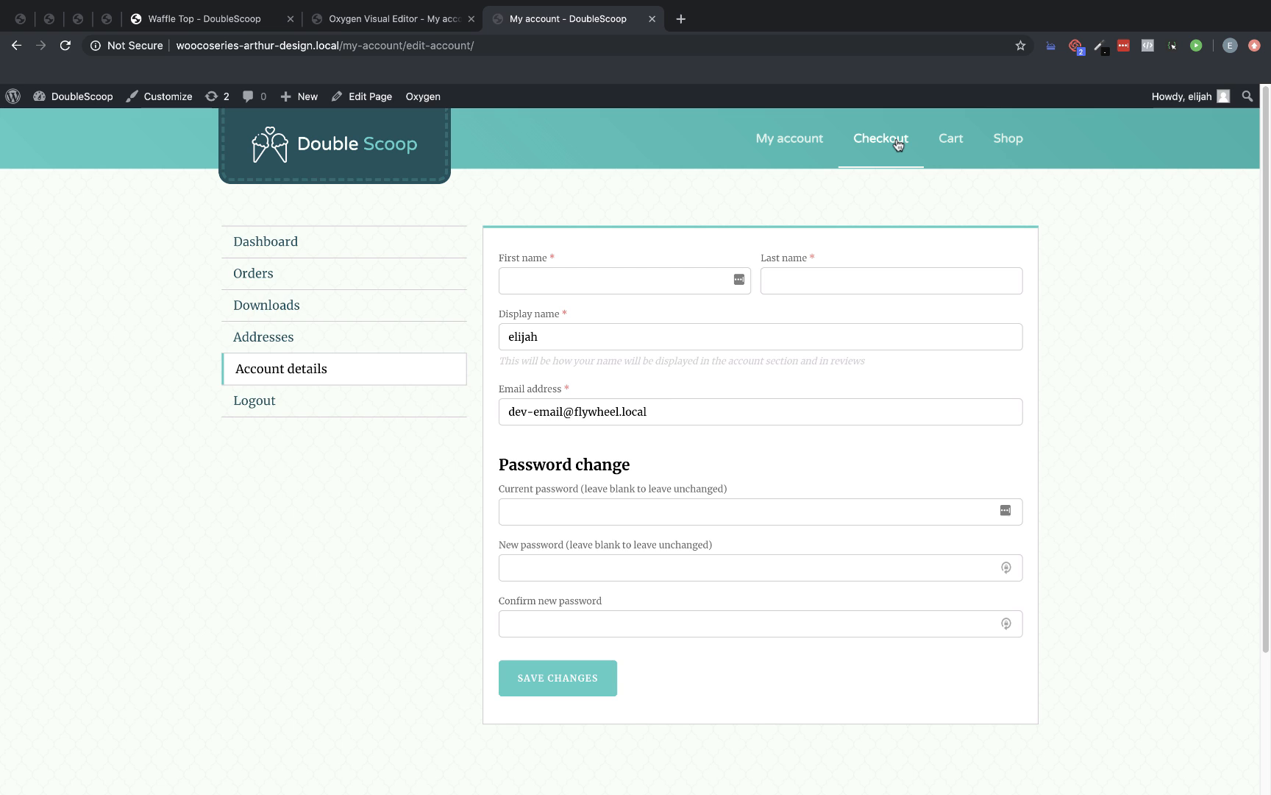
Preview the live Checkout, cart, shop and Classic Vanilla product pages
left_click(880, 138)
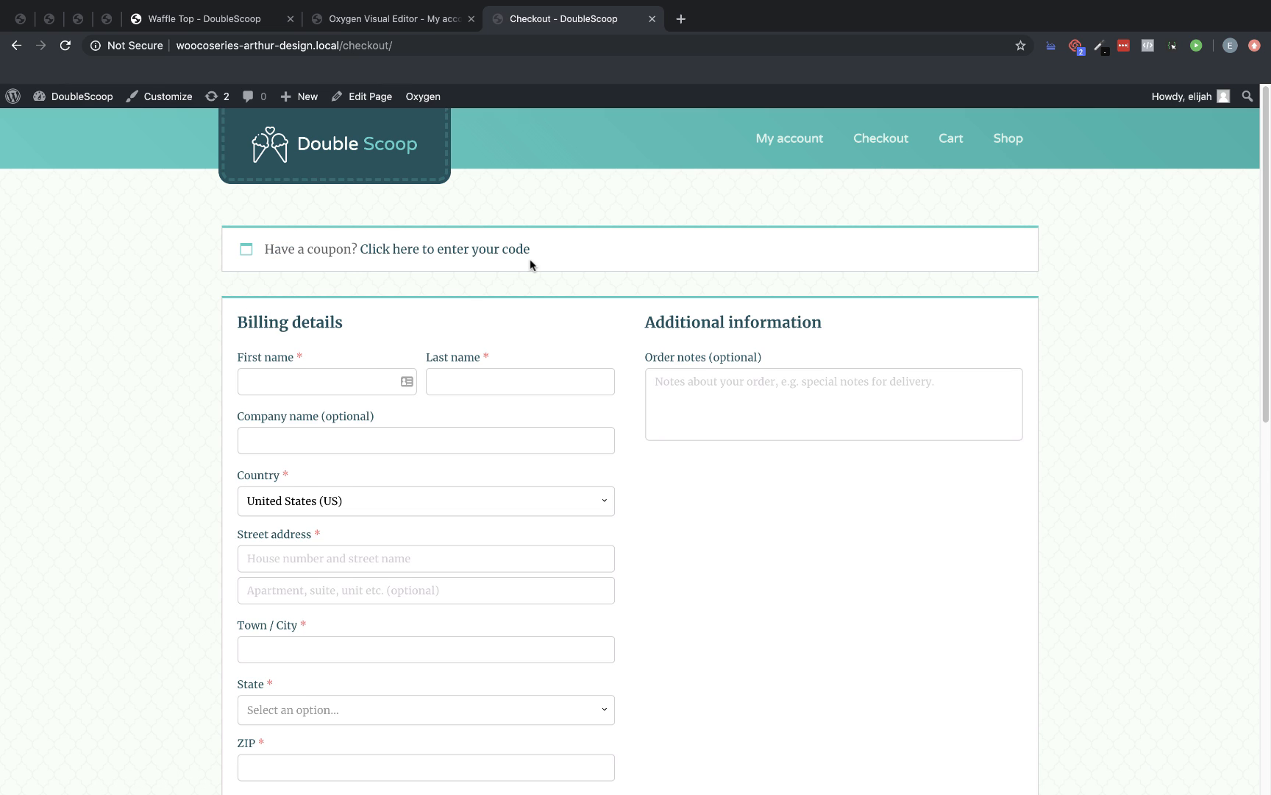
scroll("down", 3)
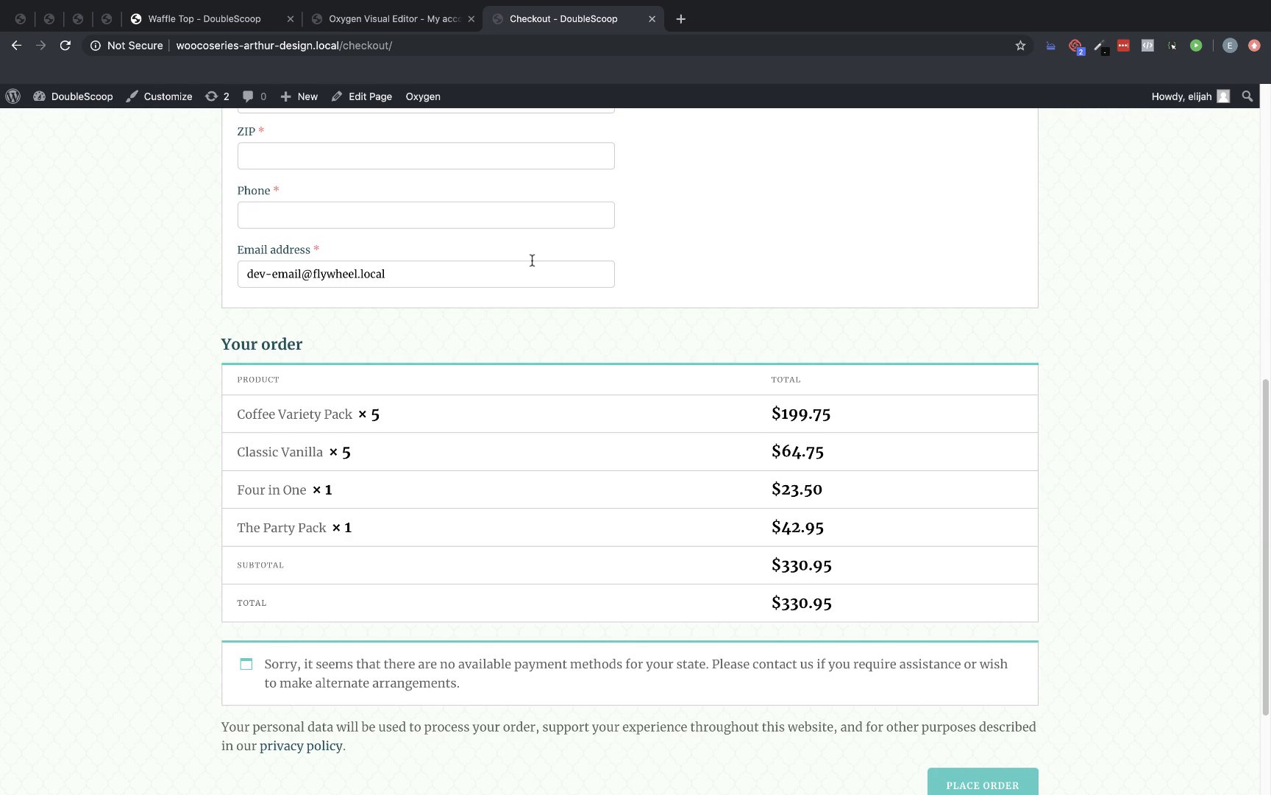
left_click(949, 139)
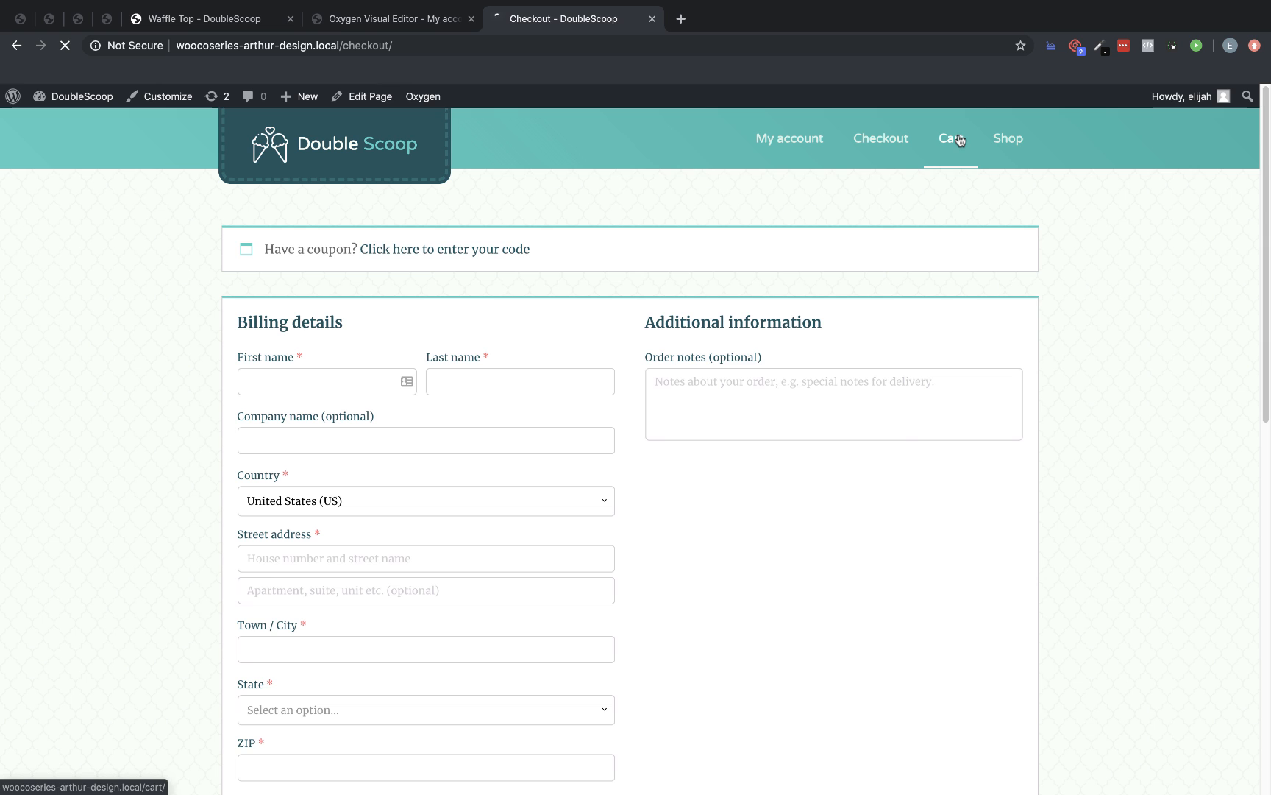
left_click(949, 139)
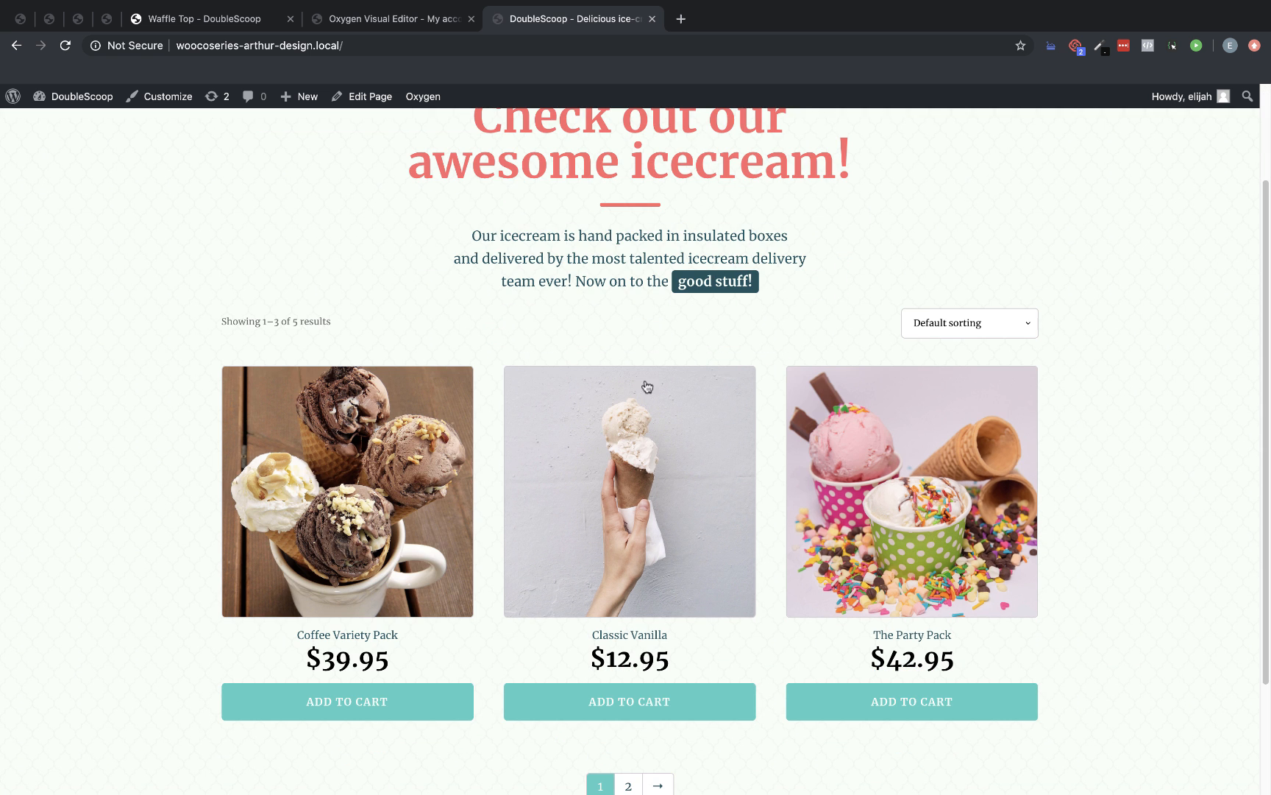
left_click(630, 490)
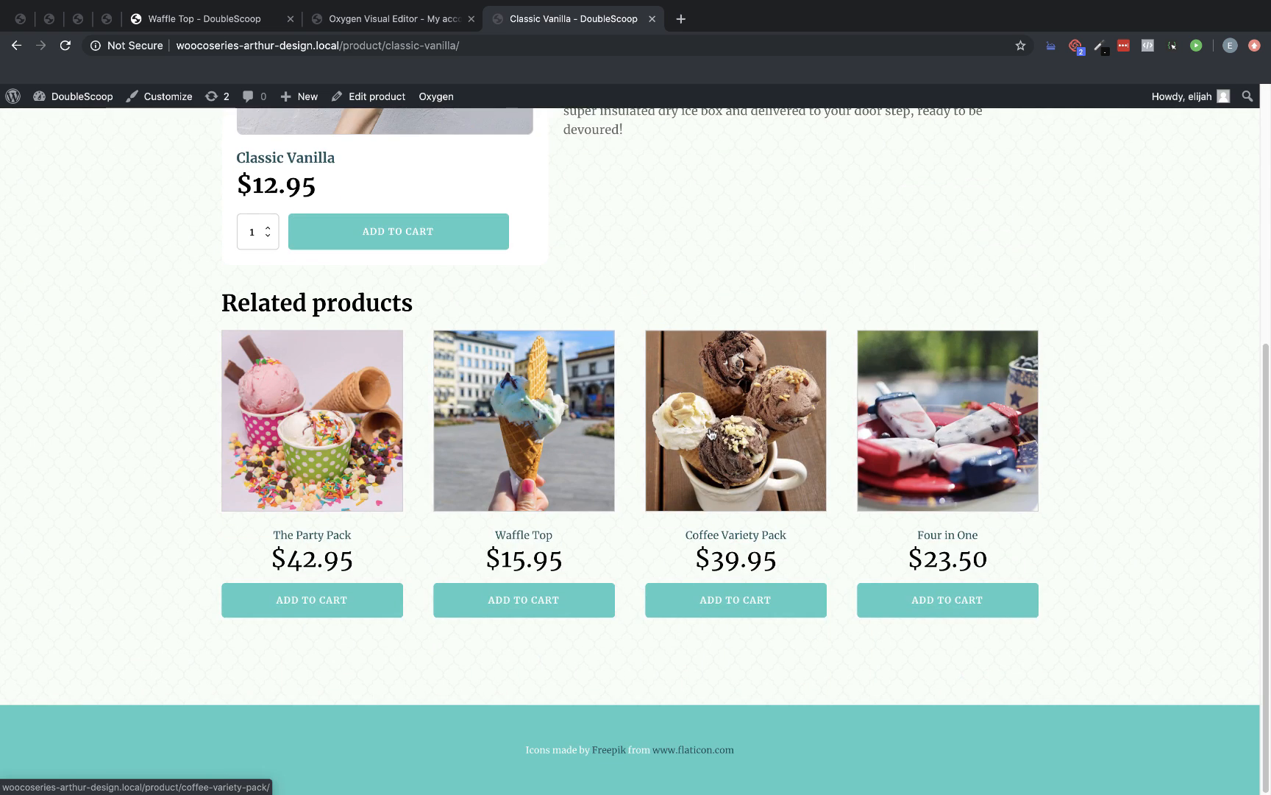
scroll("up", 3)
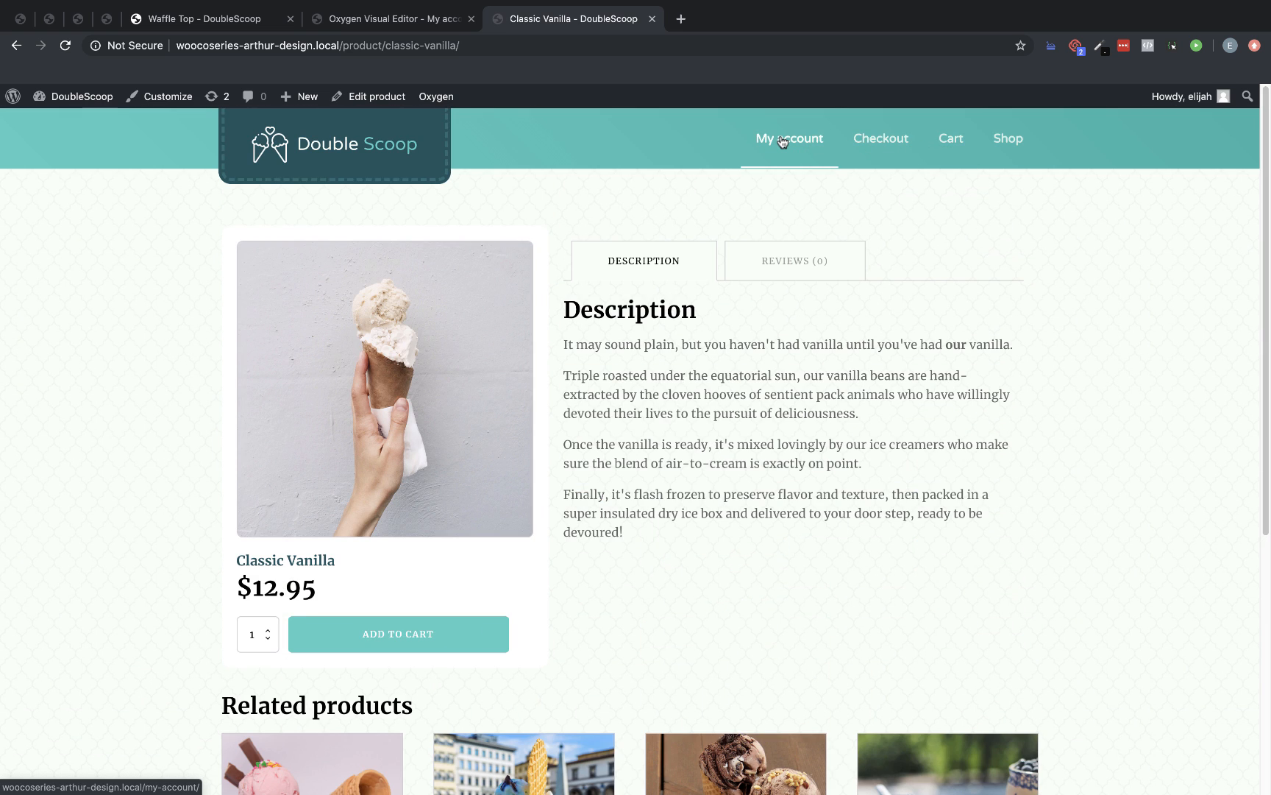
left_click(880, 139)
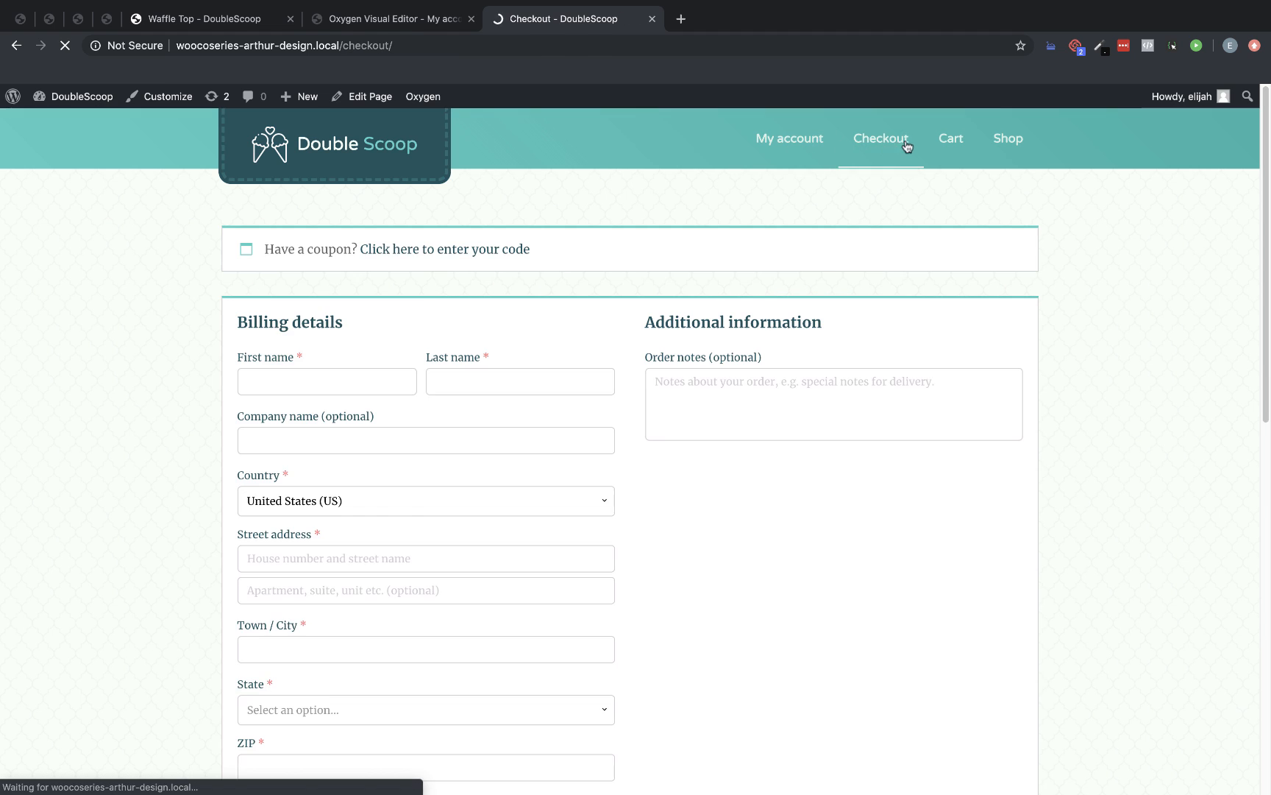